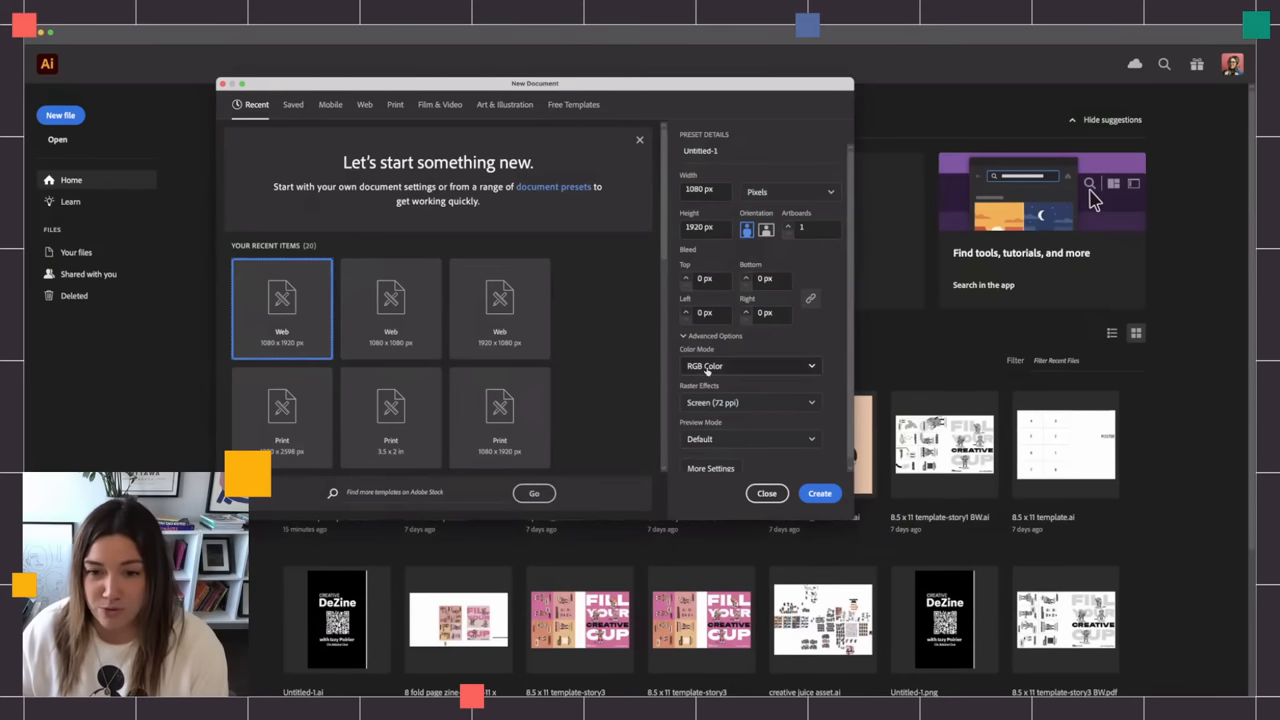
# - Choose CMYK colour mode and High (300 ppi) raster effects, then create the document
pyautogui.click(750, 364)
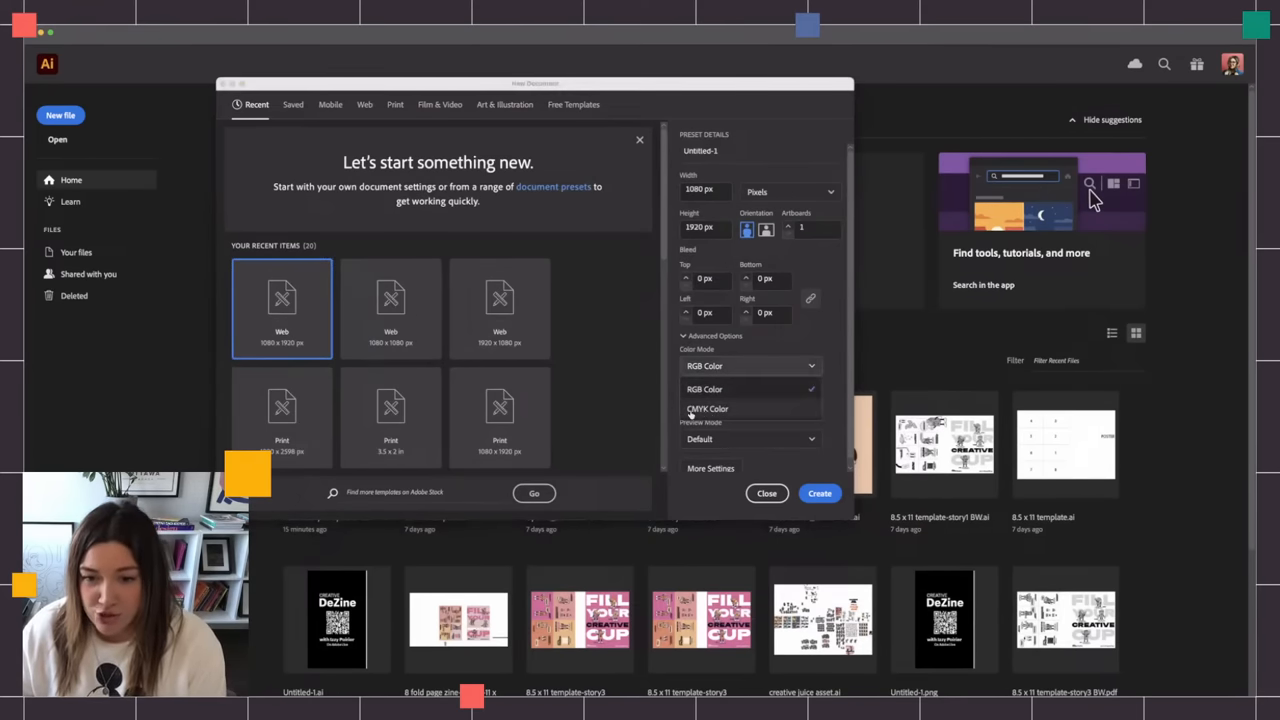
pyautogui.click(708, 408)
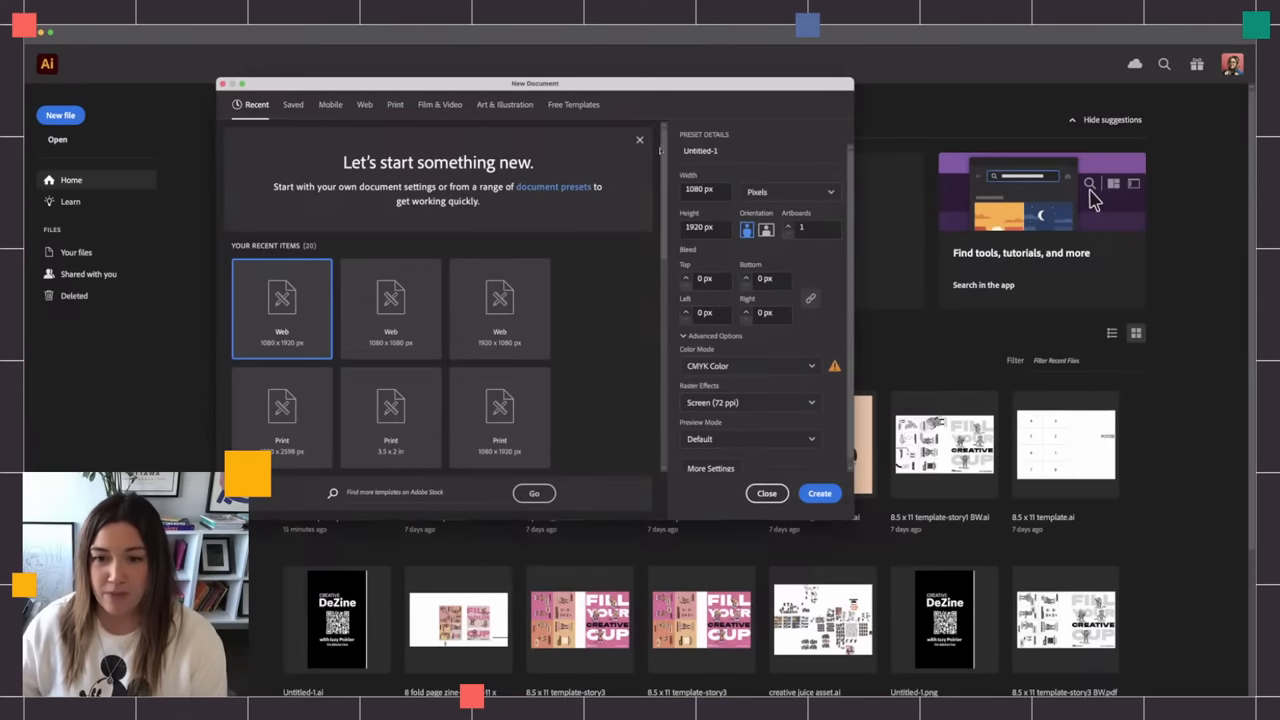
pyautogui.click(750, 402)
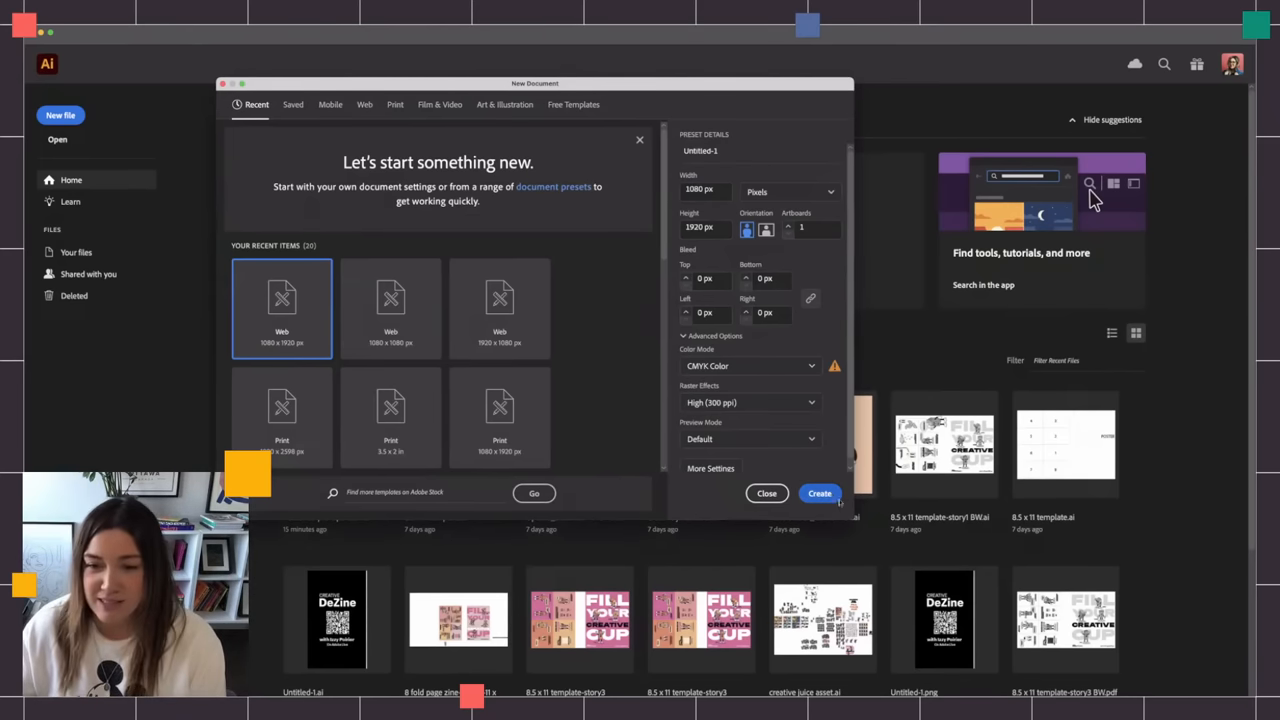
pyautogui.click(820, 492)
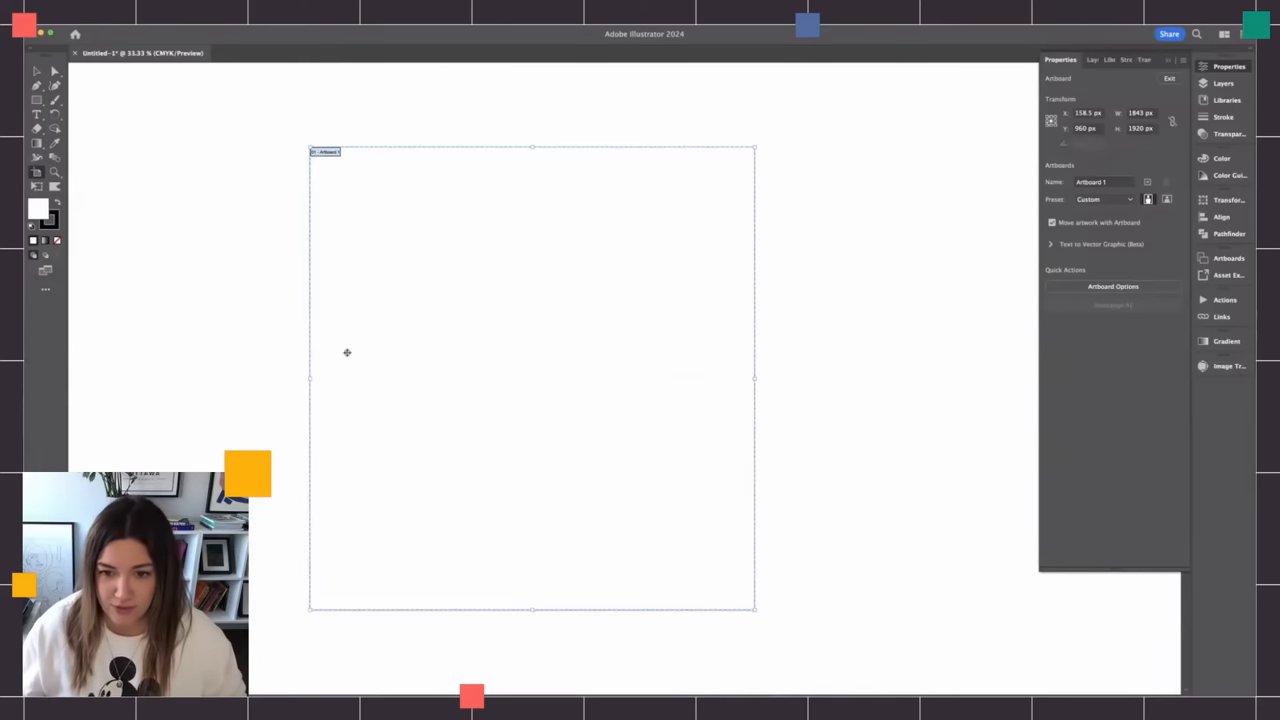
# - Reshape the artboard into a landscape page and show the Color panel
pyautogui.moveTo(756, 378); pyautogui.dragTo(928, 378)
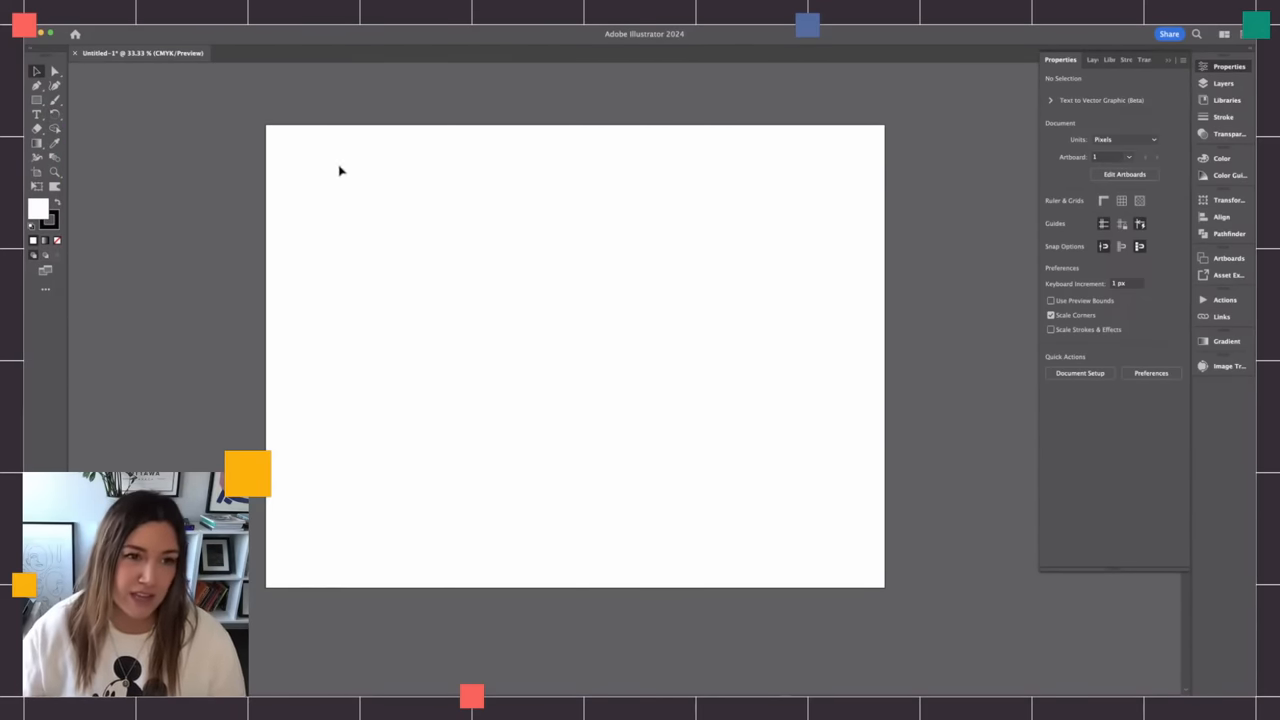
pyautogui.moveTo(446, 276)
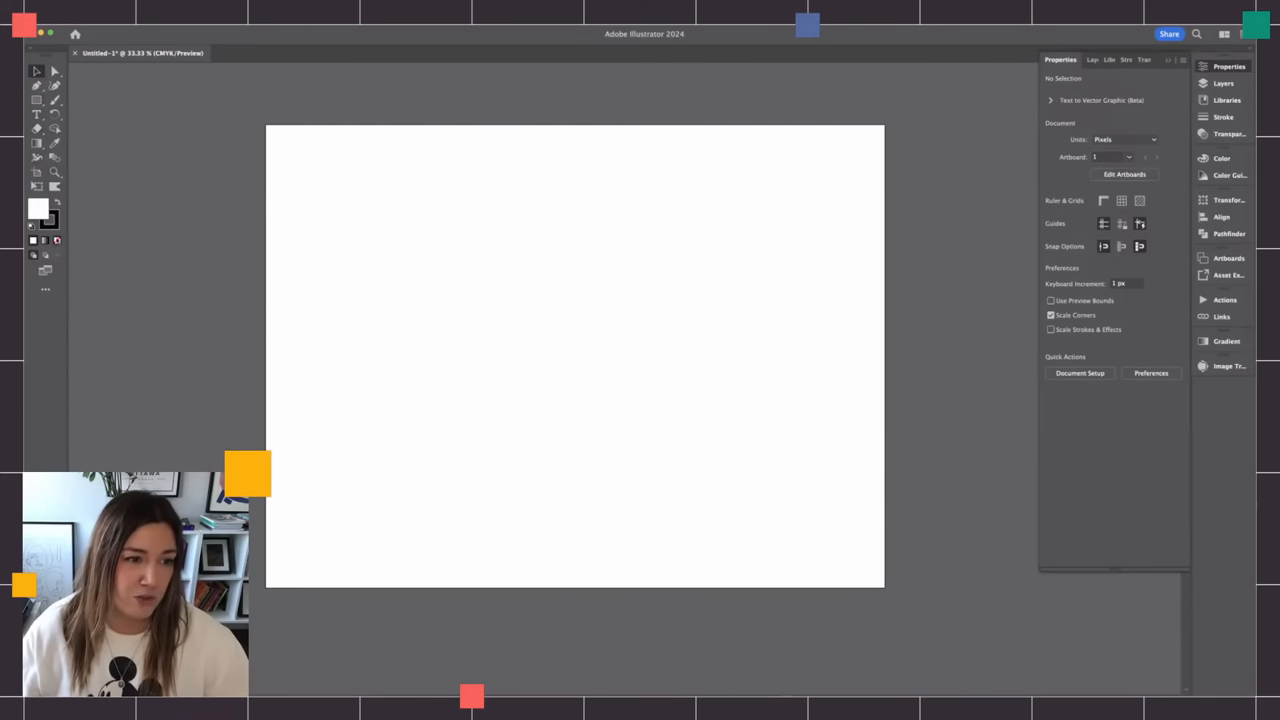
pyautogui.click(1220, 158)
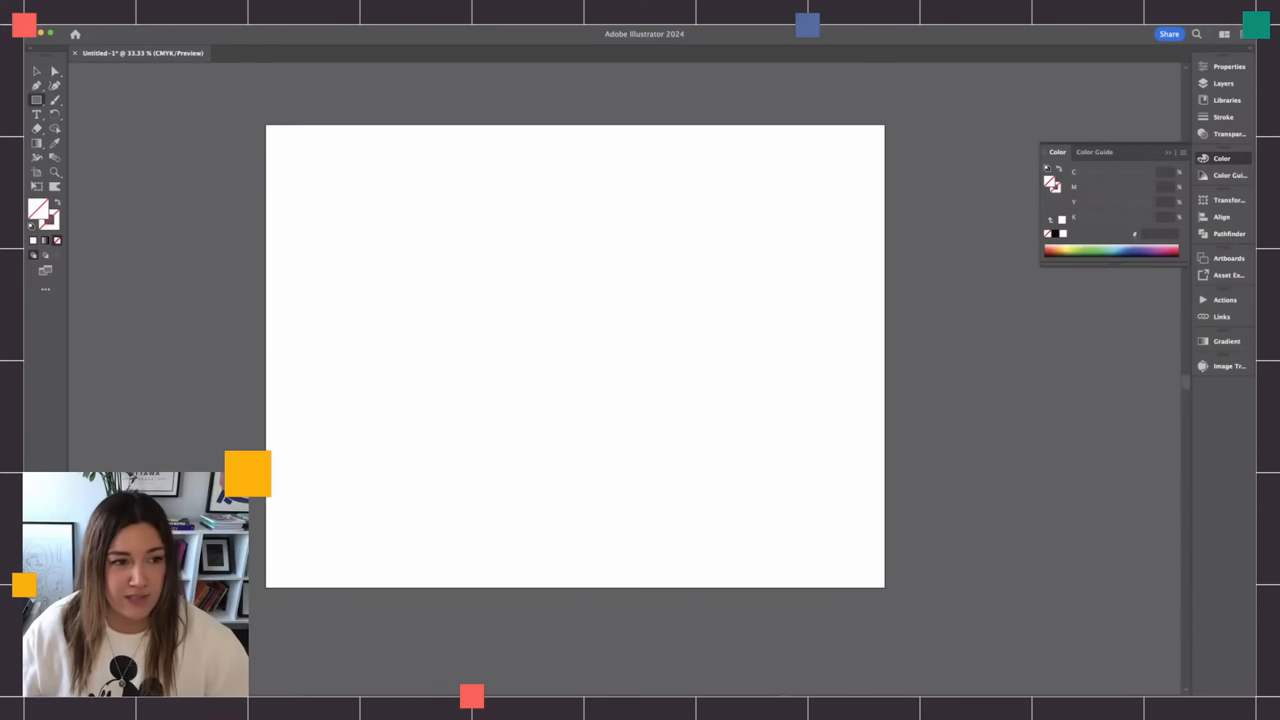
# - Draw a centred rectangle, fill it with a mid grey from the Color Picker, and select it
pyautogui.moveTo(400, 212); pyautogui.dragTo(658, 392)
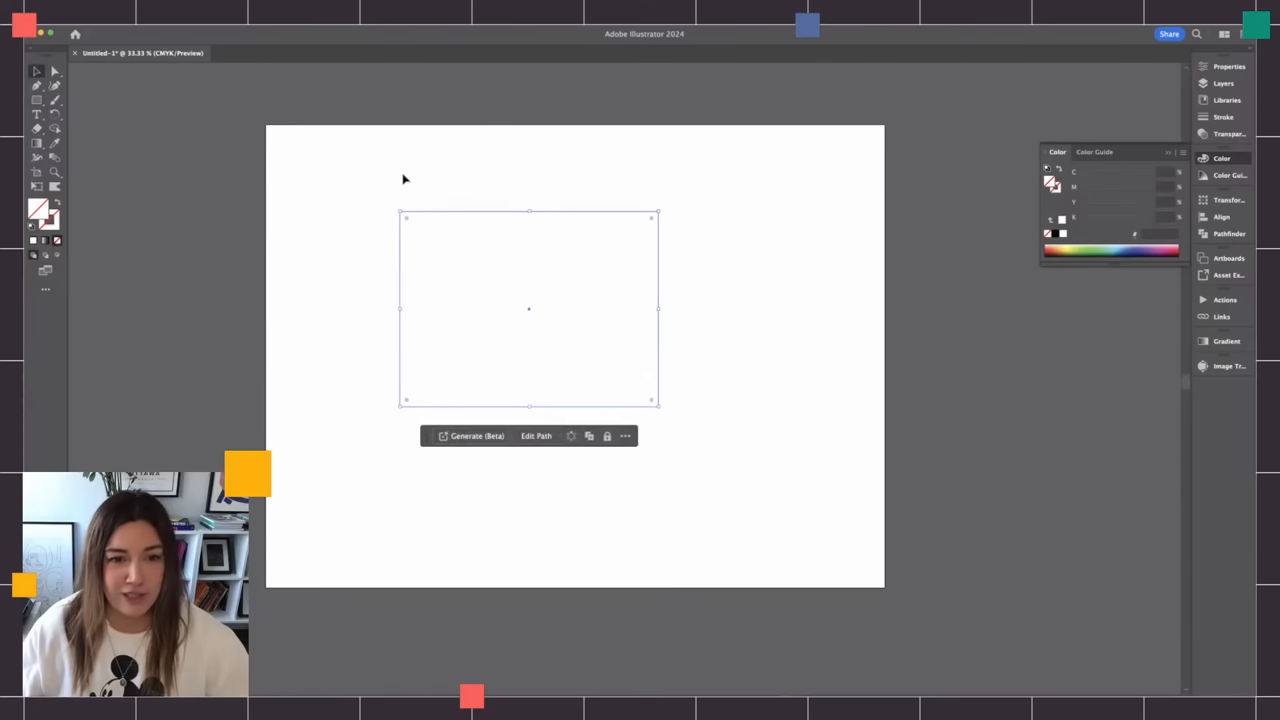
pyautogui.moveTo(464, 284)
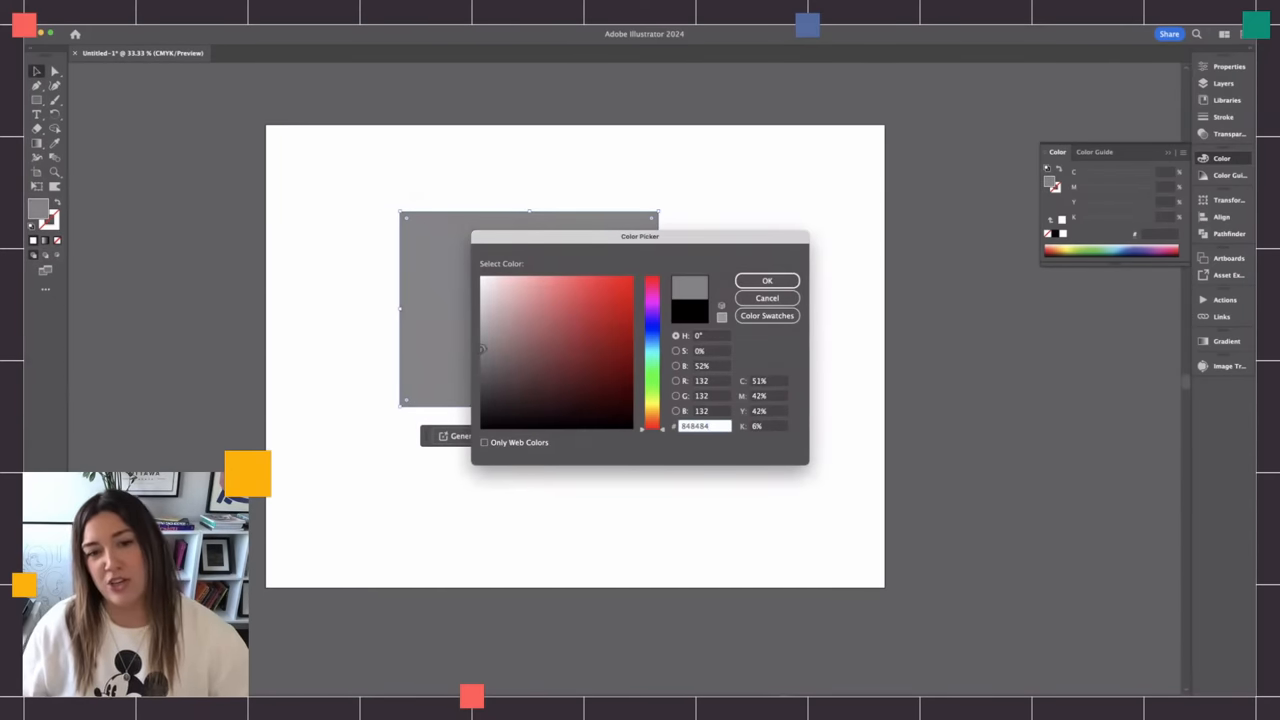
pyautogui.click(486, 322)
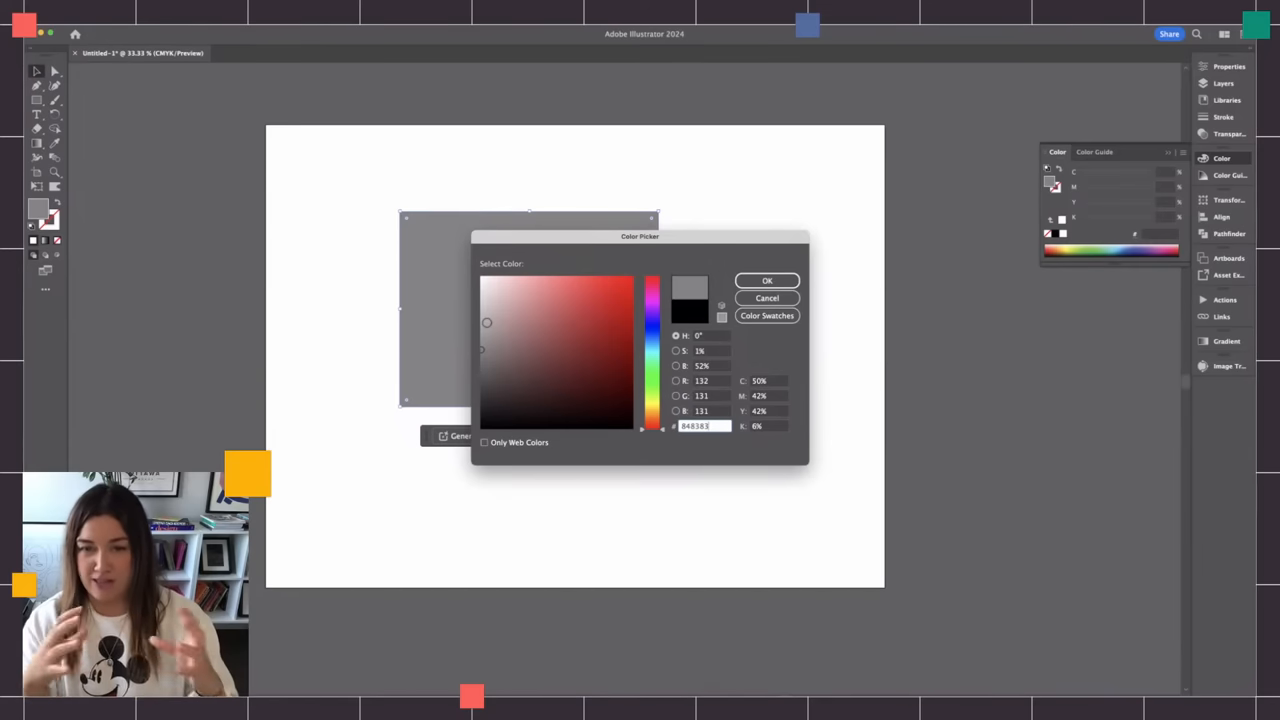
pyautogui.click(768, 280)
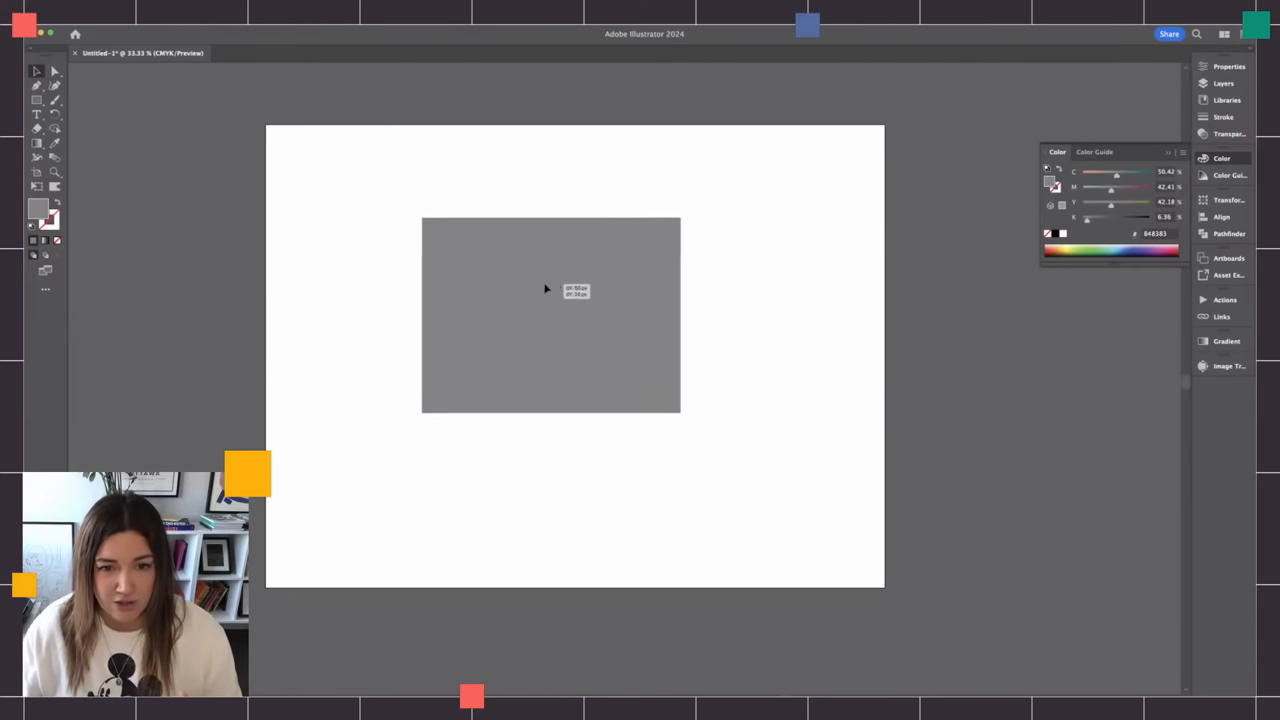
pyautogui.click(550, 312)
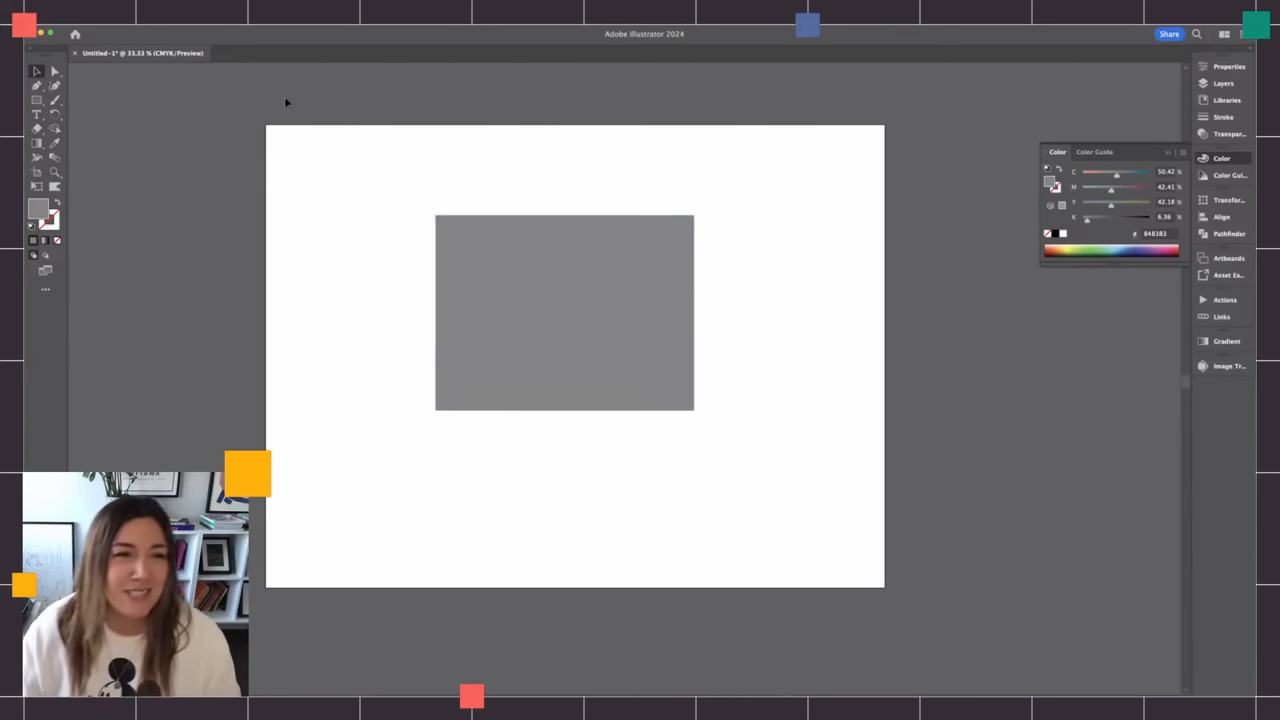
pyautogui.click(564, 312)
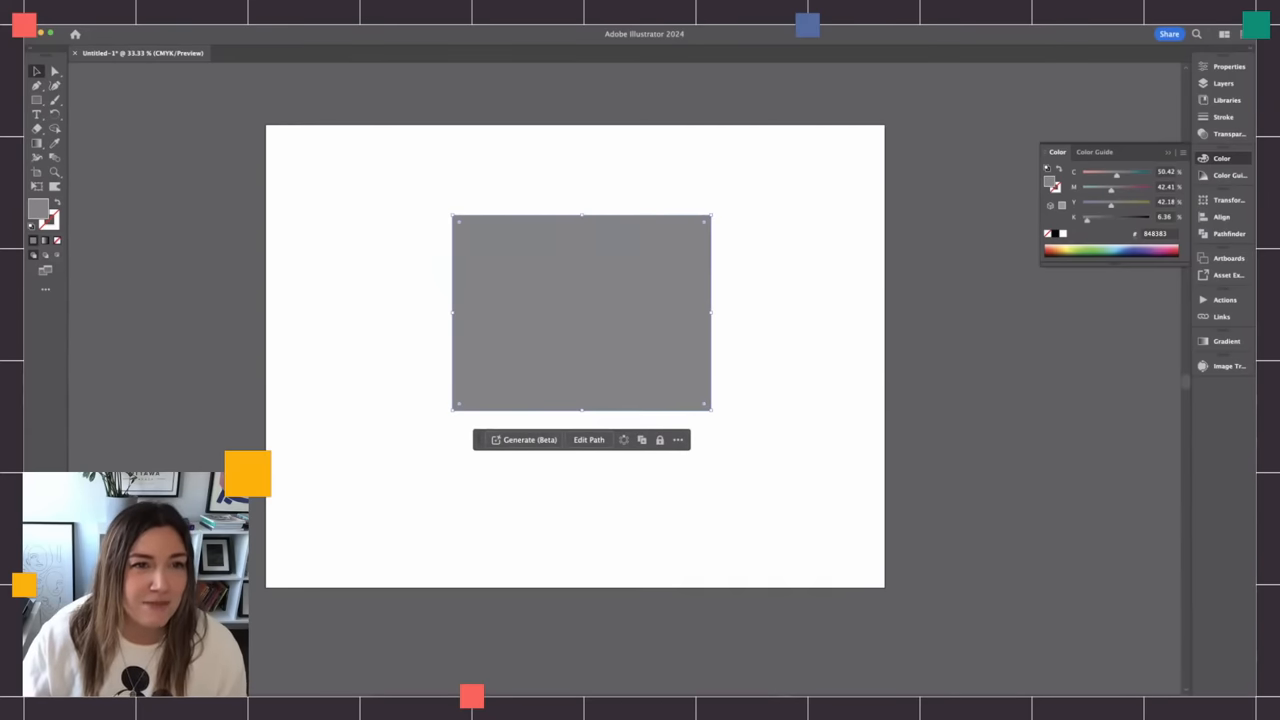
pyautogui.moveTo(584, 248)
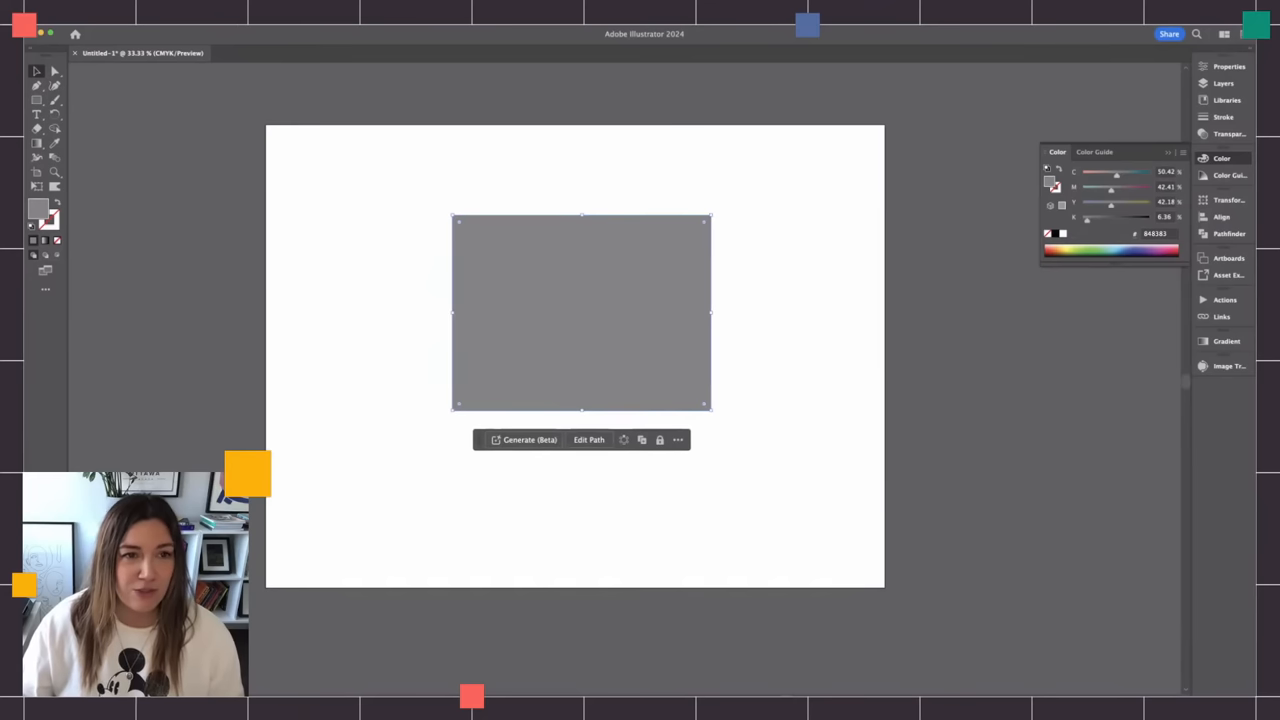
pyautogui.click(268, 268)
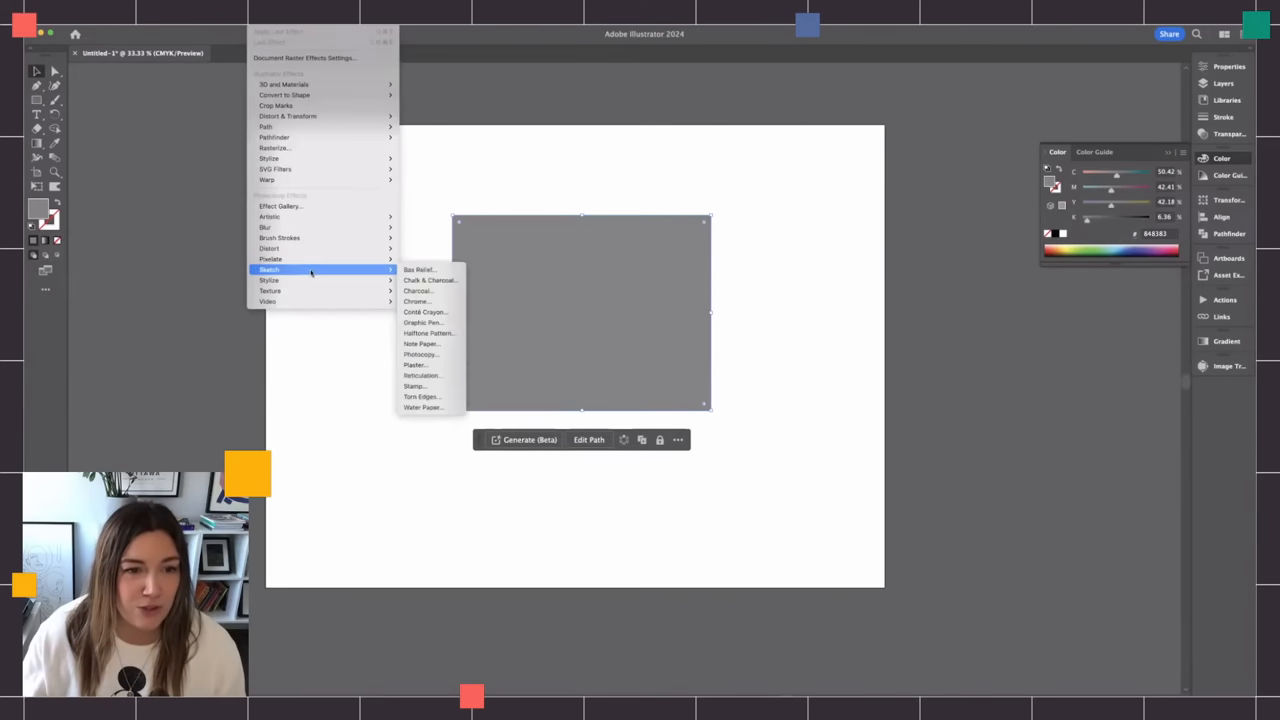
pyautogui.moveTo(270, 260)
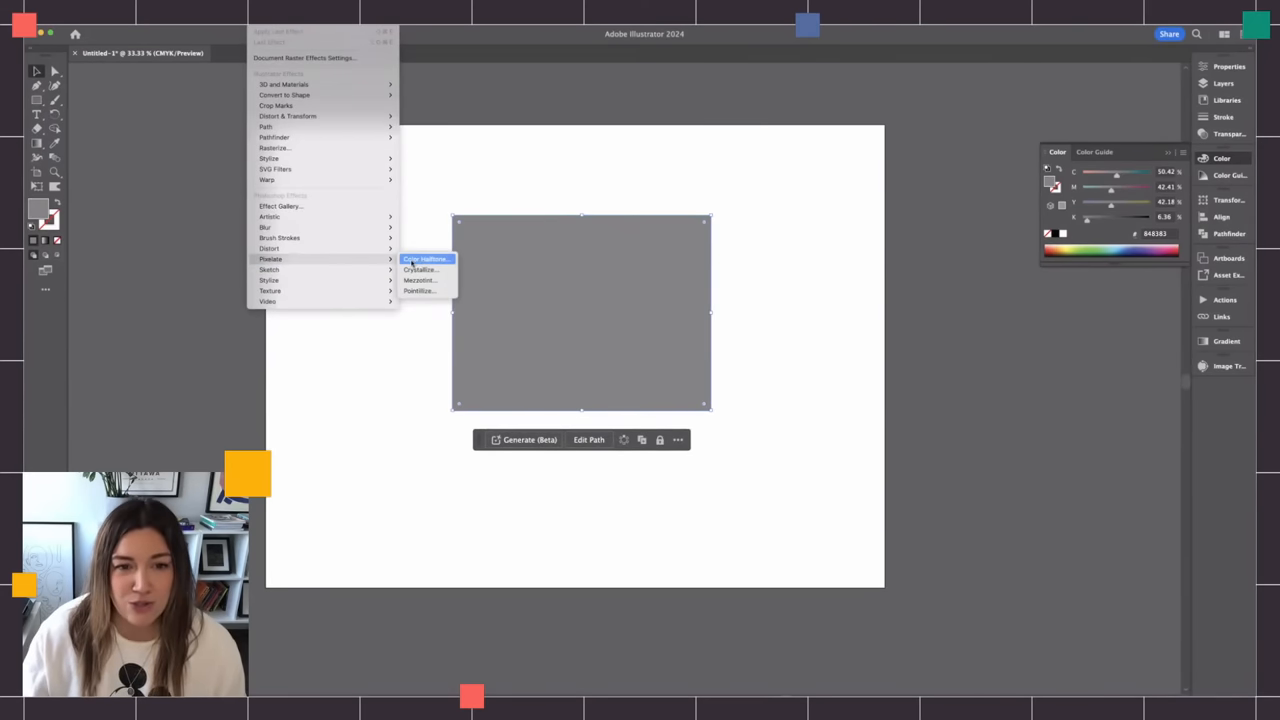
pyautogui.click(424, 260)
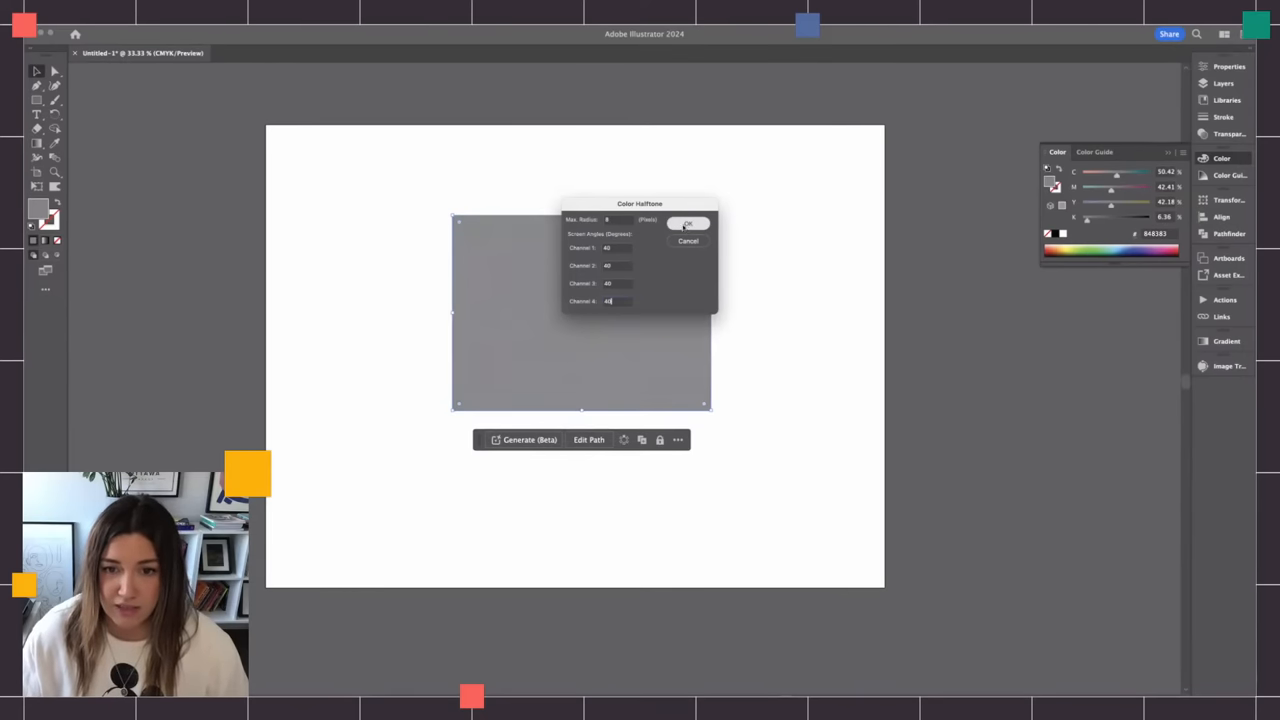
pyautogui.click(688, 222)
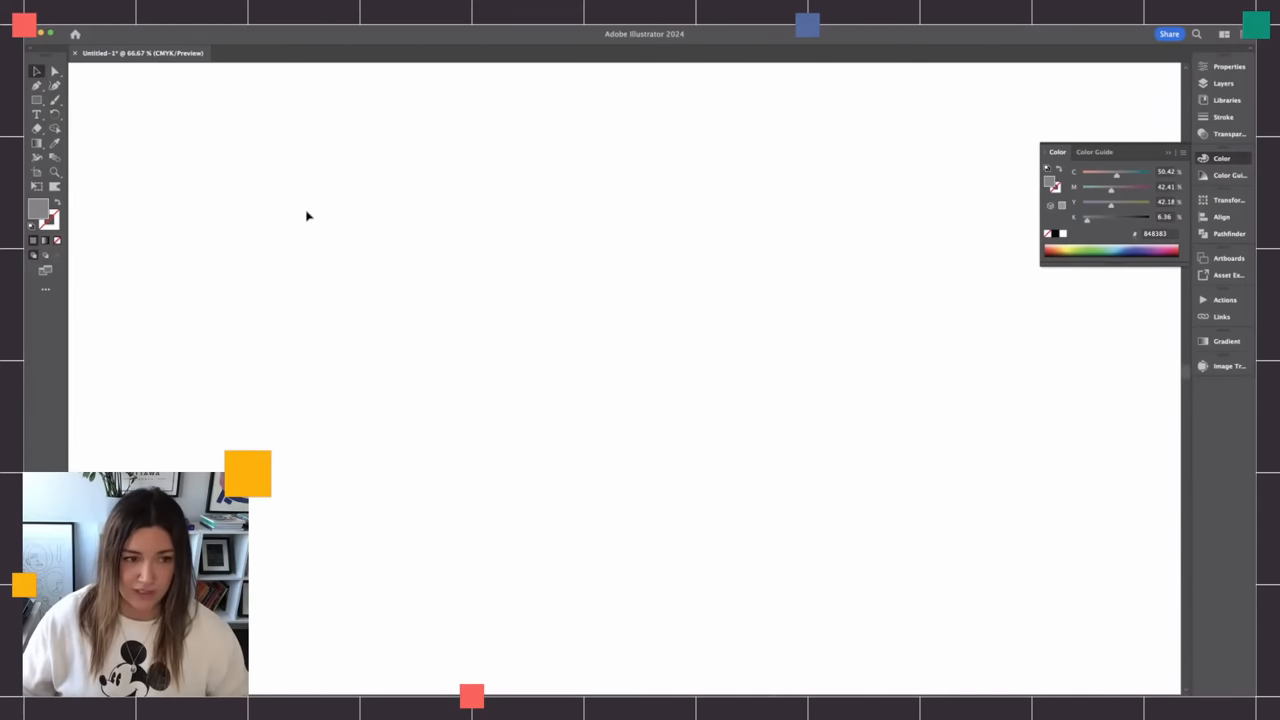
# - Apply Color Halftone with Max. Radius 18 to the grey rectangle
pyautogui.moveTo(312, 184); pyautogui.dragTo(572, 444)
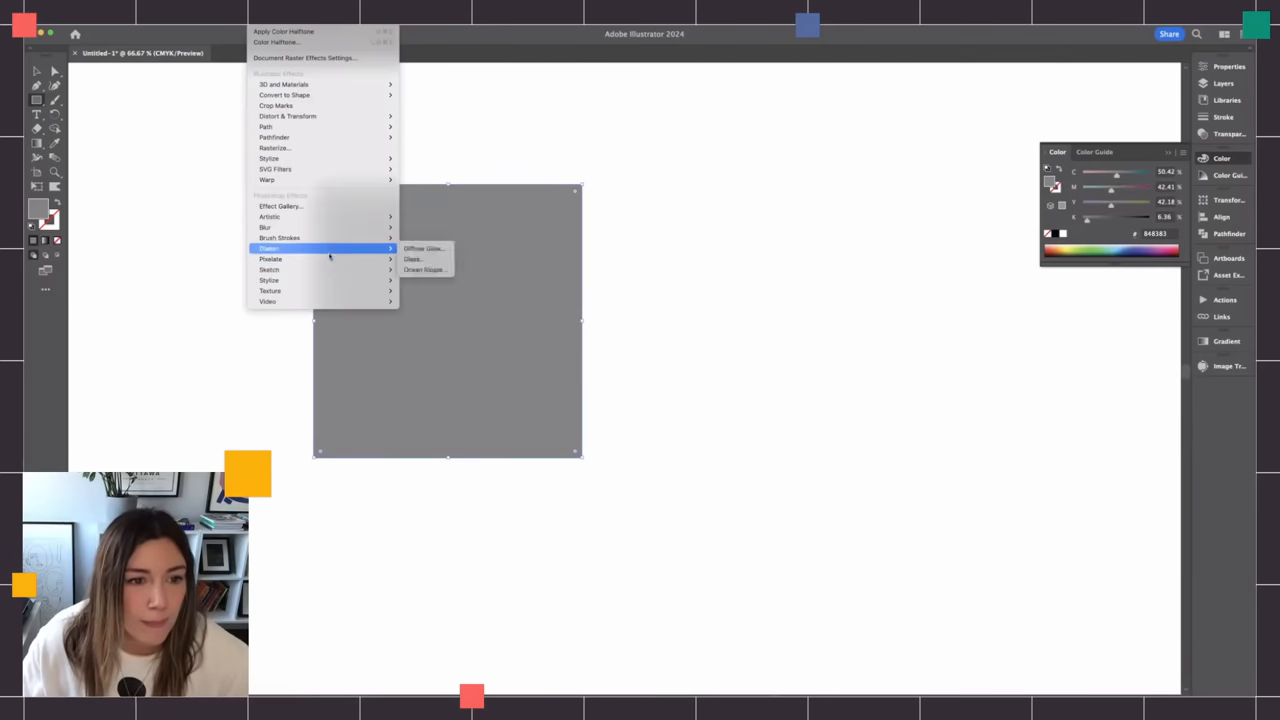
pyautogui.click(412, 260)
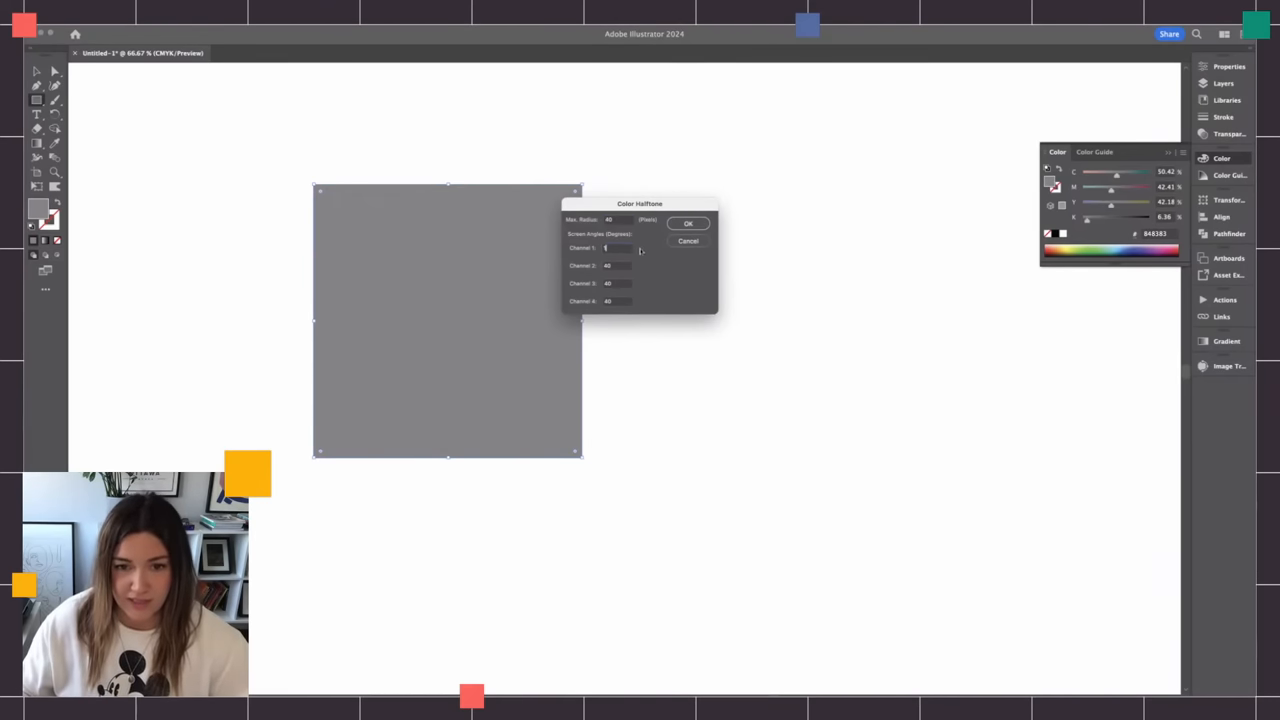
pyautogui.write('18')
pyautogui.click(616, 264)
pyautogui.write('10')
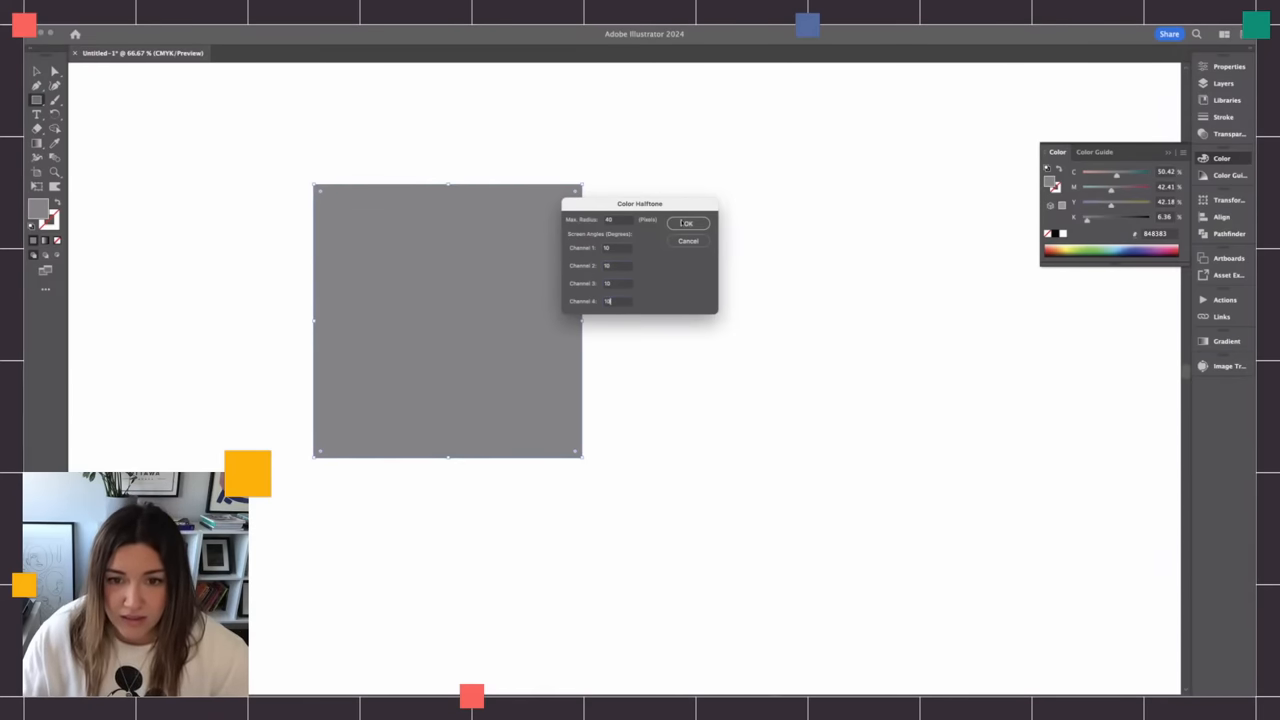
pyautogui.click(688, 222)
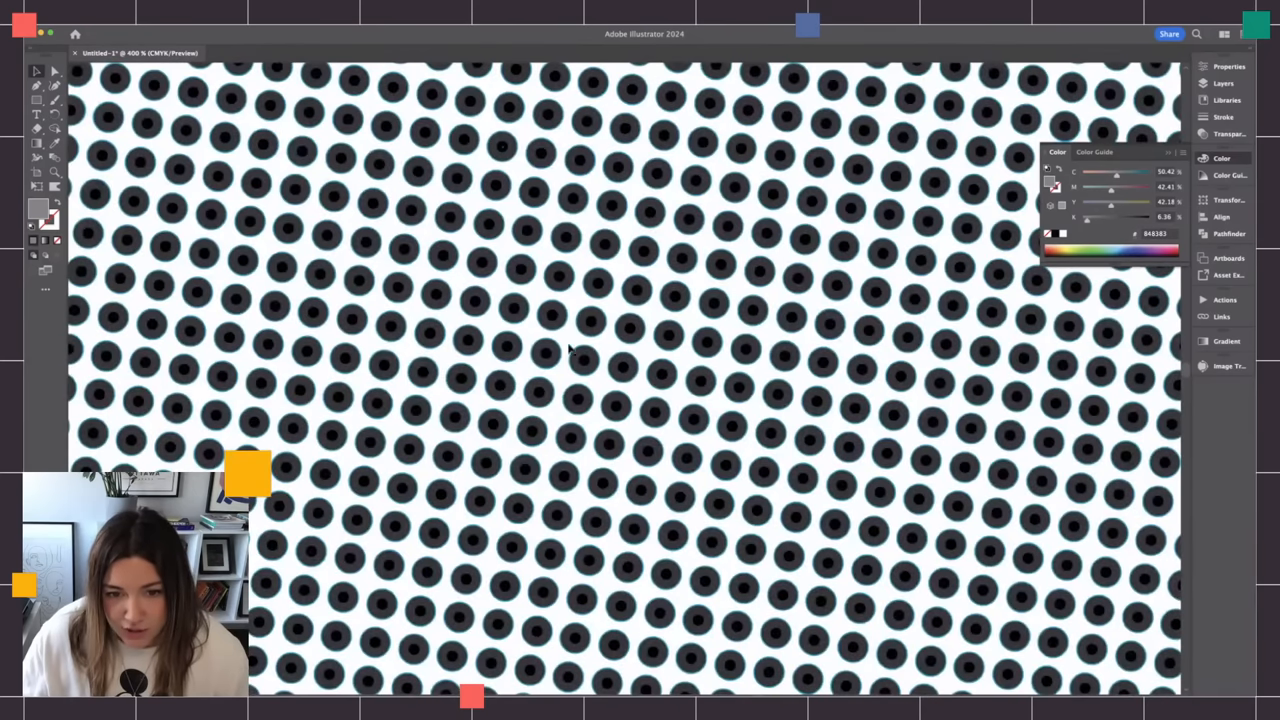
pyautogui.moveTo(464, 340)
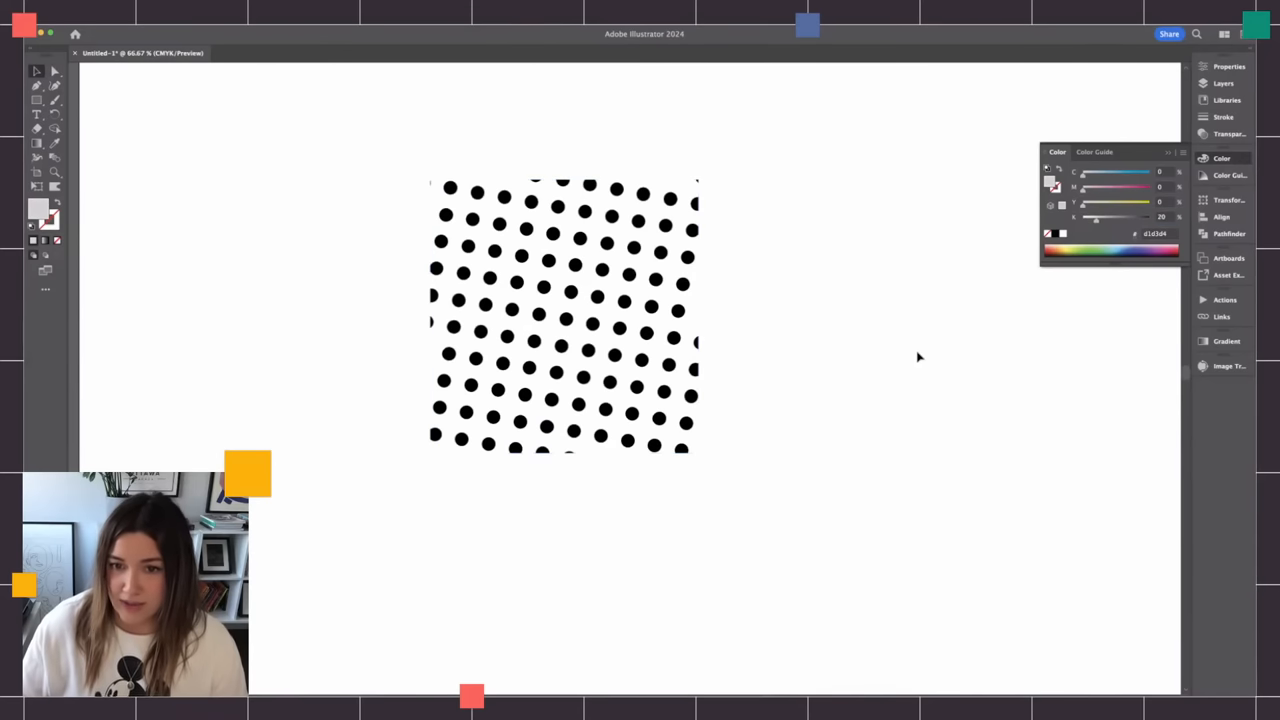
pyautogui.moveTo(640, 340); pyautogui.dragTo(616, 330)
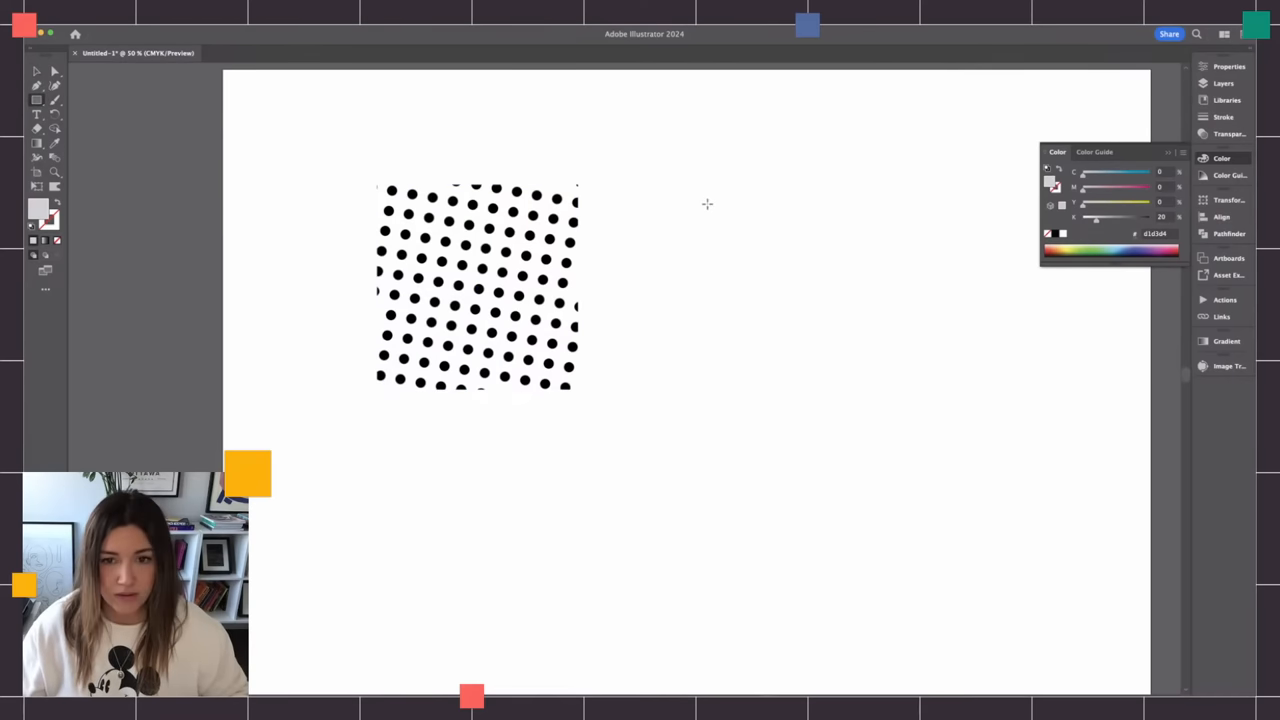
# - Draw a second rectangle beside the first and halftone its black-to-white gradient
pyautogui.moveTo(708, 204); pyautogui.dragTo(860, 408)
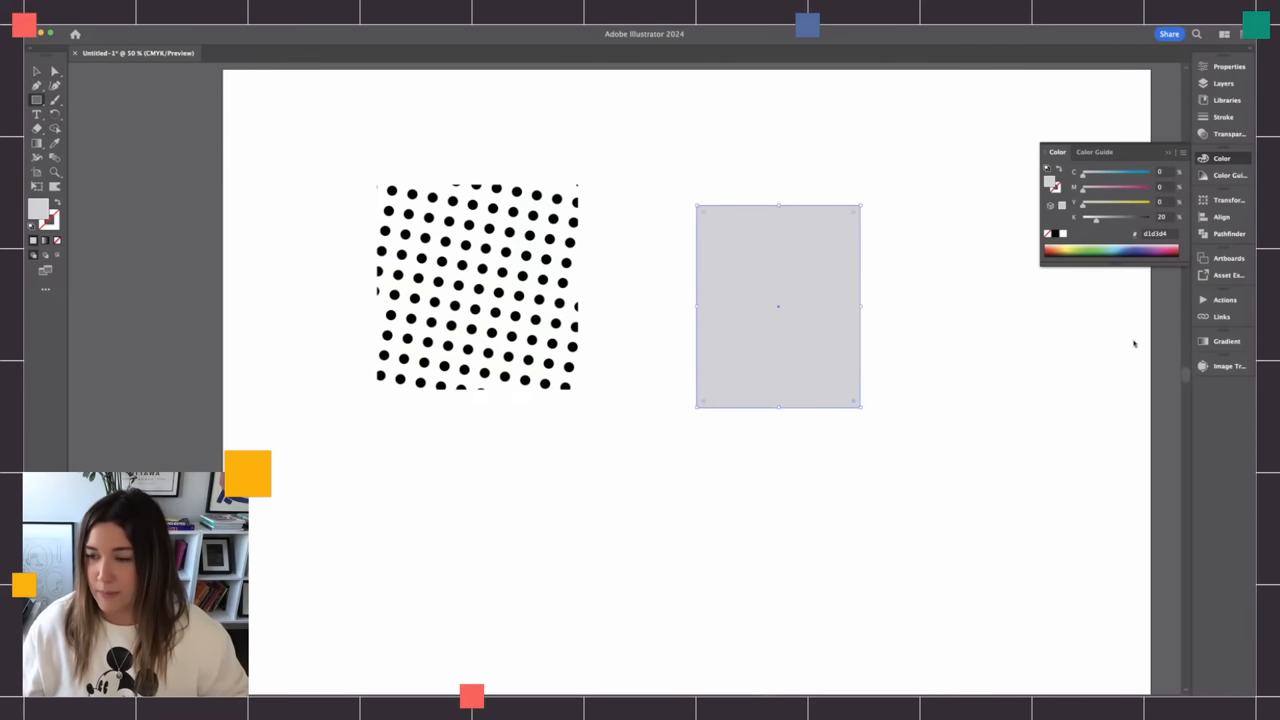
pyautogui.moveTo(876, 302)
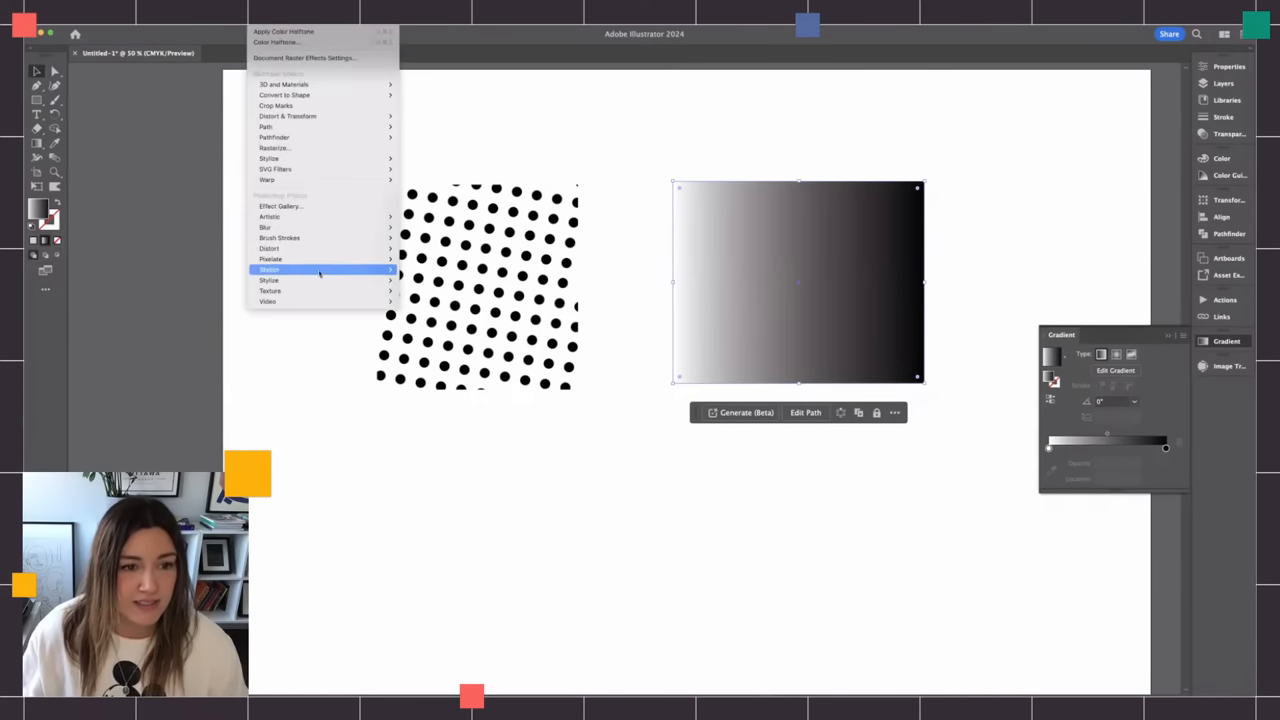
pyautogui.click(276, 42)
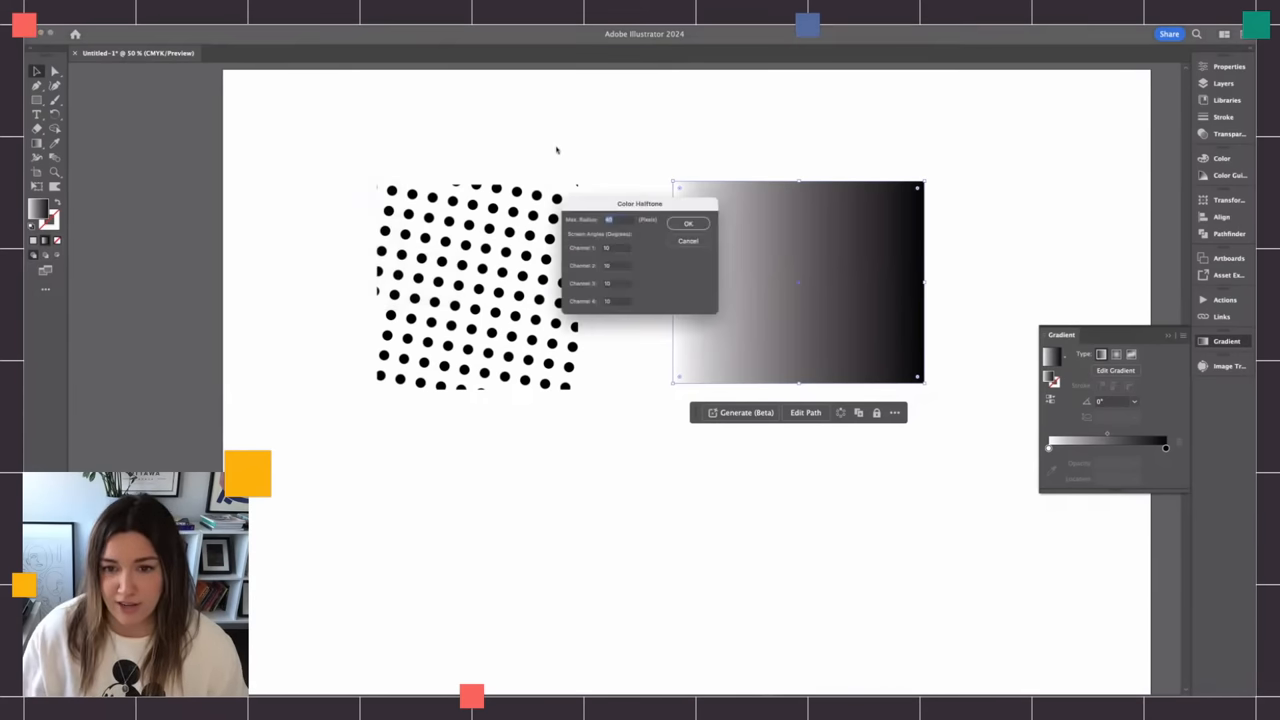
pyautogui.moveTo(608, 276)
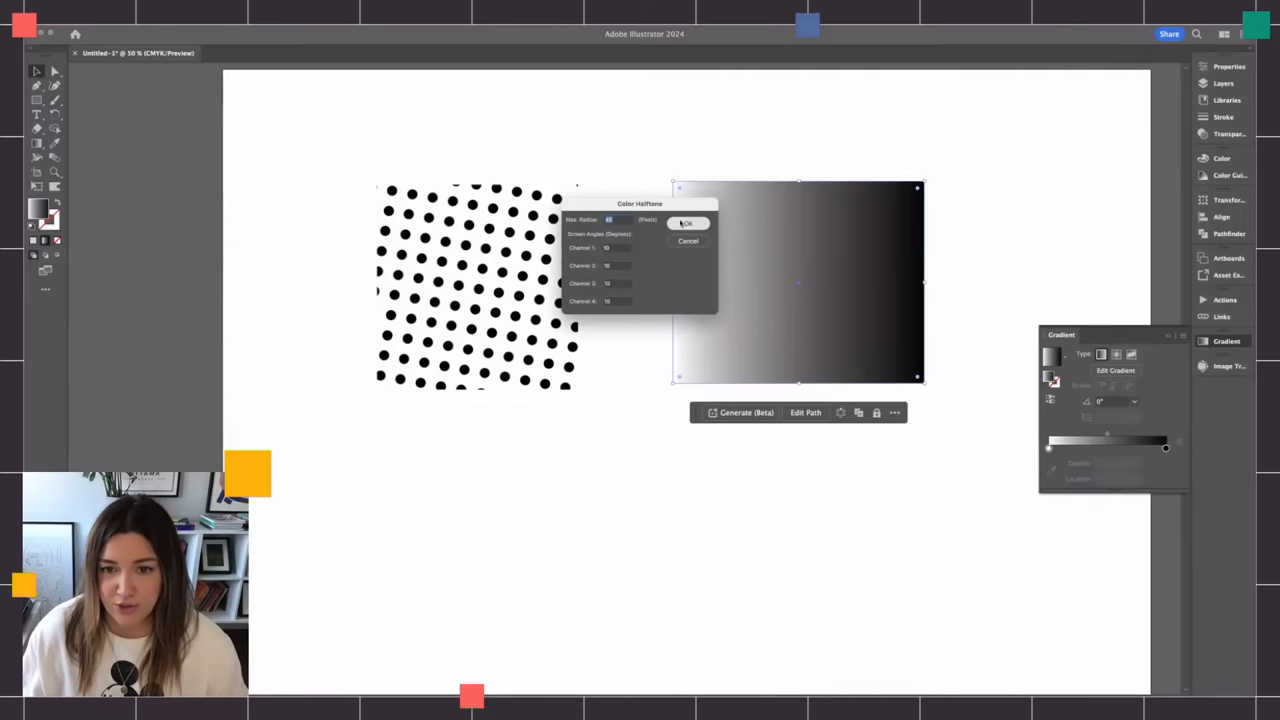
pyautogui.click(688, 222)
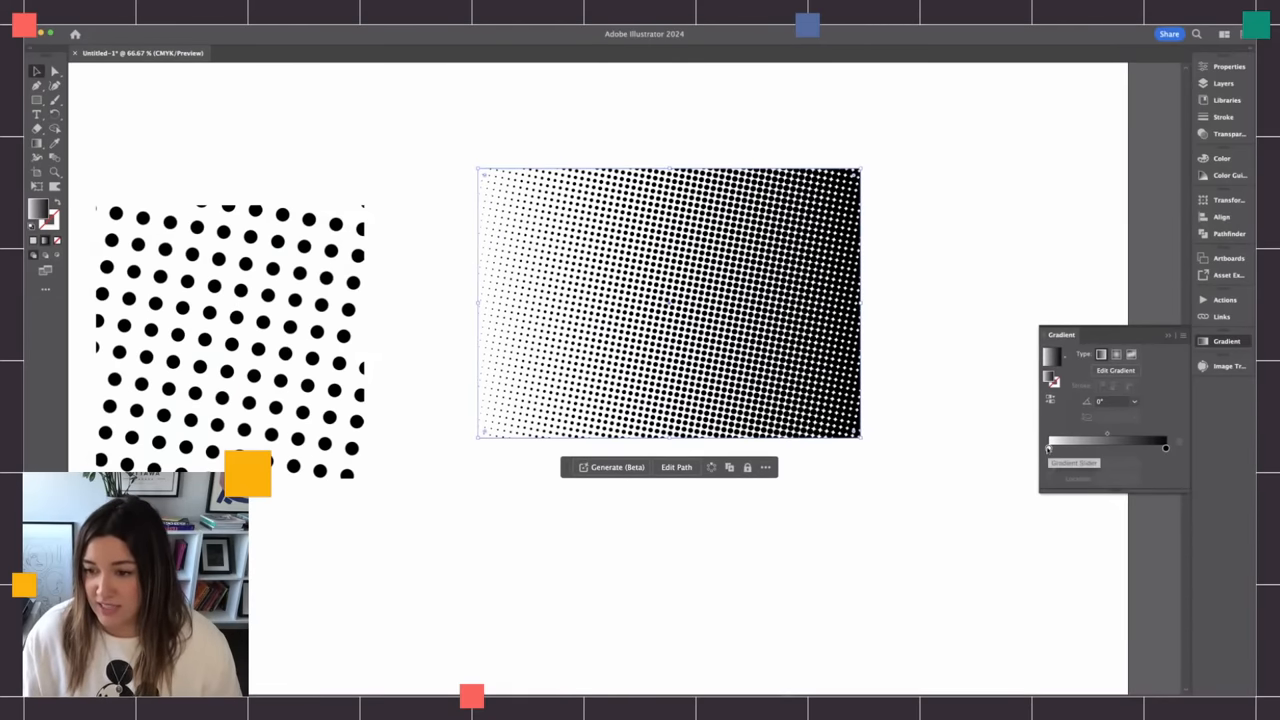
pyautogui.click(1048, 448)
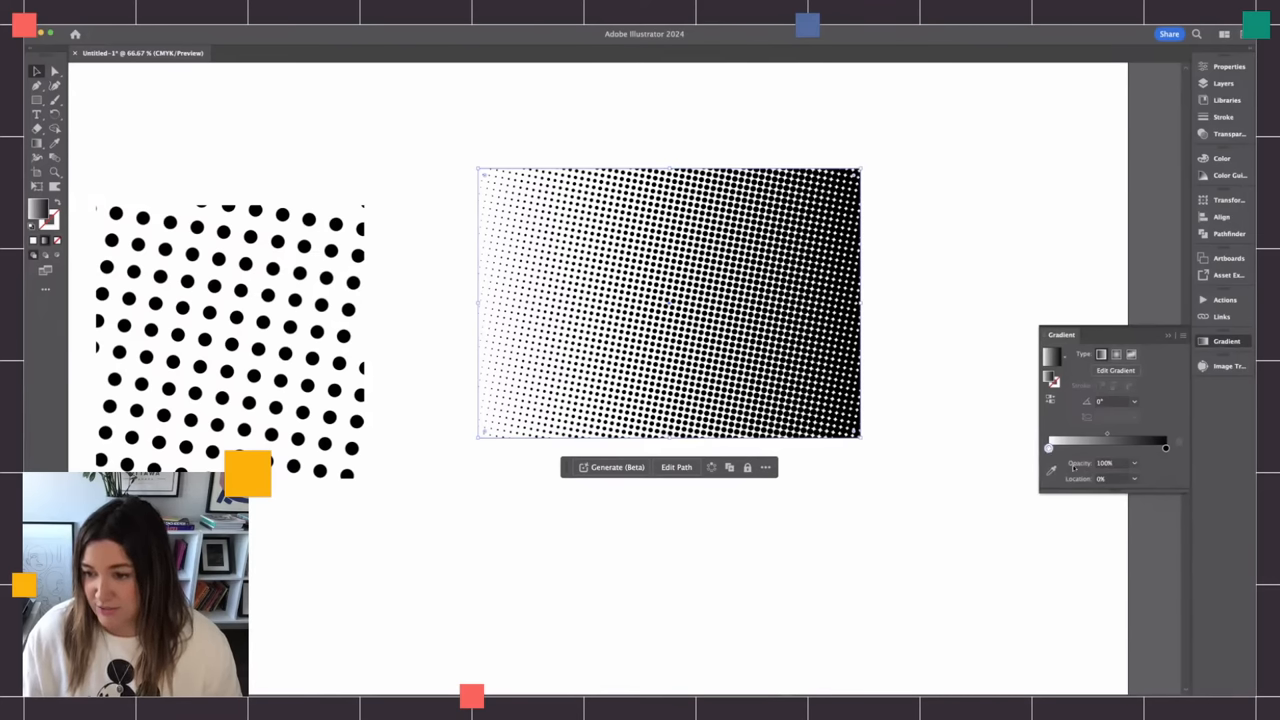
pyautogui.click(1134, 462)
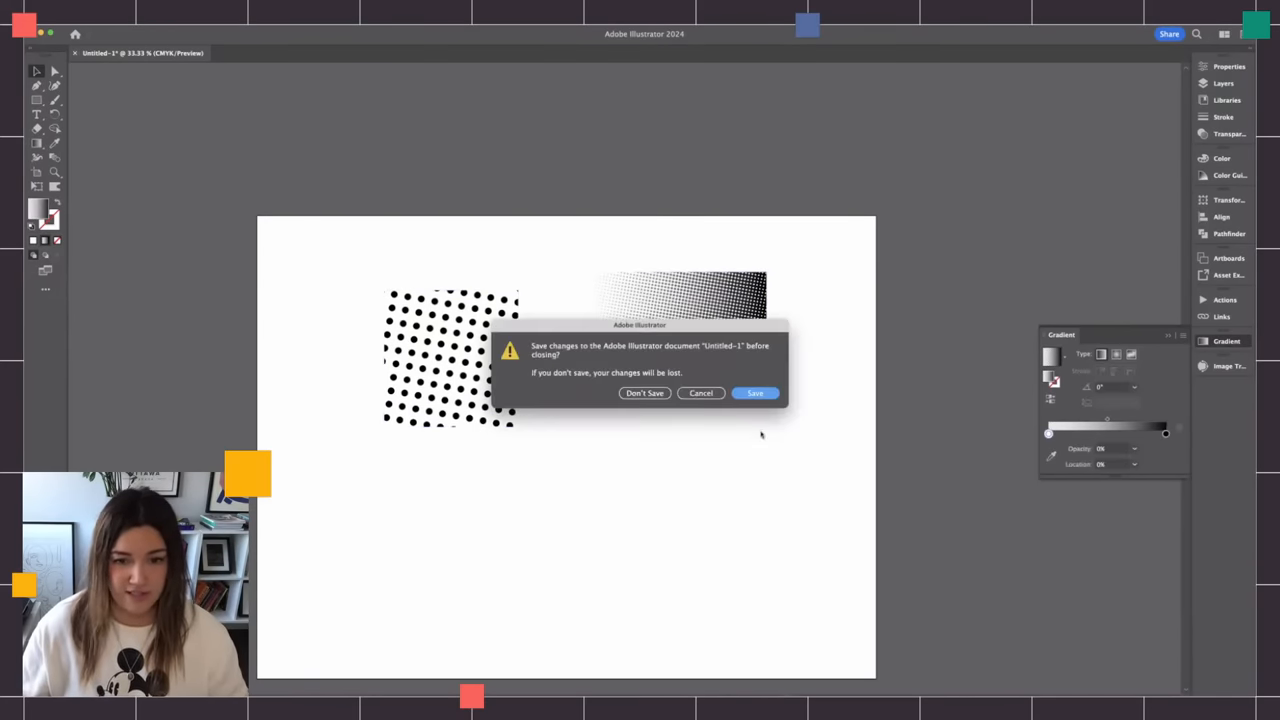
# - Close the test document without saving and open the ghost halftones starter file from Recent
pyautogui.click(644, 392)
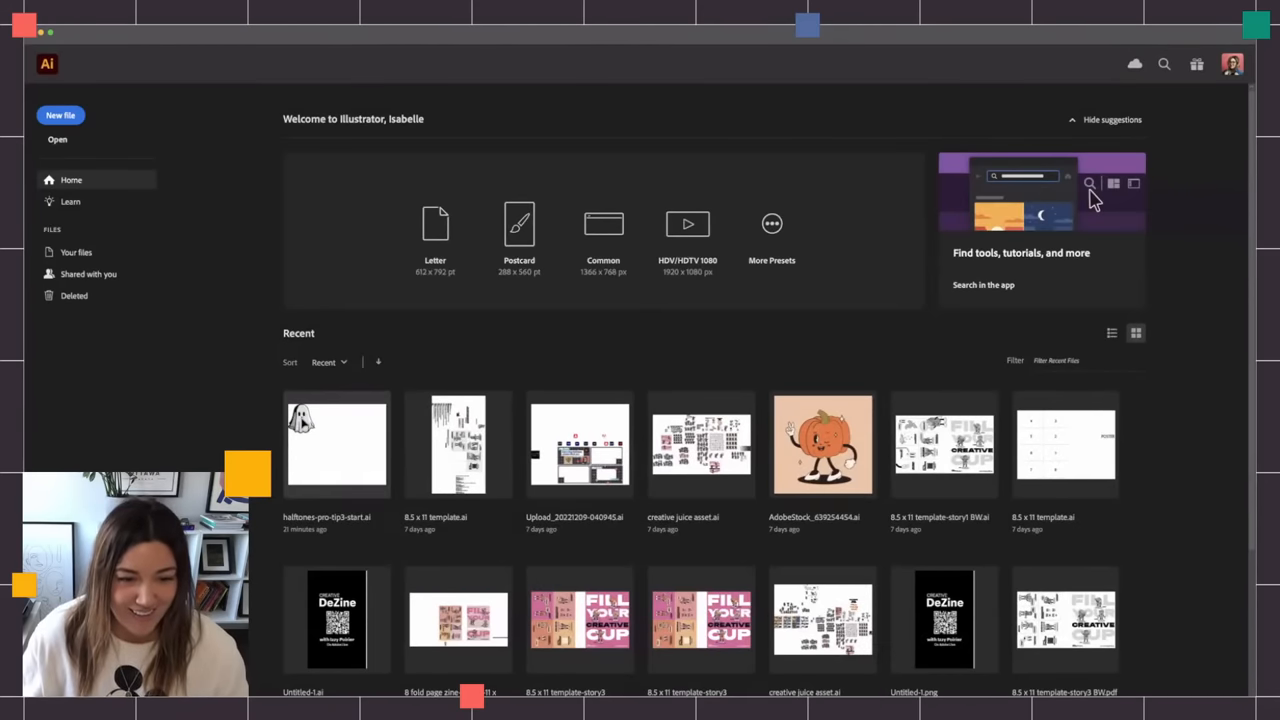
pyautogui.doubleClick(336, 444)
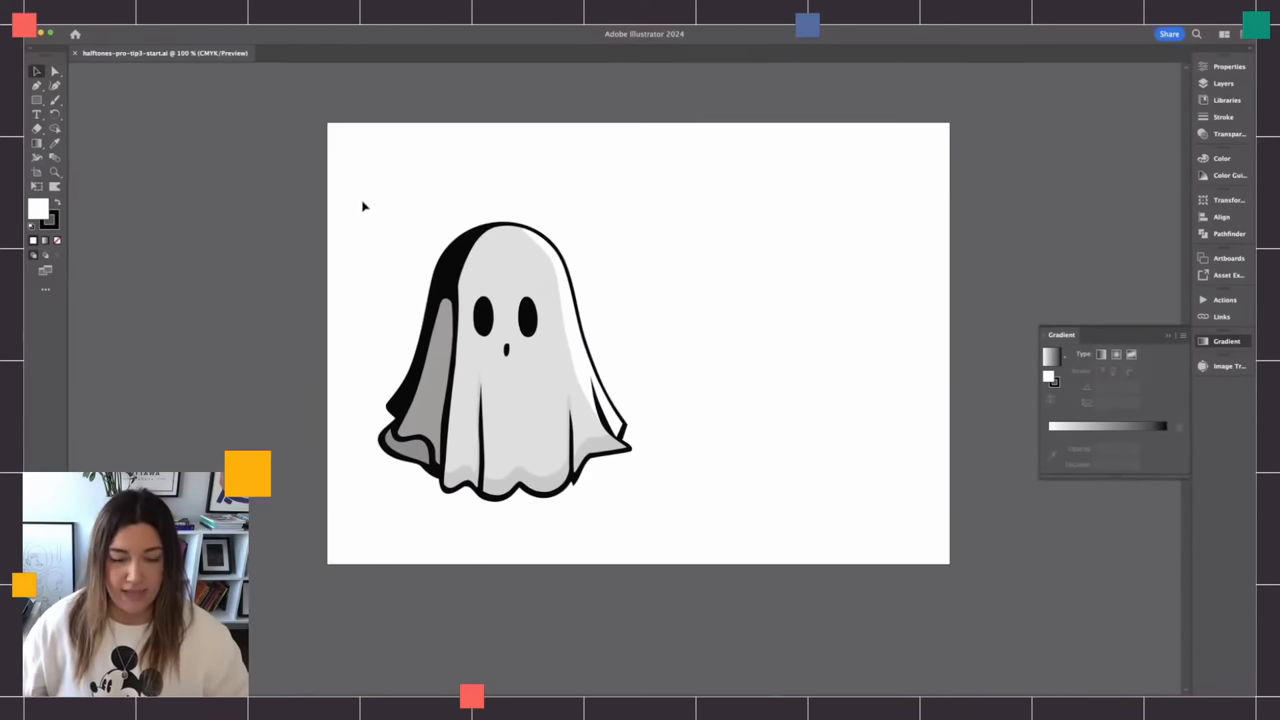
pyautogui.click(504, 360)
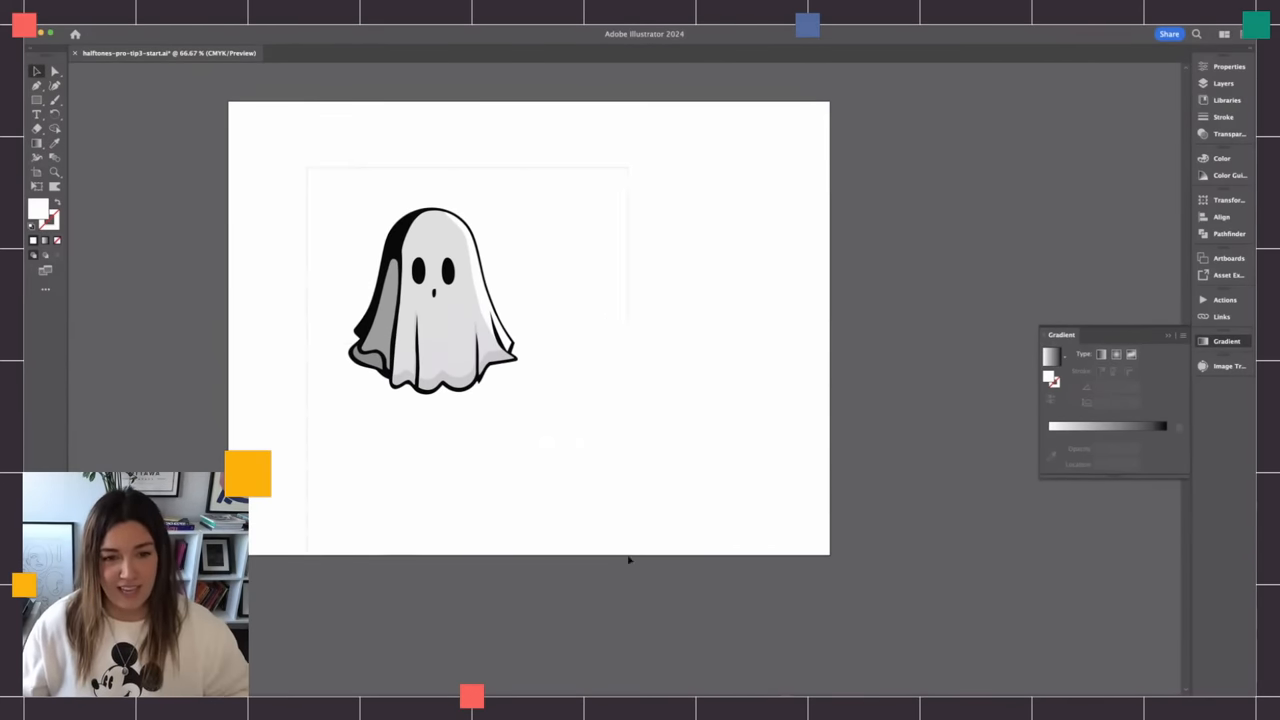
pyautogui.click(432, 300)
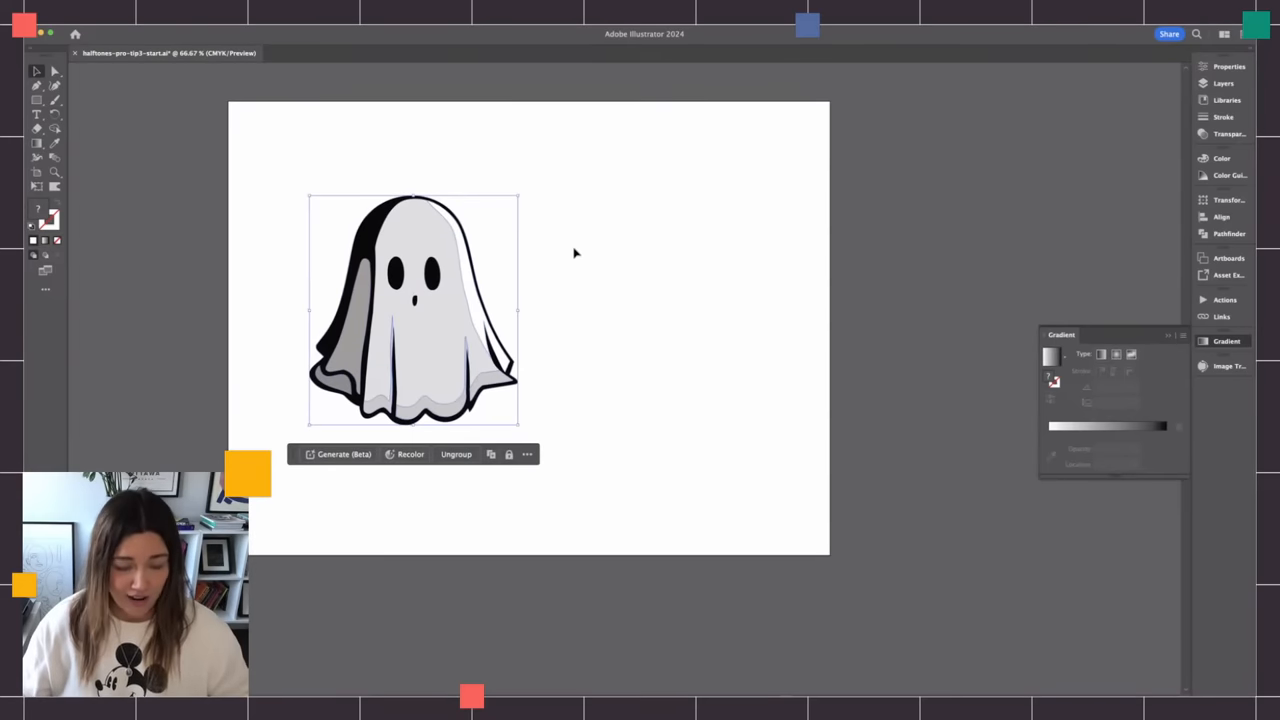
pyautogui.moveTo(450, 302)
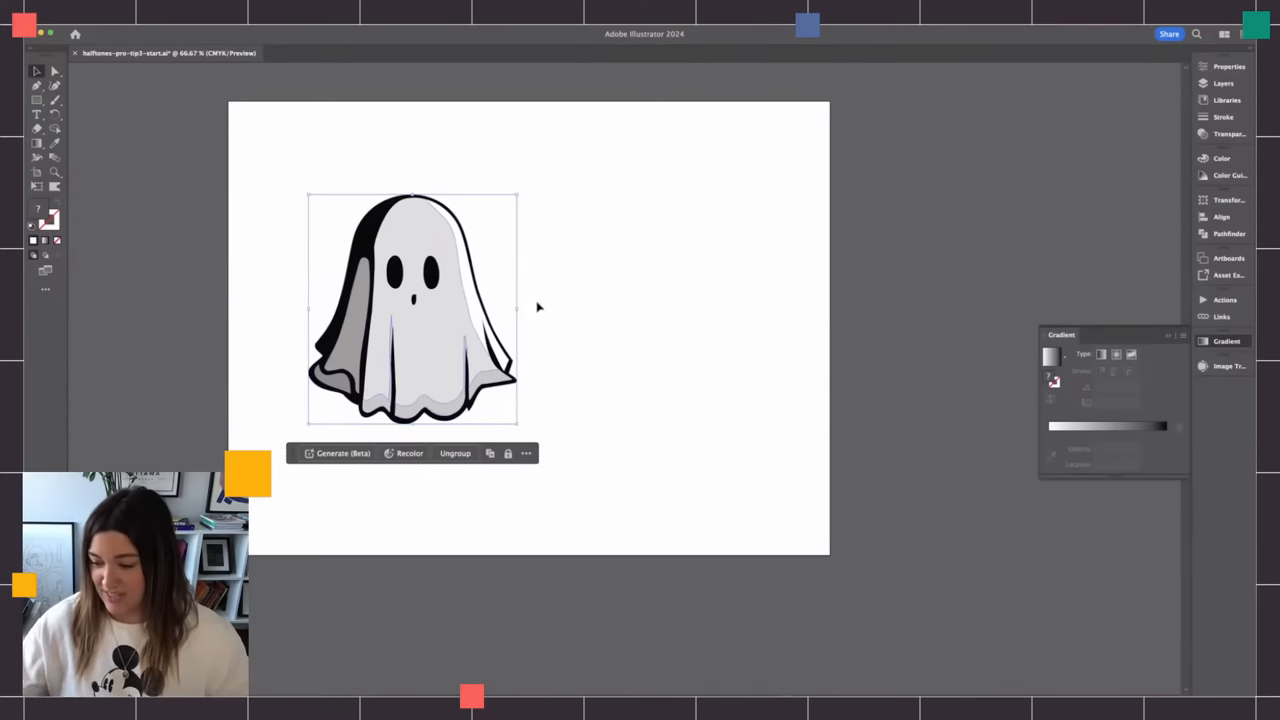
pyautogui.moveTo(292, 248)
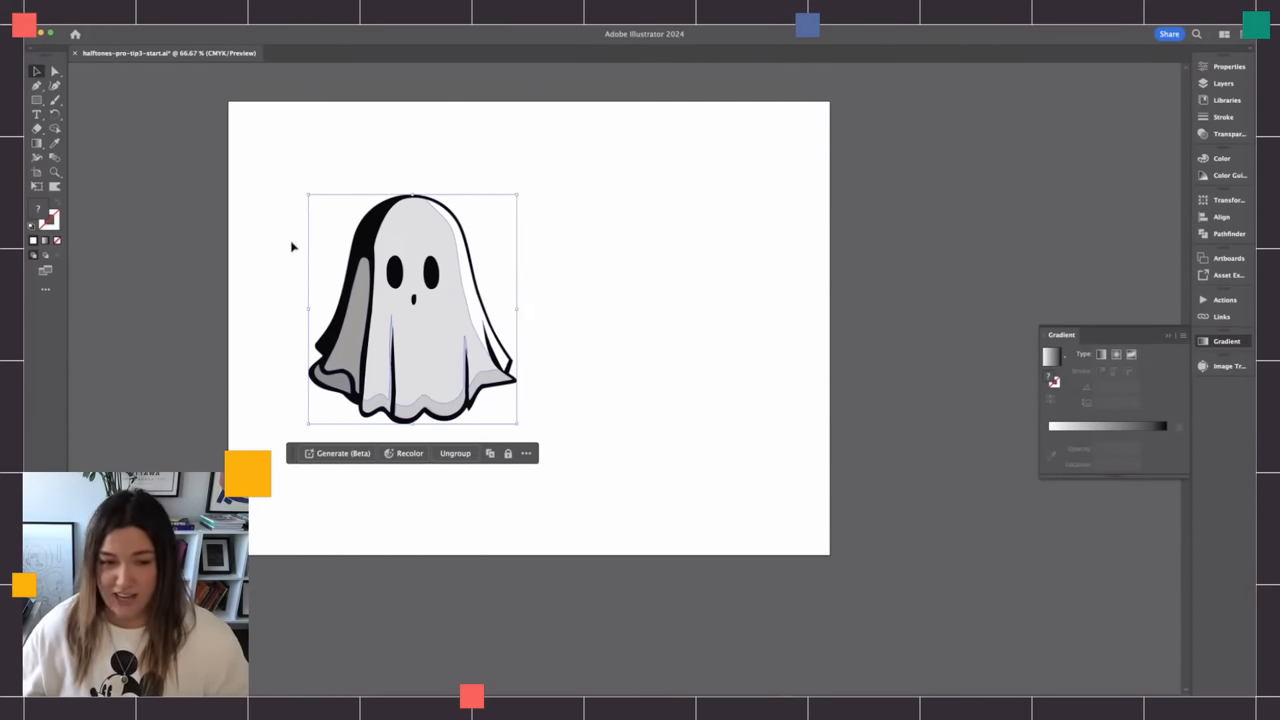
pyautogui.moveTo(402, 252)
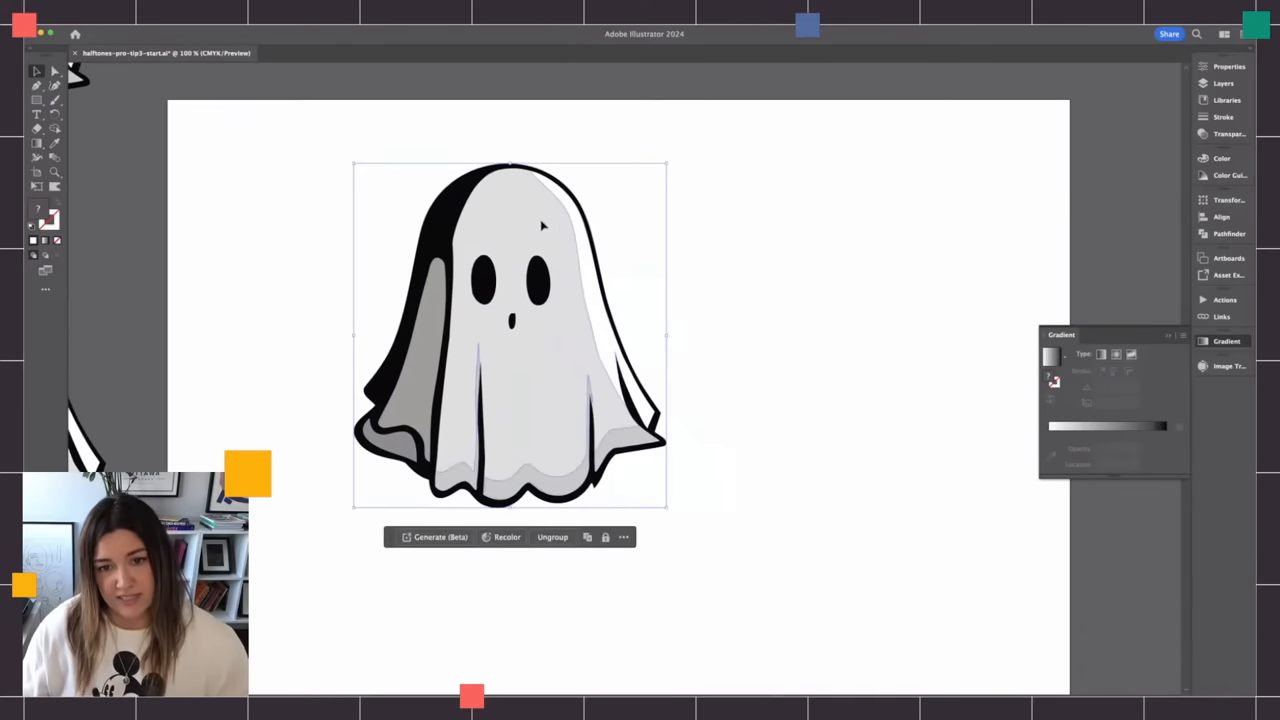
pyautogui.moveTo(668, 510); pyautogui.dragTo(728, 578)
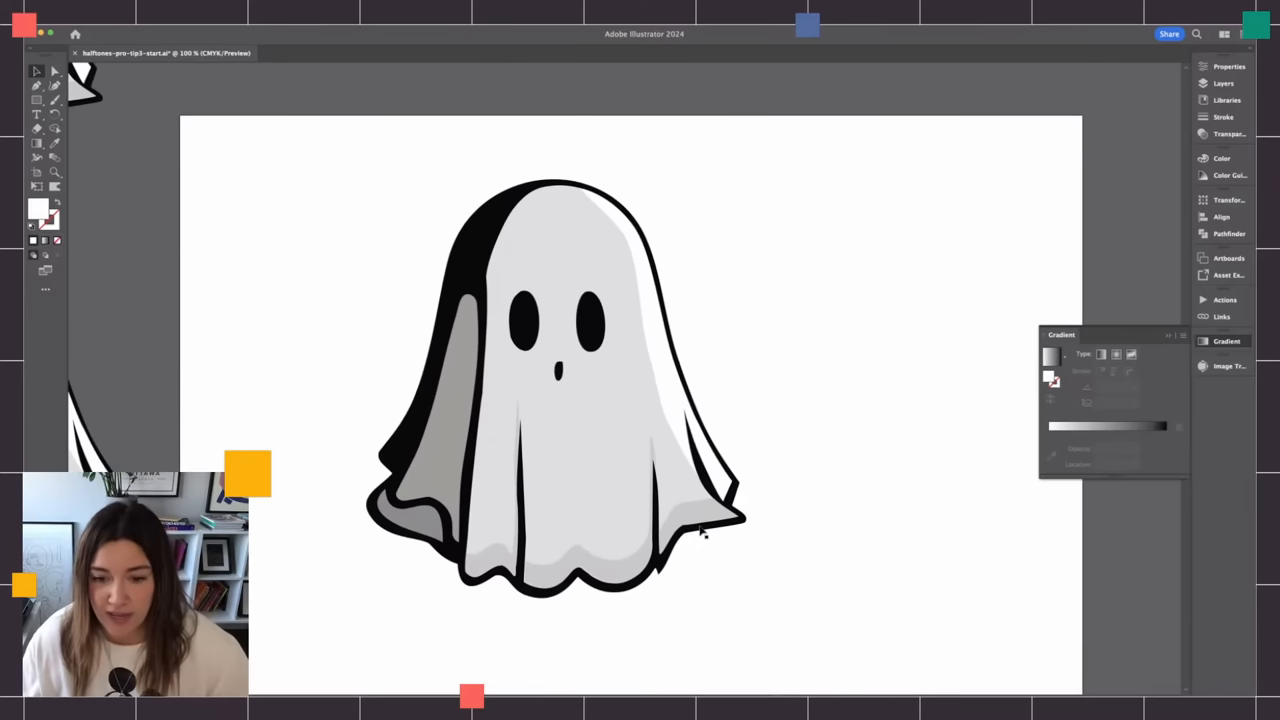
pyautogui.moveTo(756, 396)
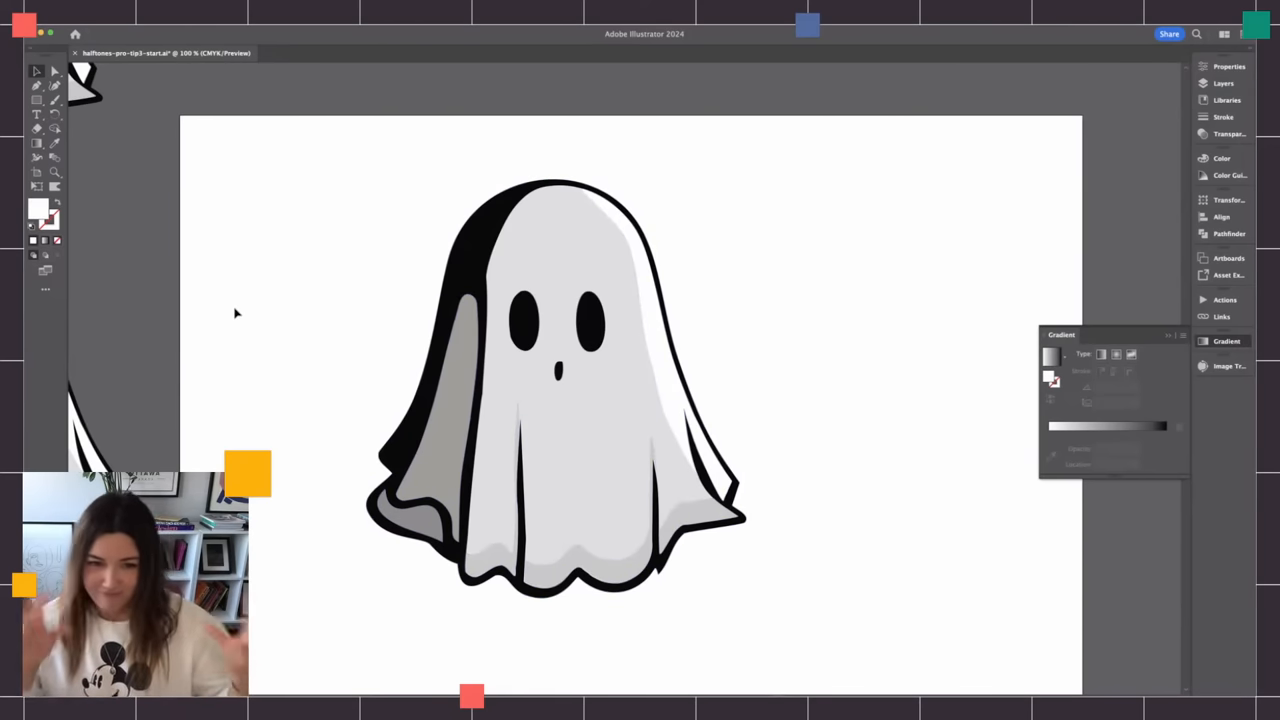
# - Apply a default Color Halftone to the small grey shadow at the ghost's lower left
pyautogui.click(410, 516)
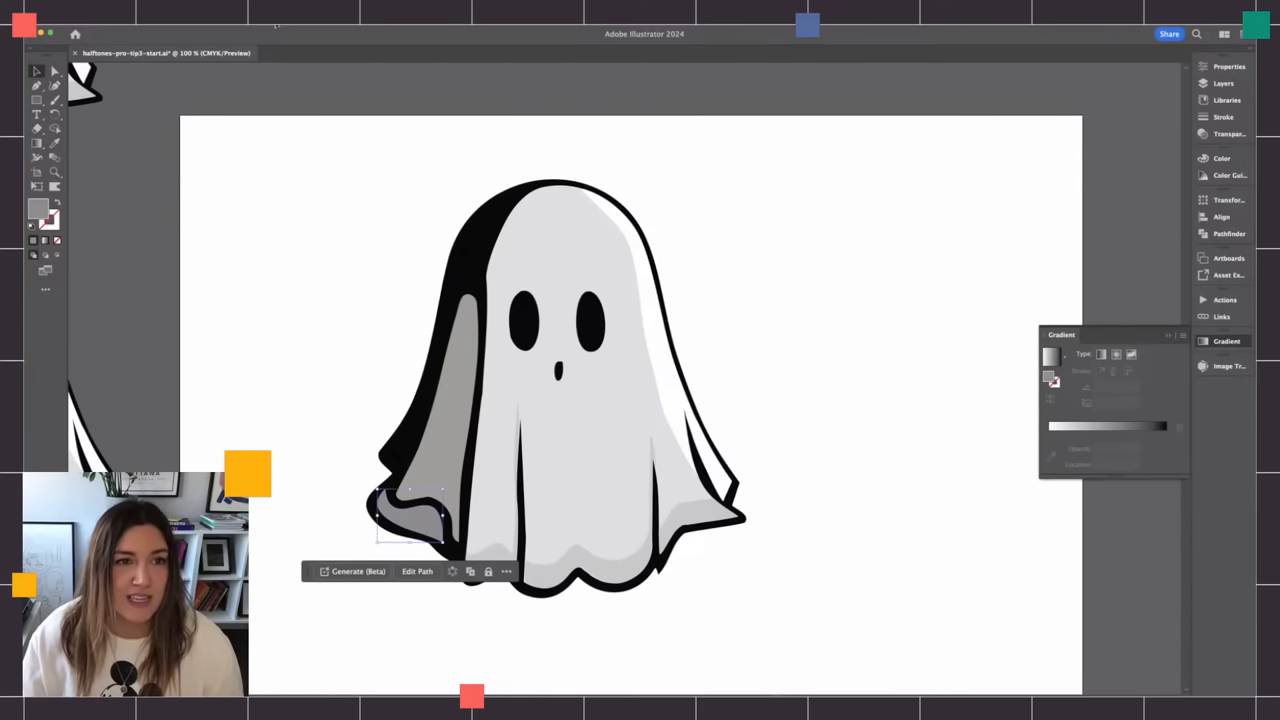
pyautogui.click(270, 260)
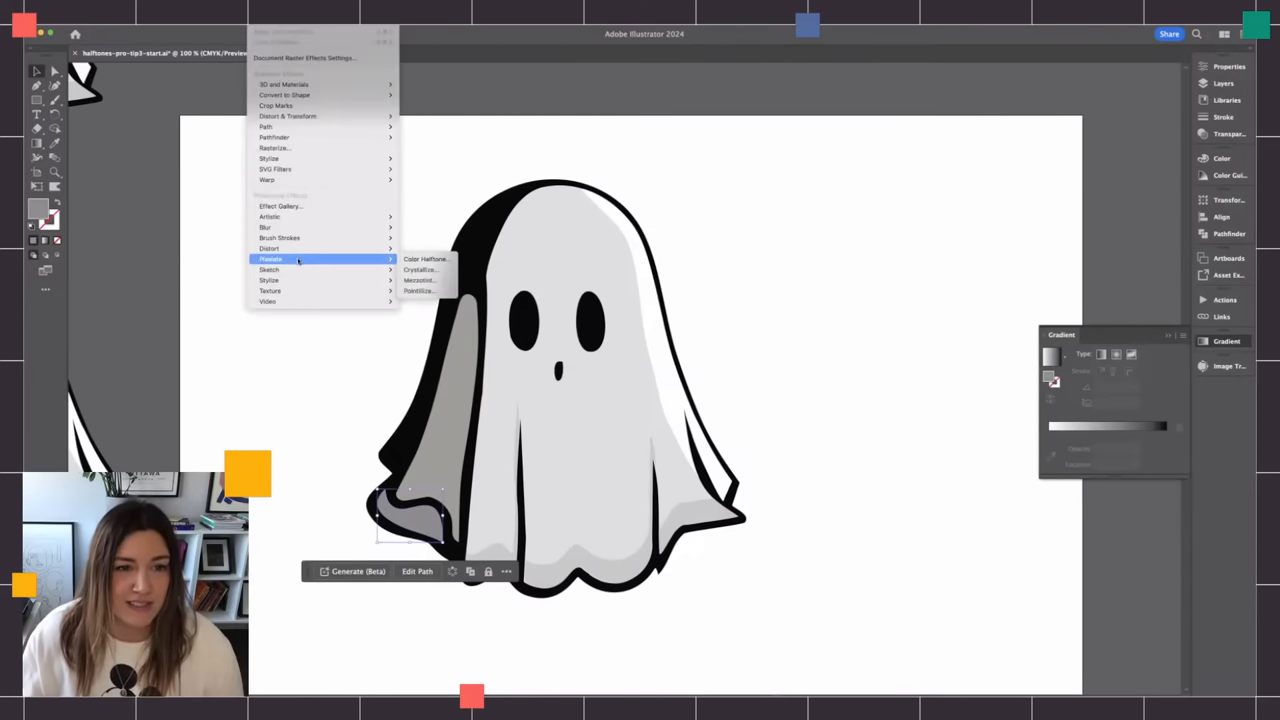
pyautogui.click(424, 260)
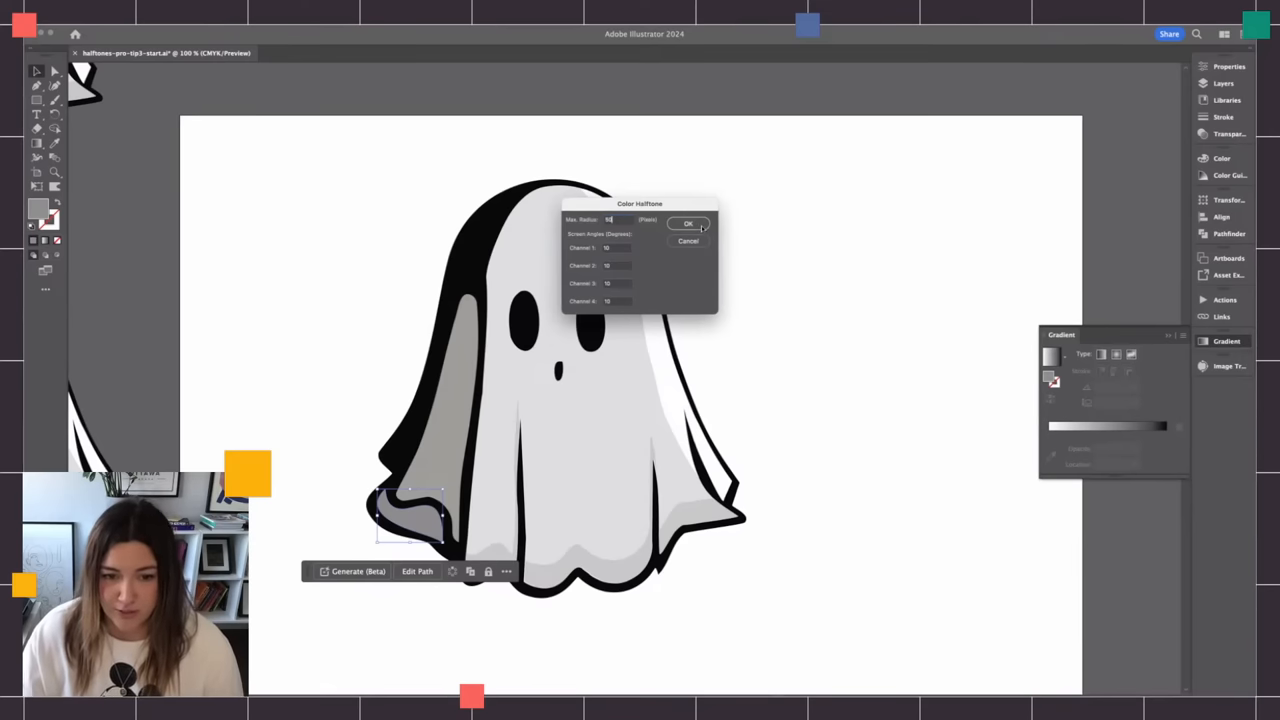
pyautogui.click(688, 224)
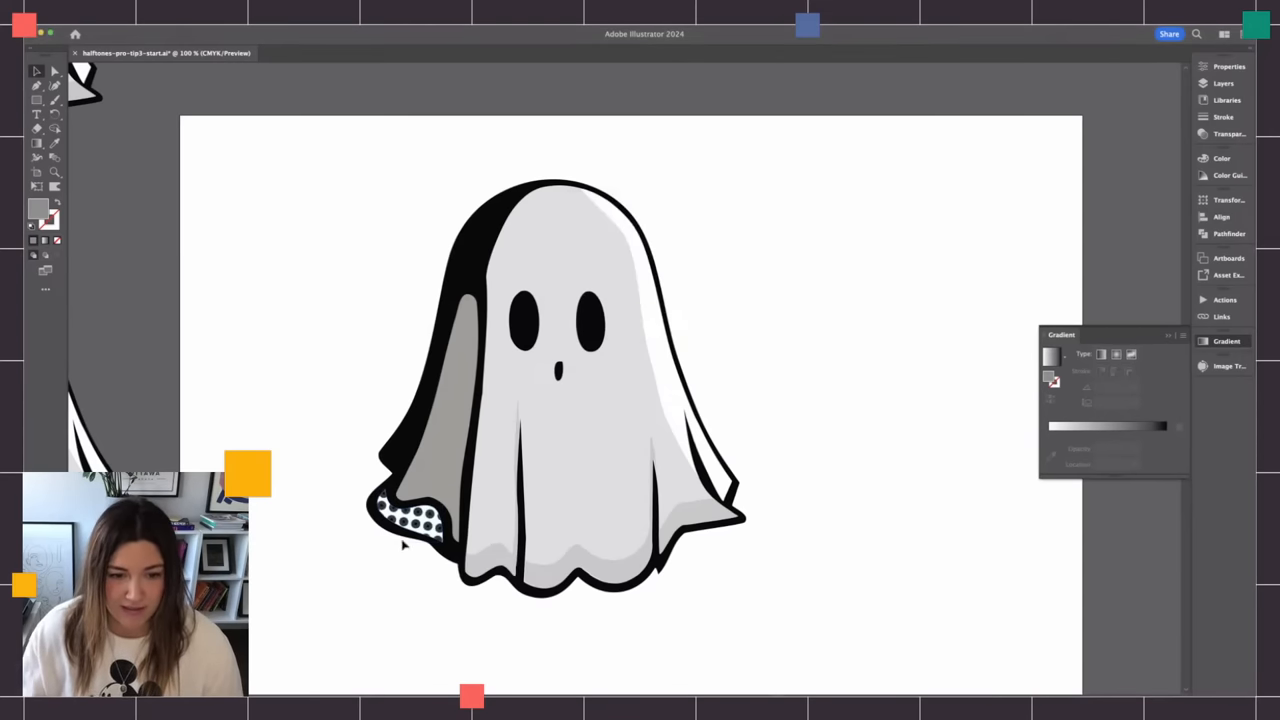
pyautogui.click(408, 520)
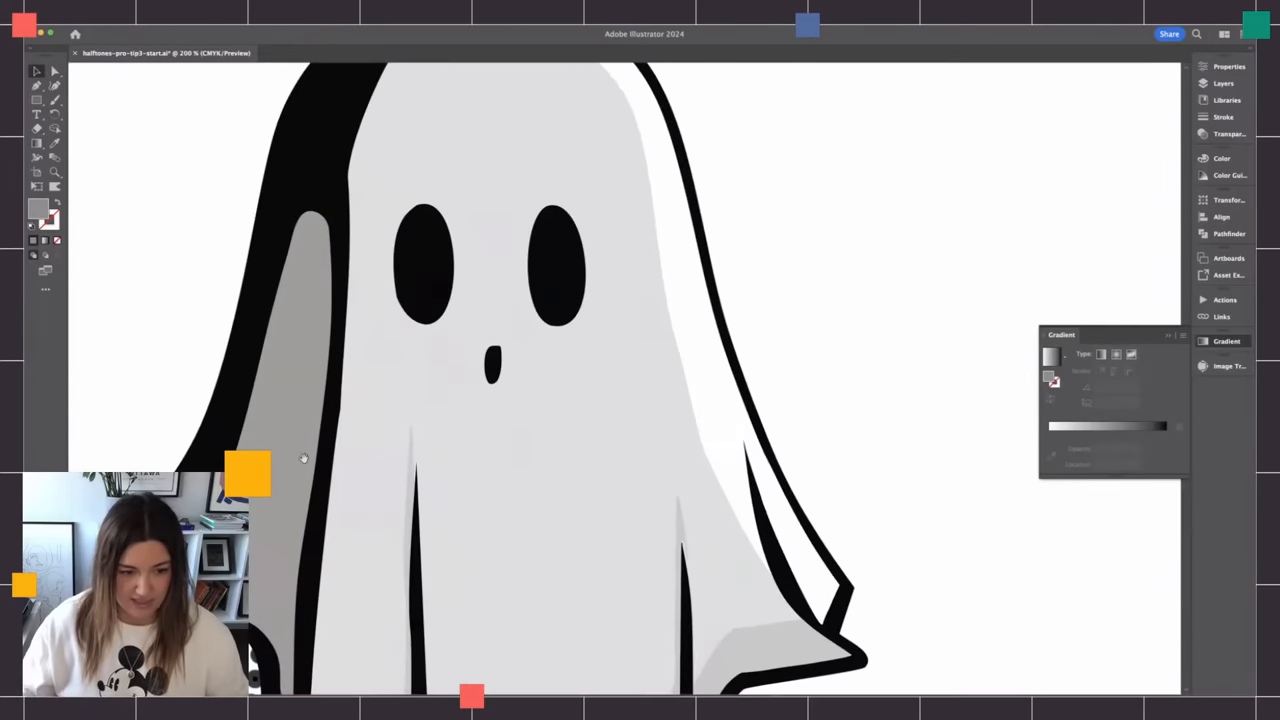
pyautogui.scroll(-3)
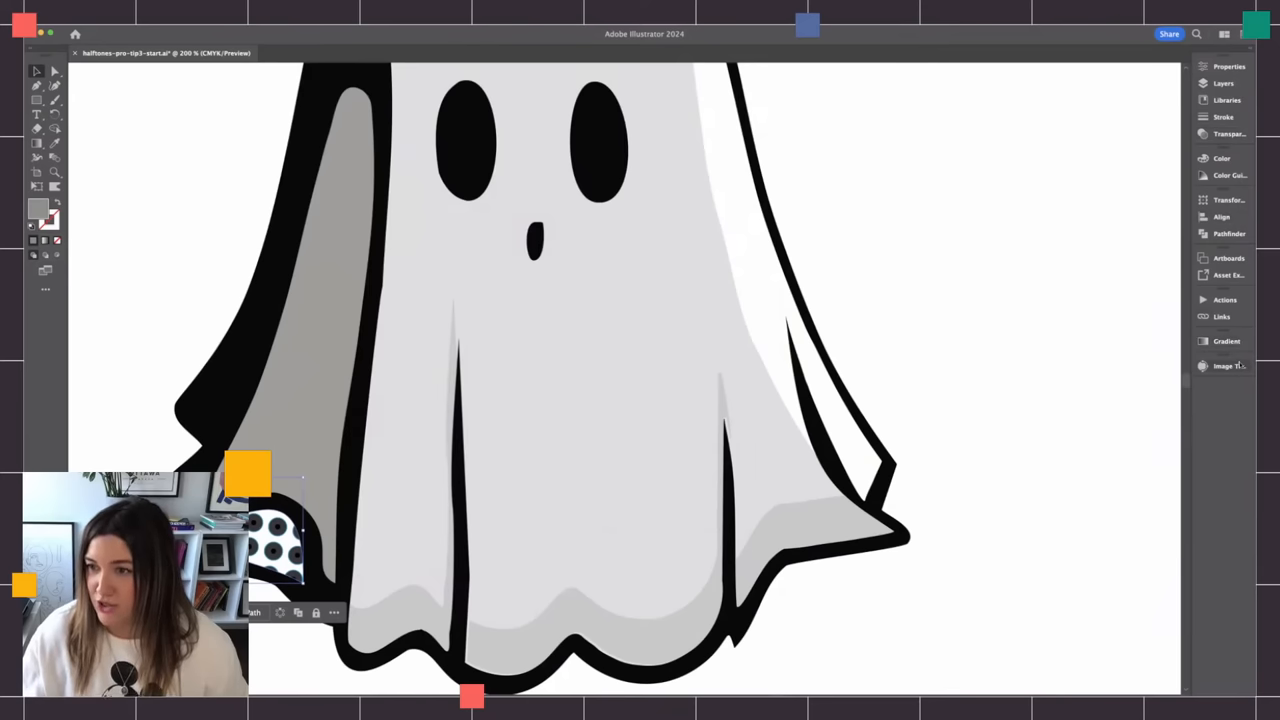
pyautogui.click(1220, 158)
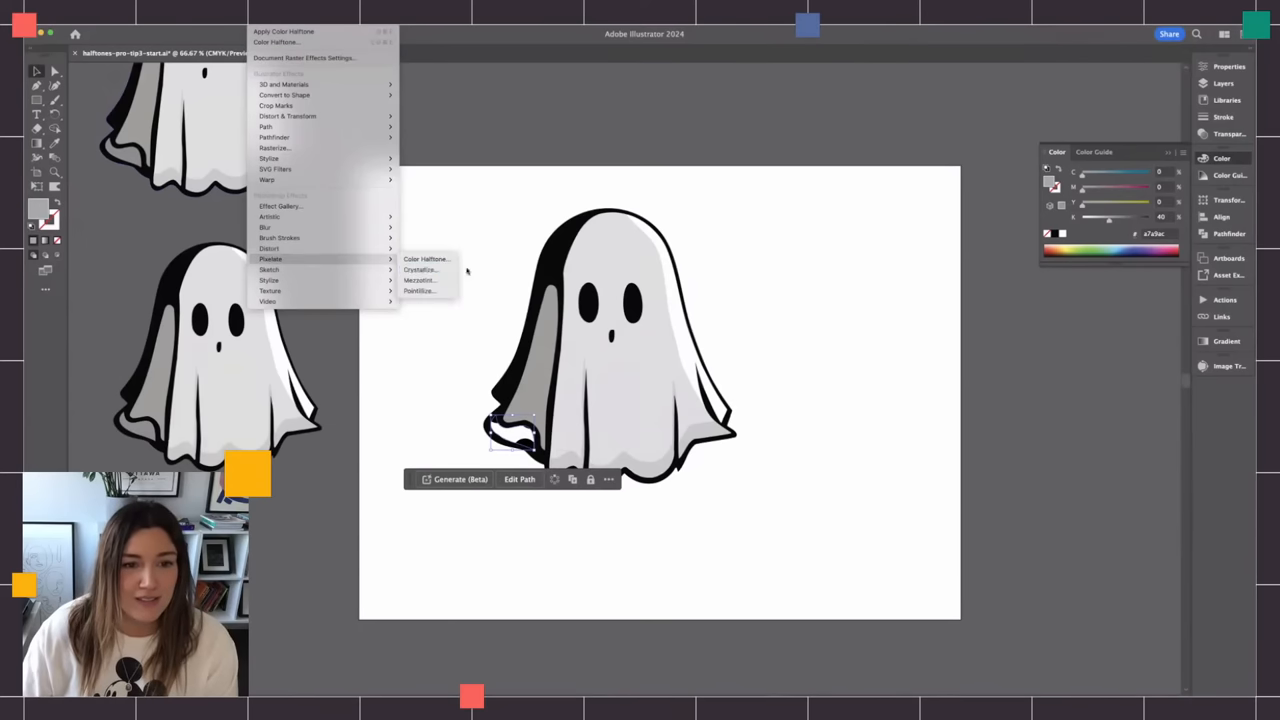
pyautogui.moveTo(270, 248)
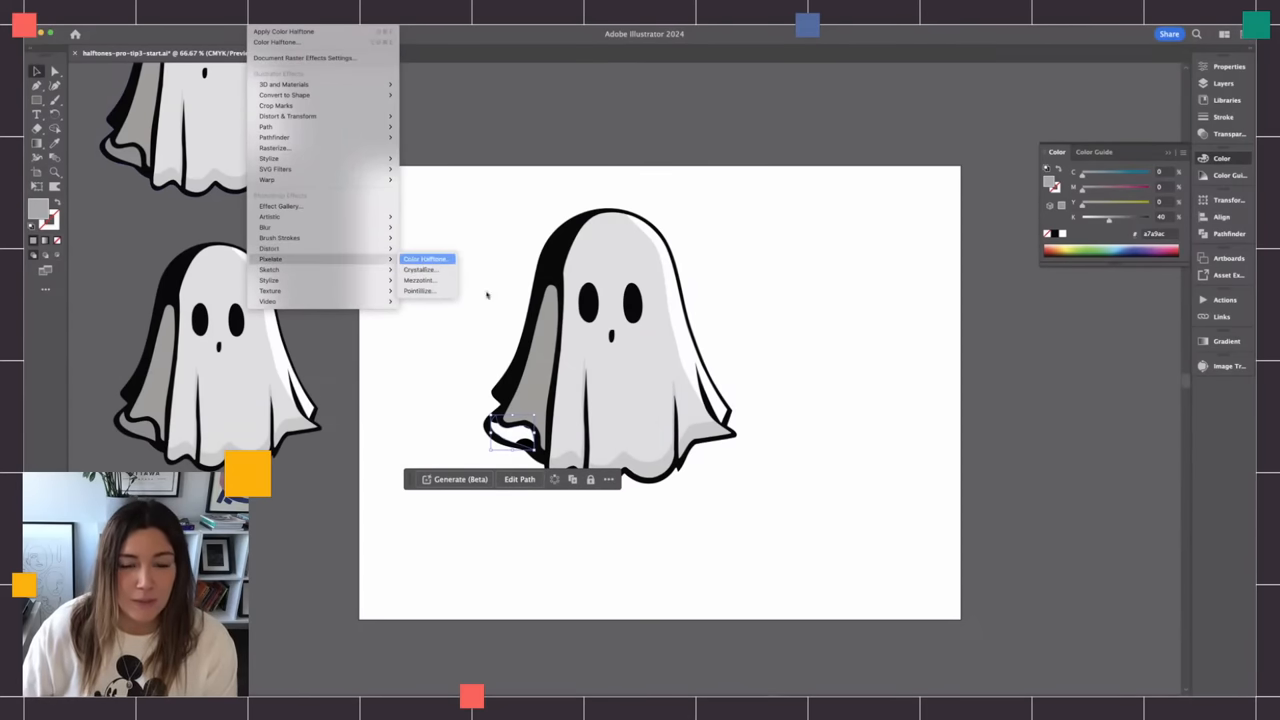
# - Stack a new Color Halftone instance on the lower-left shadow via Apply New Effect
pyautogui.click(426, 258)
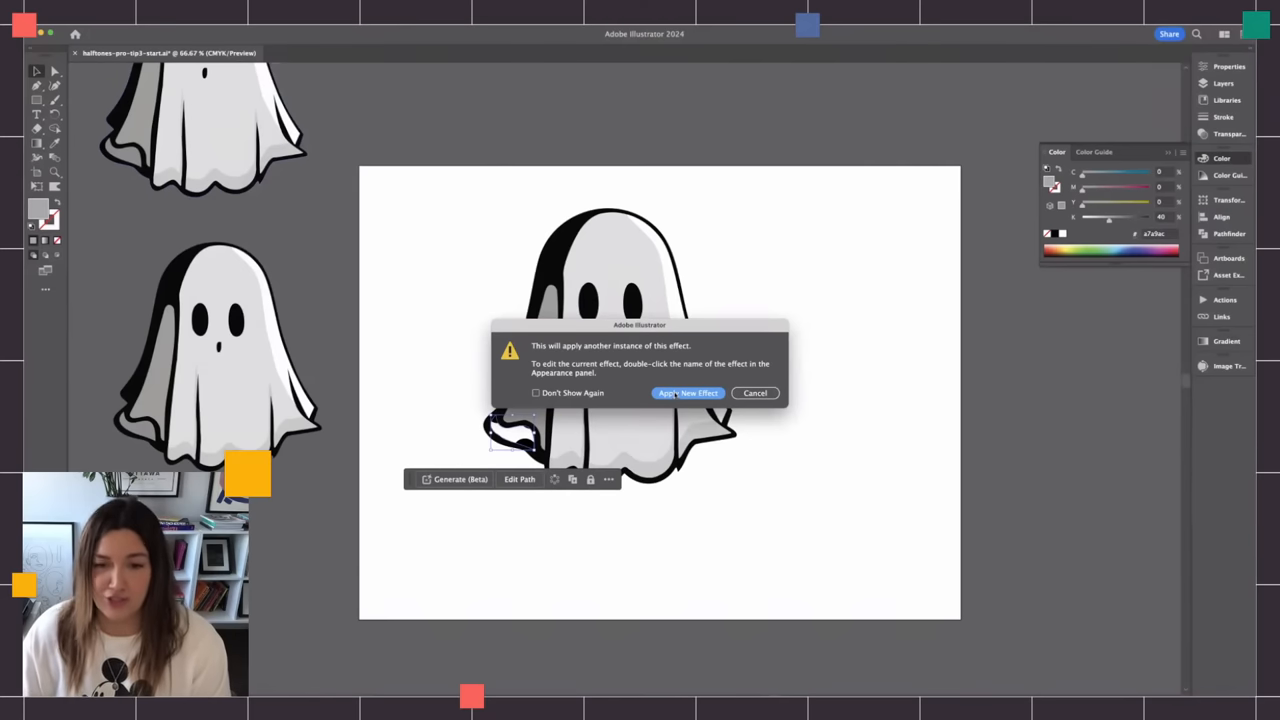
pyautogui.click(688, 392)
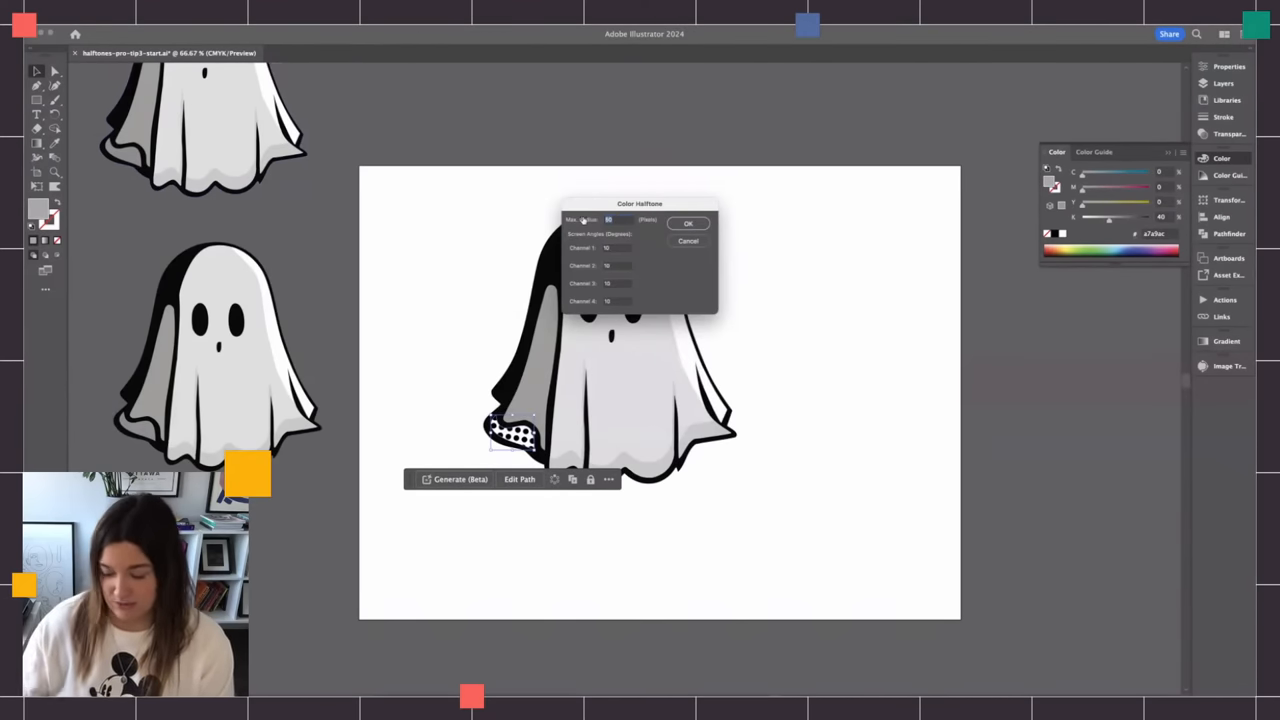
pyautogui.click(688, 240)
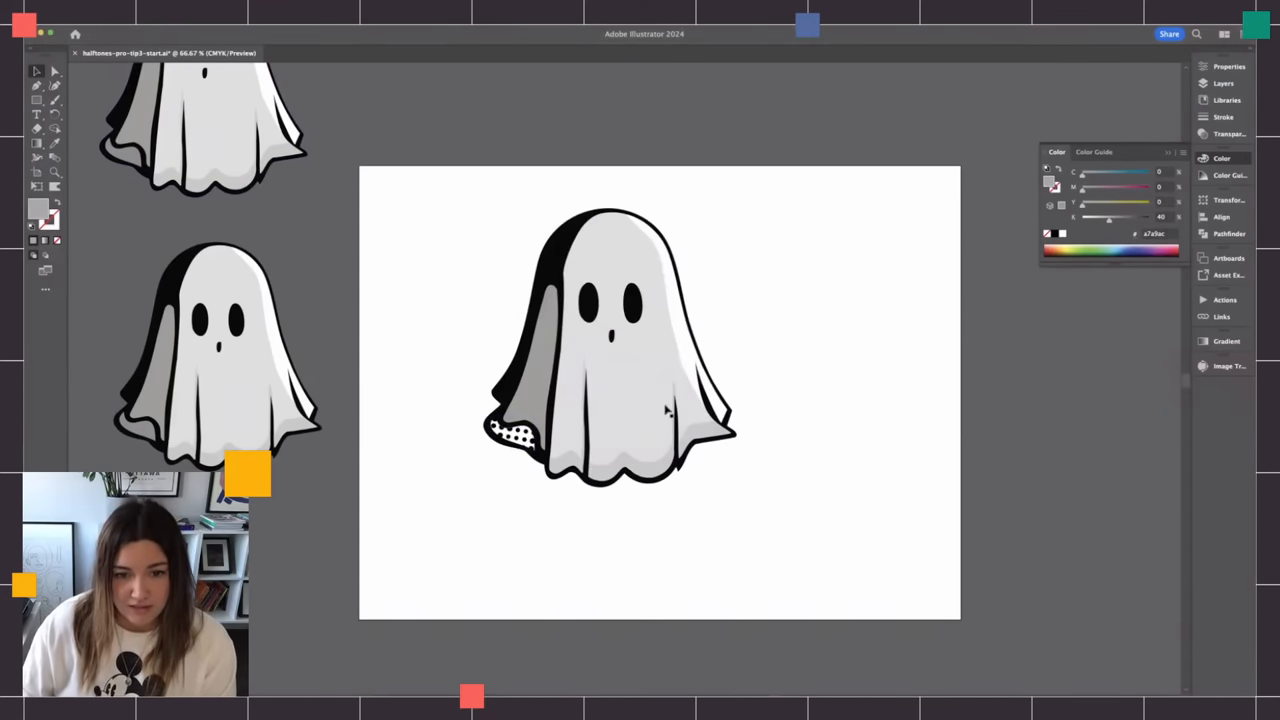
pyautogui.moveTo(536, 372)
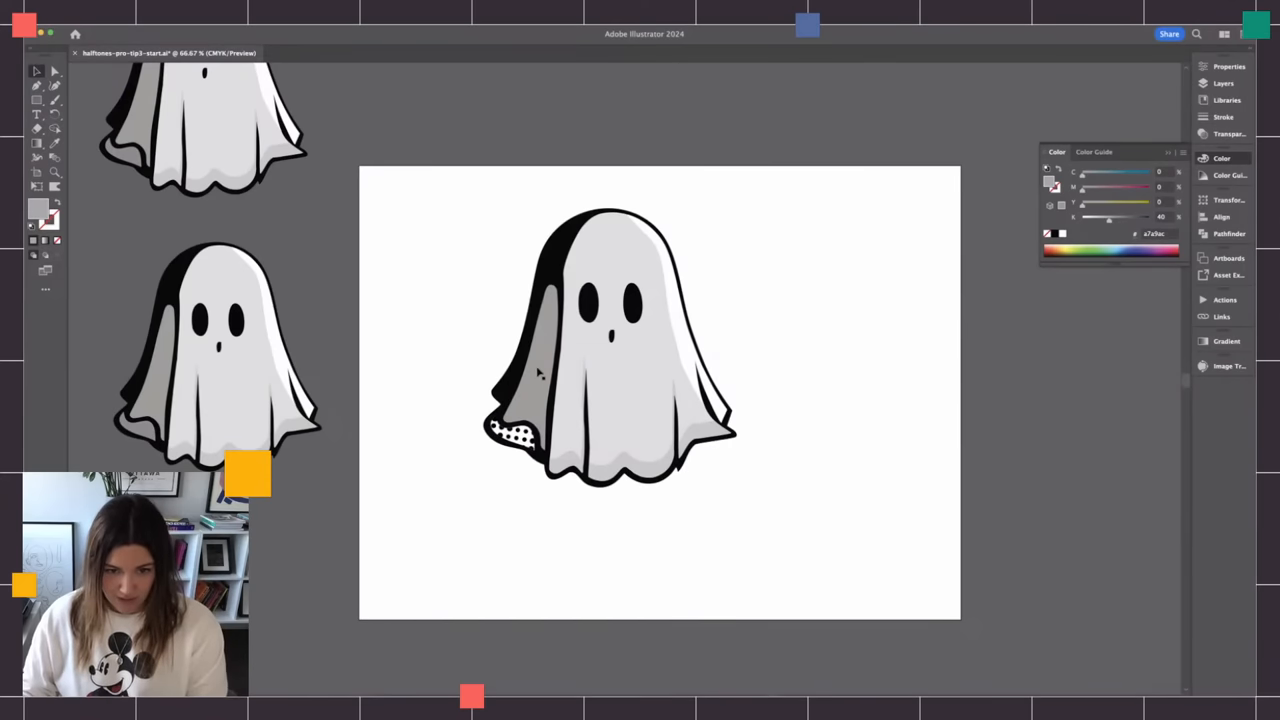
pyautogui.click(512, 432)
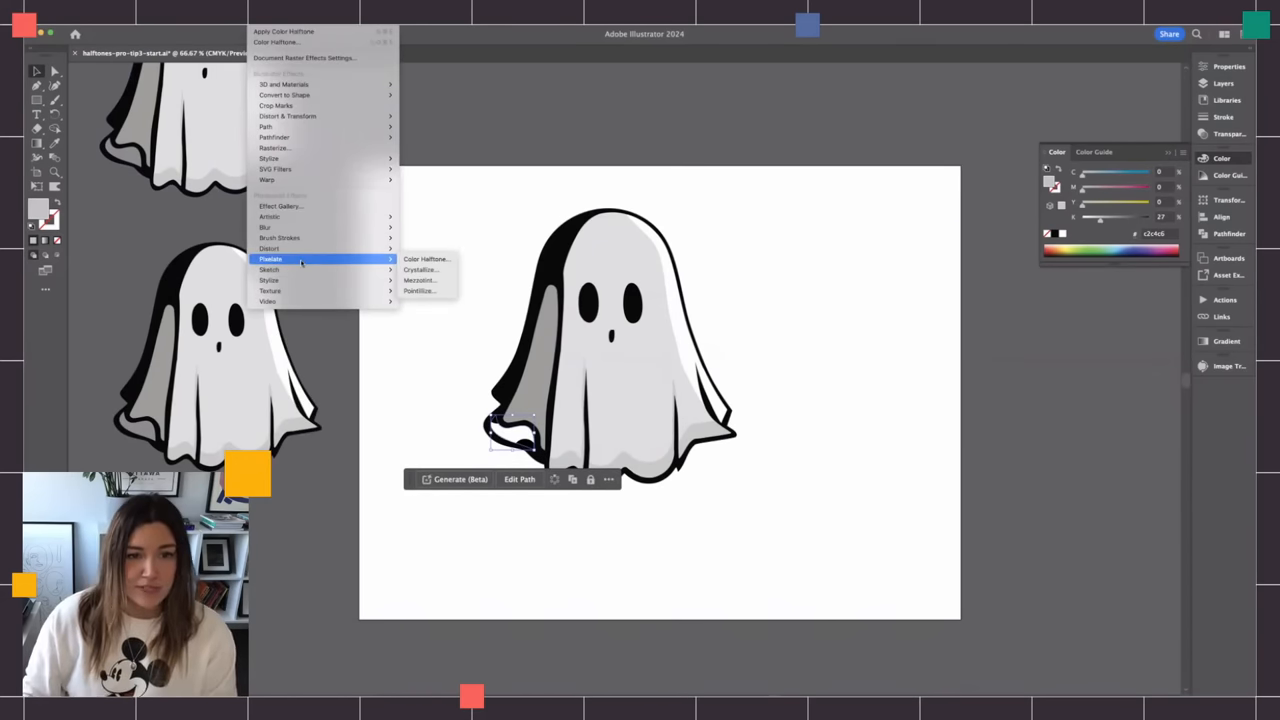
pyautogui.moveTo(424, 260)
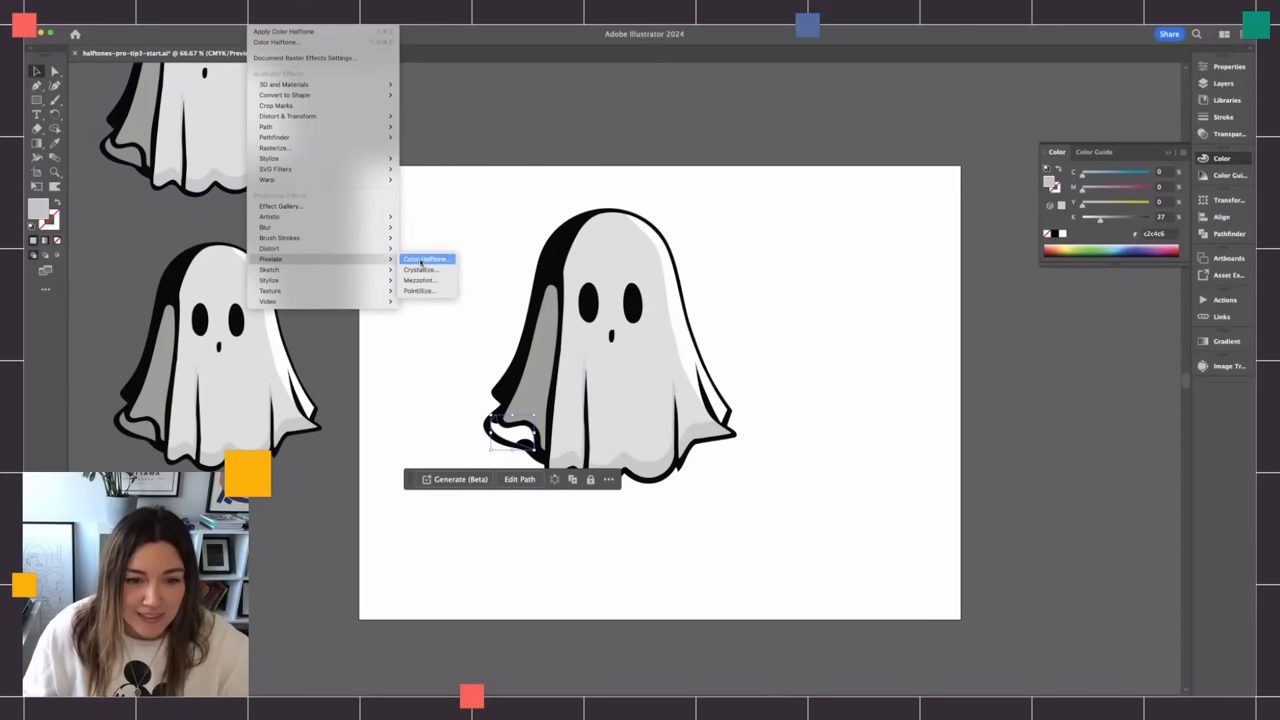
# - Add another Color Halftone instance to the lower-left patch, then select the left shadow strip
pyautogui.click(424, 260)
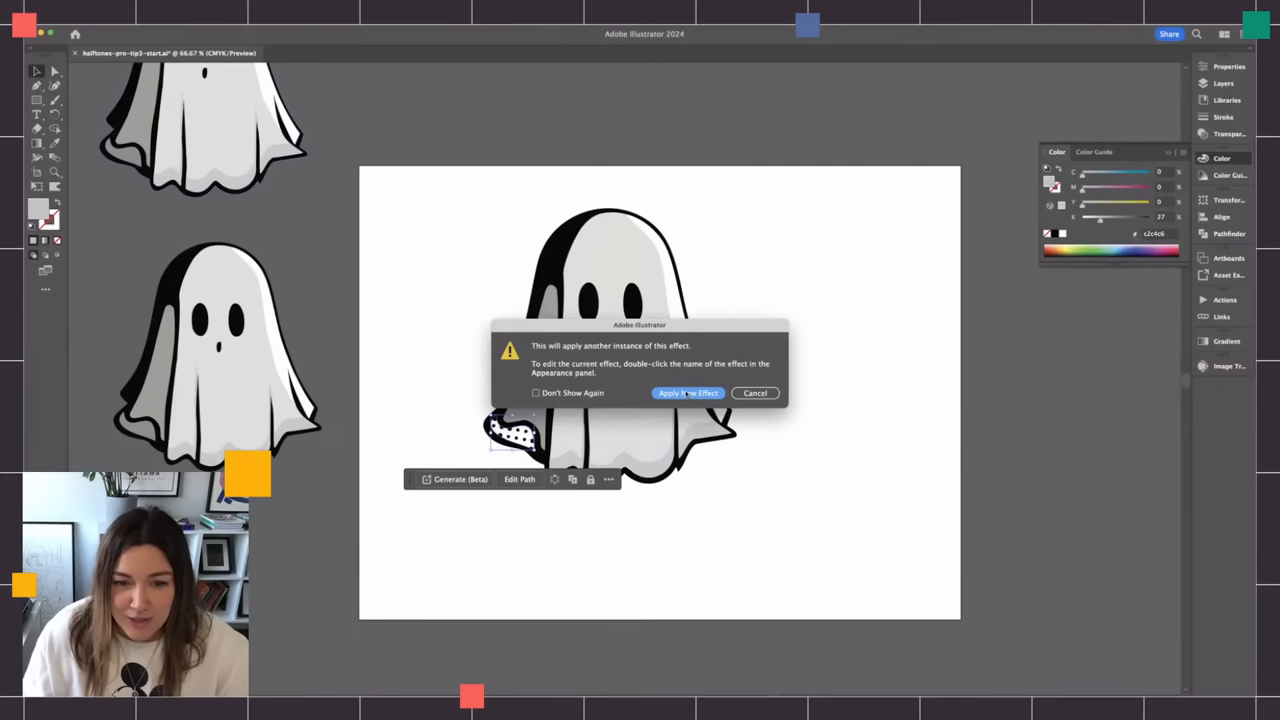
pyautogui.click(688, 392)
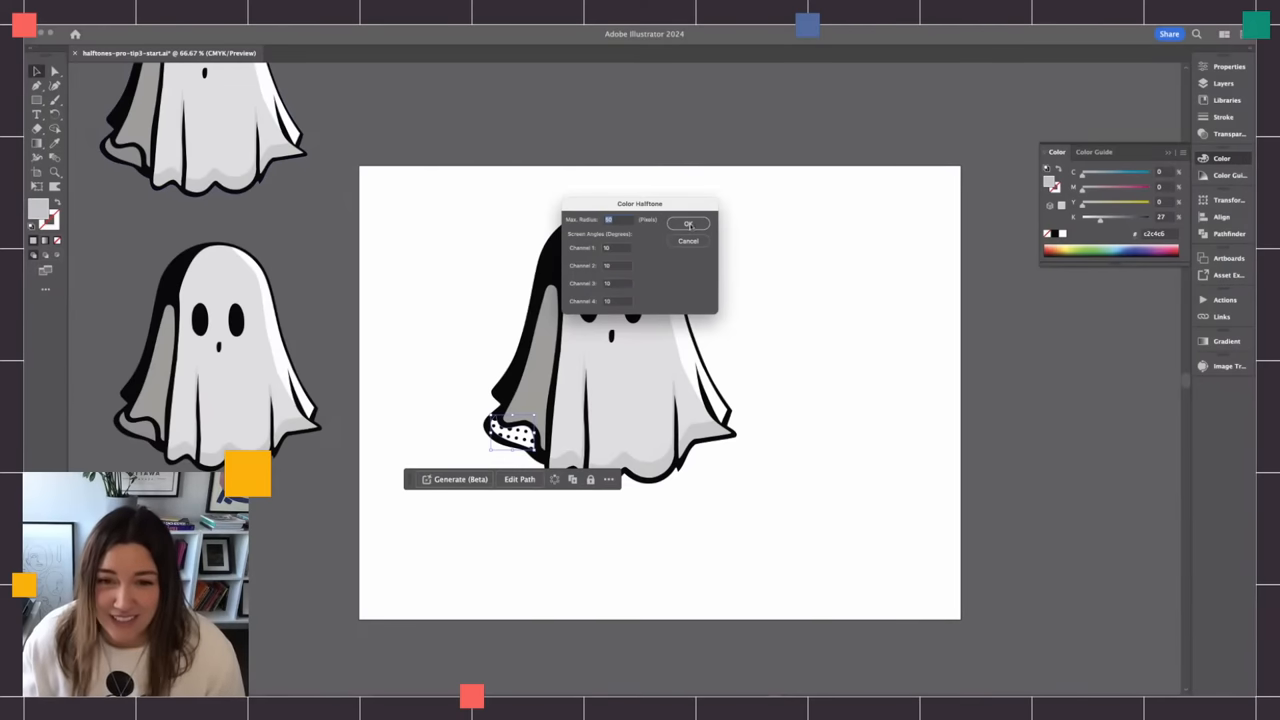
pyautogui.click(688, 224)
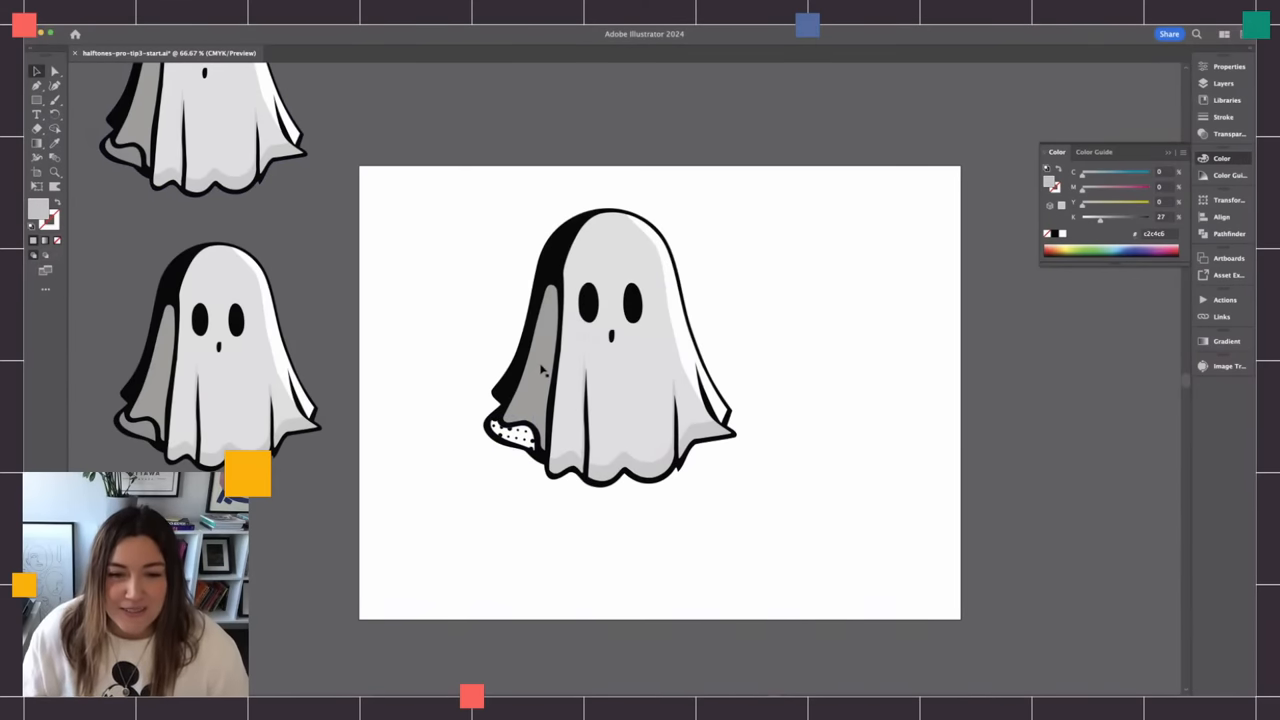
pyautogui.click(536, 370)
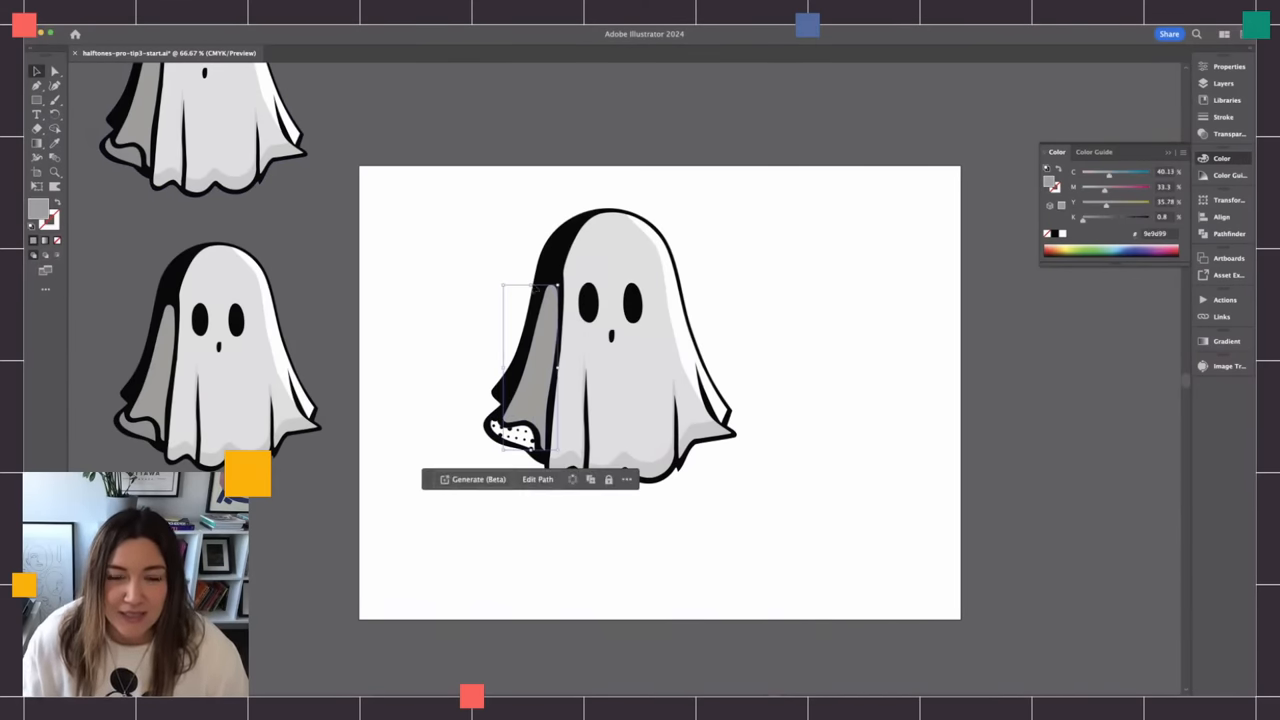
pyautogui.moveTo(430, 258)
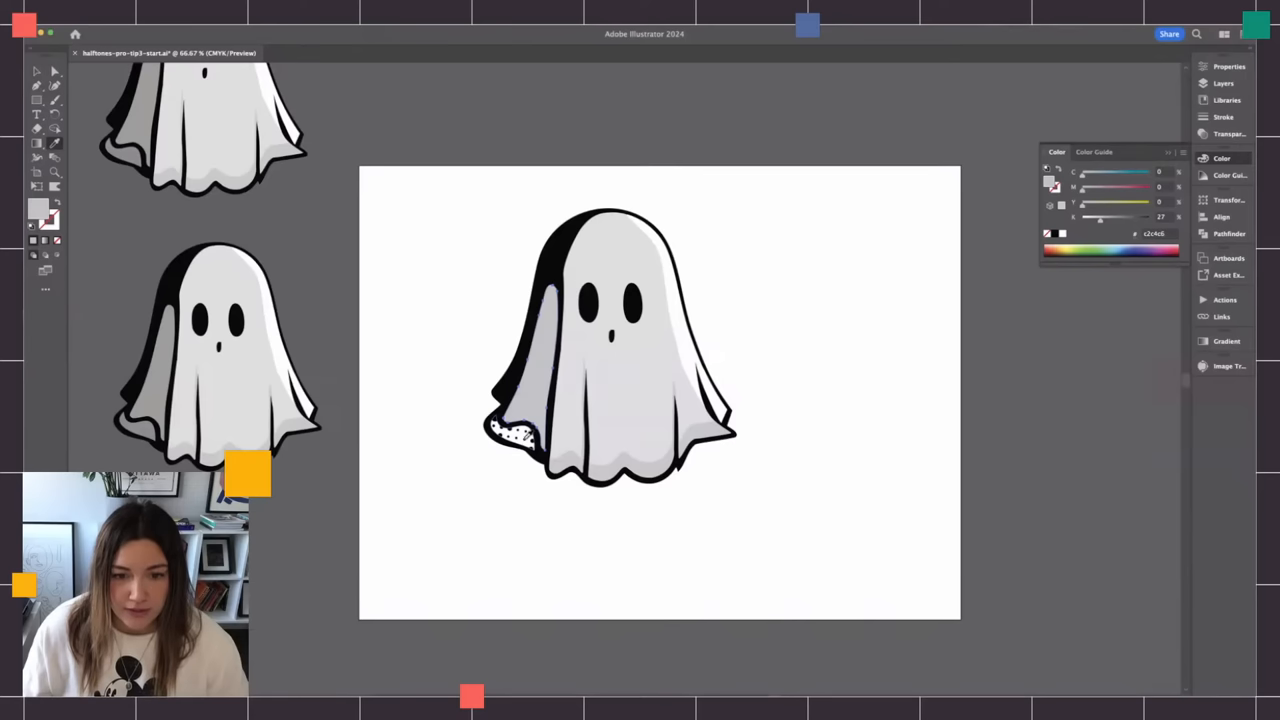
pyautogui.click(530, 370)
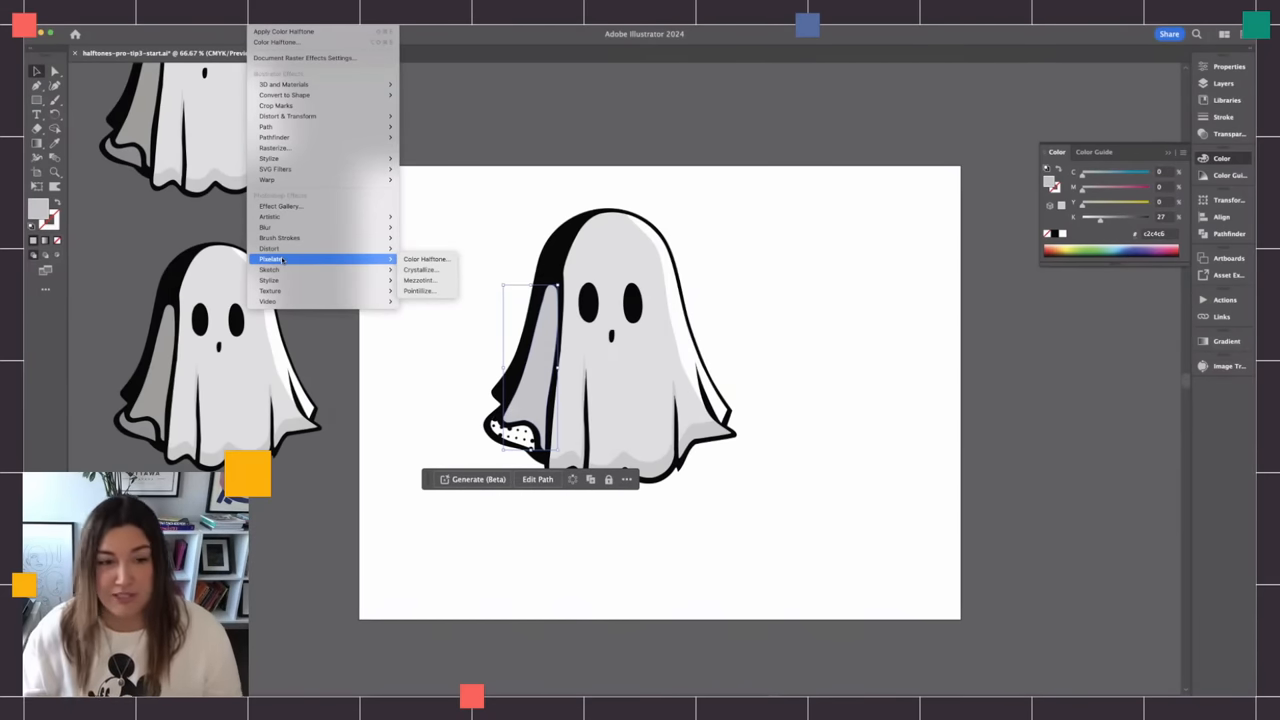
# - Apply a default Color Halftone to the tall left shadow strip
pyautogui.click(426, 260)
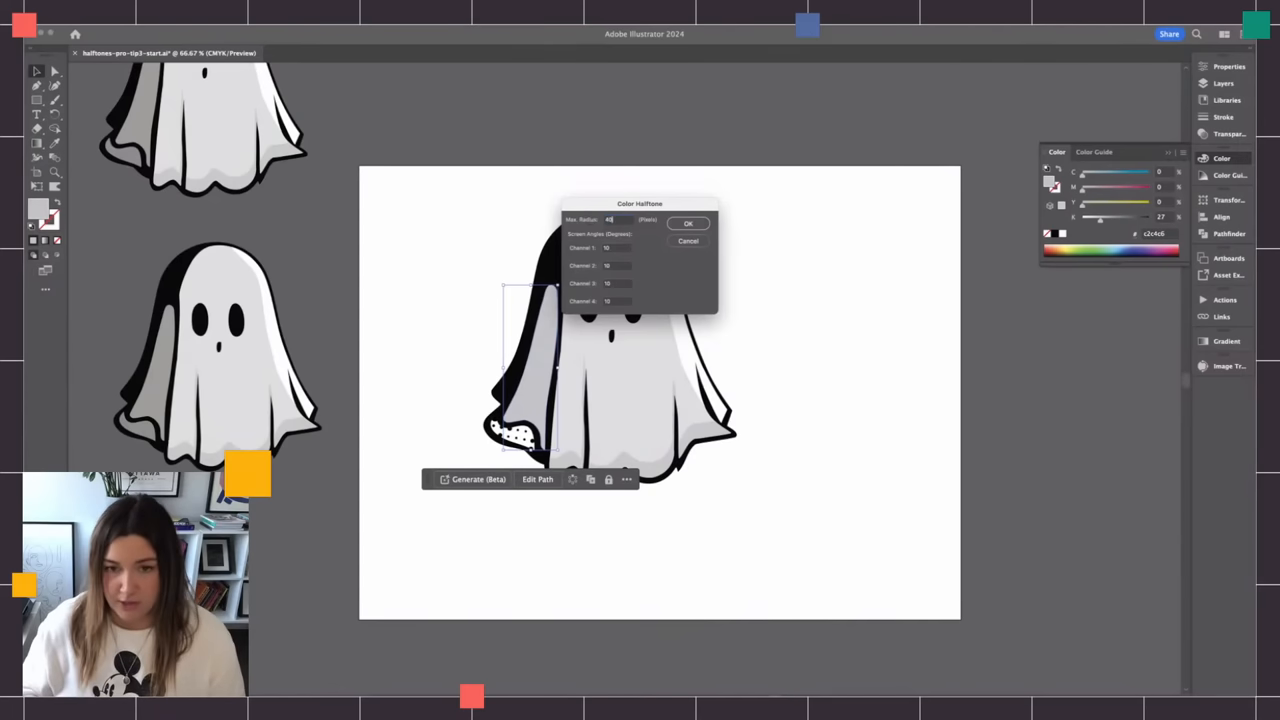
pyautogui.click(688, 222)
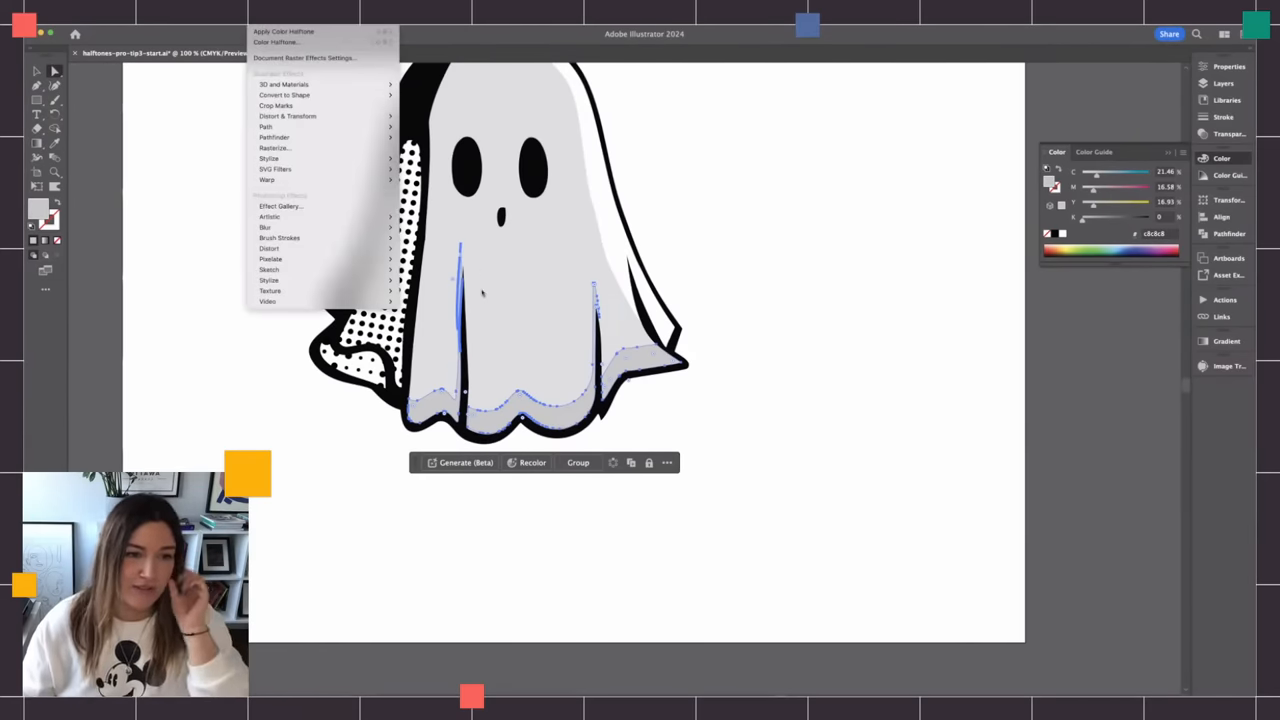
pyautogui.moveTo(270, 260)
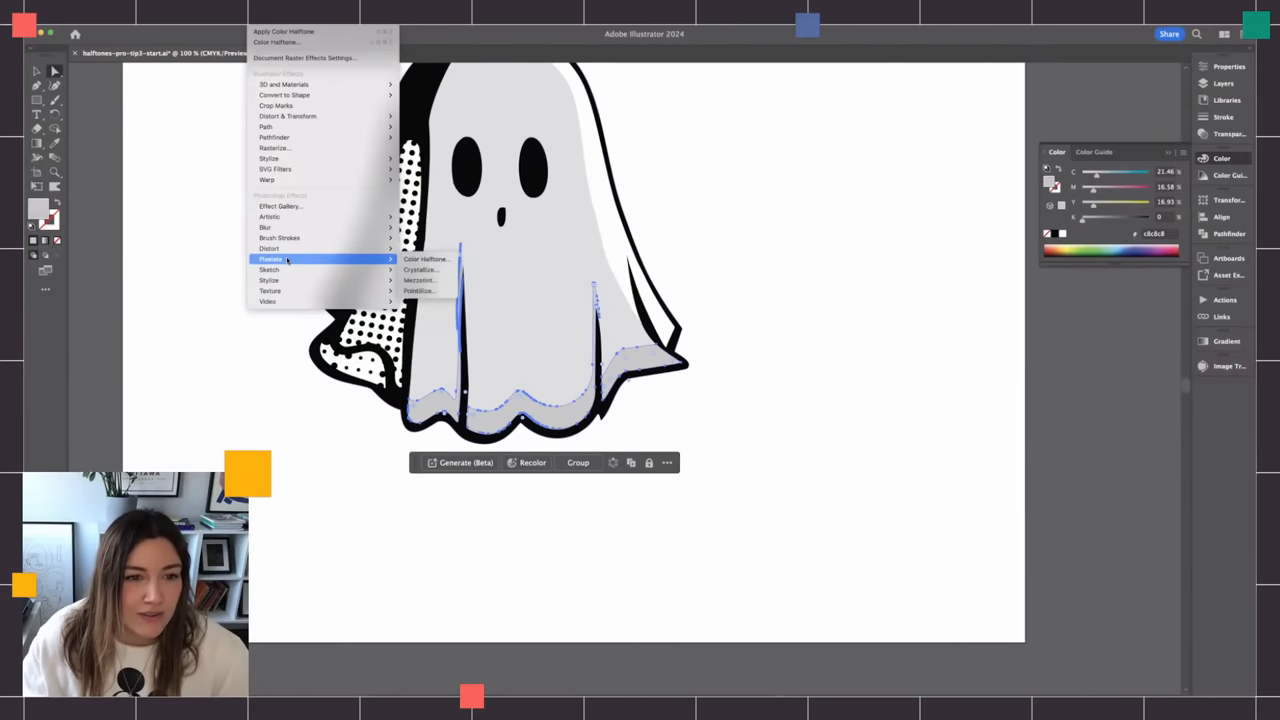
# - Apply a Color Halftone effect to the hem shading shapes and deselect to review the ghost
pyautogui.click(426, 260)
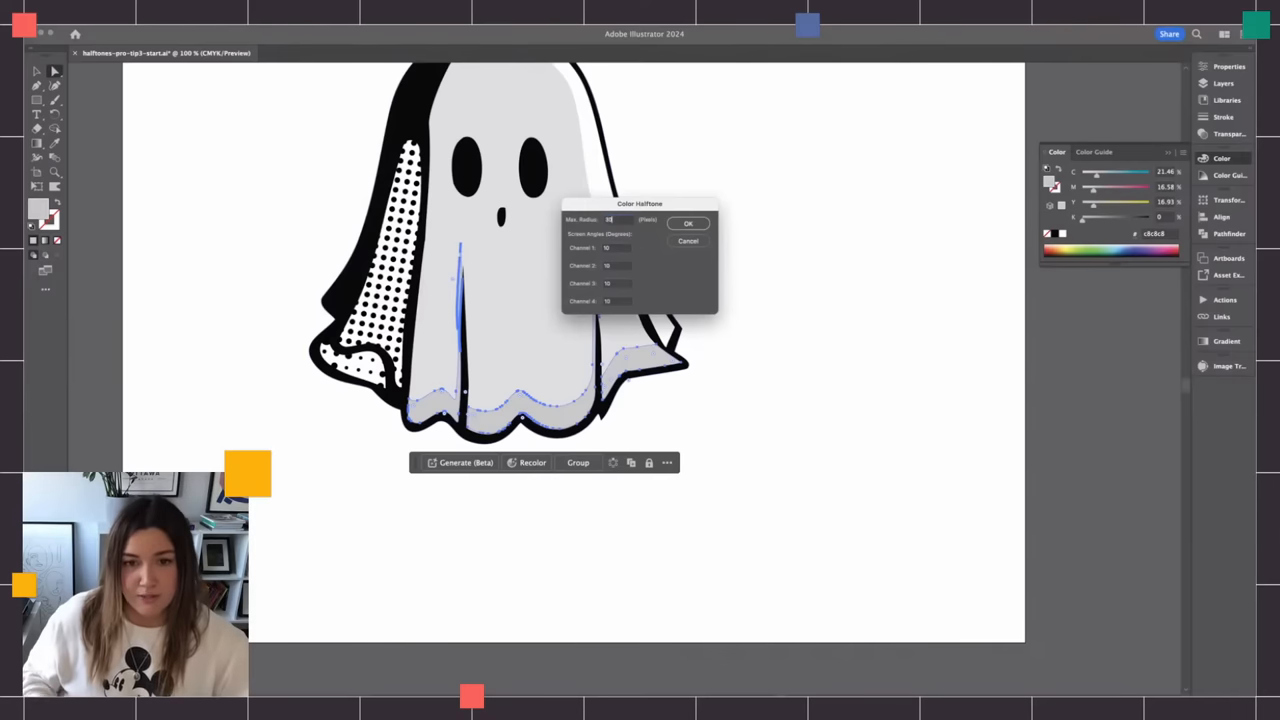
pyautogui.click(688, 222)
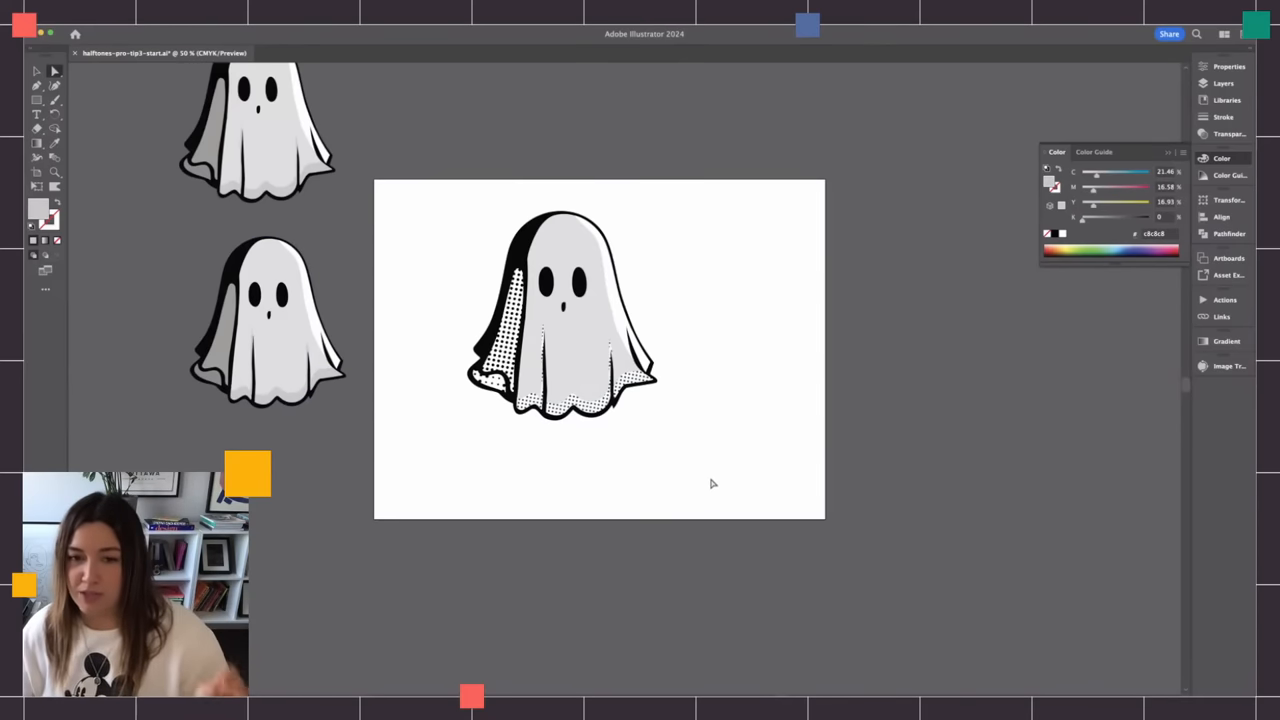
pyautogui.click(576, 356)
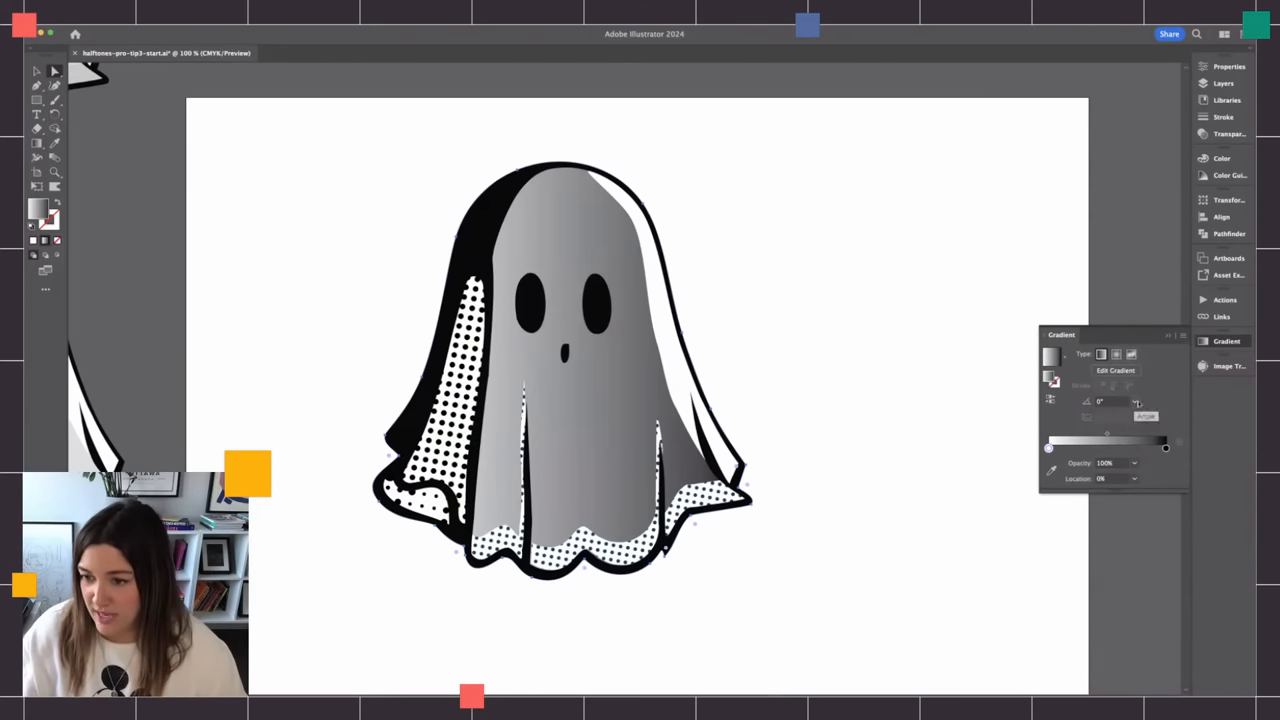
# - Adjust a gradient stop so the body's grey gradient darkens toward the bottom
pyautogui.click(1134, 400)
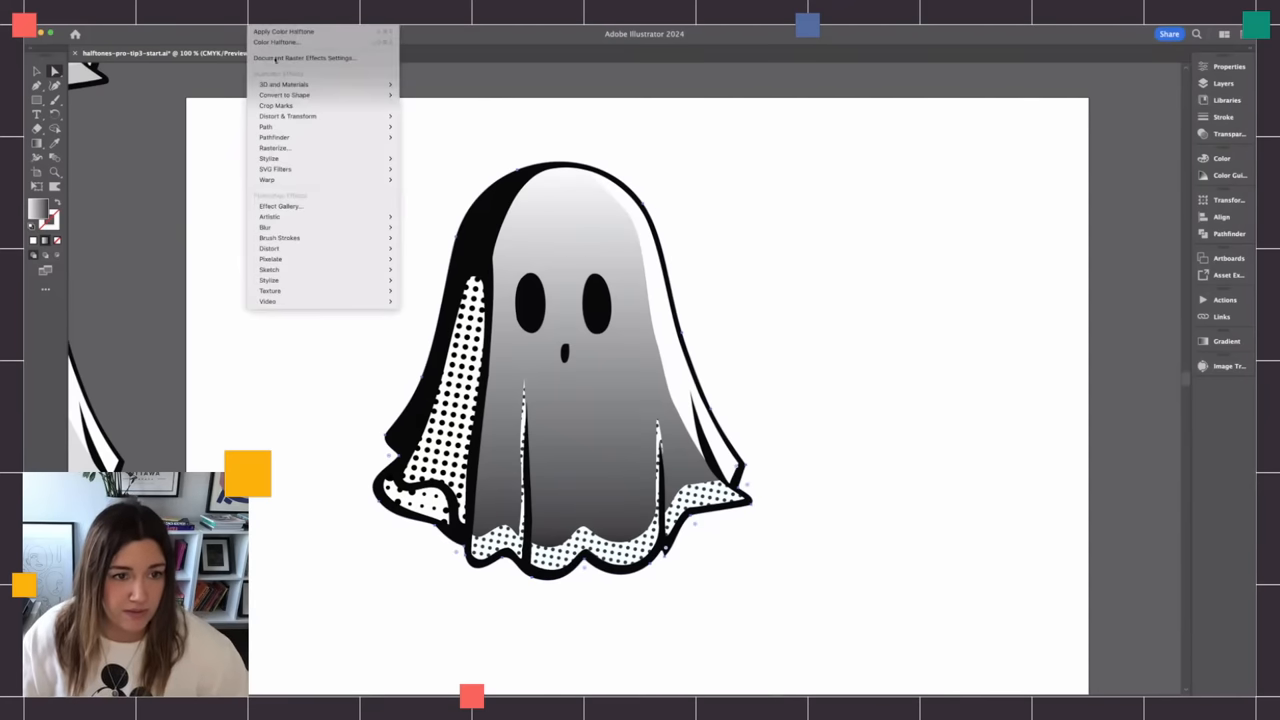
pyautogui.moveTo(270, 260)
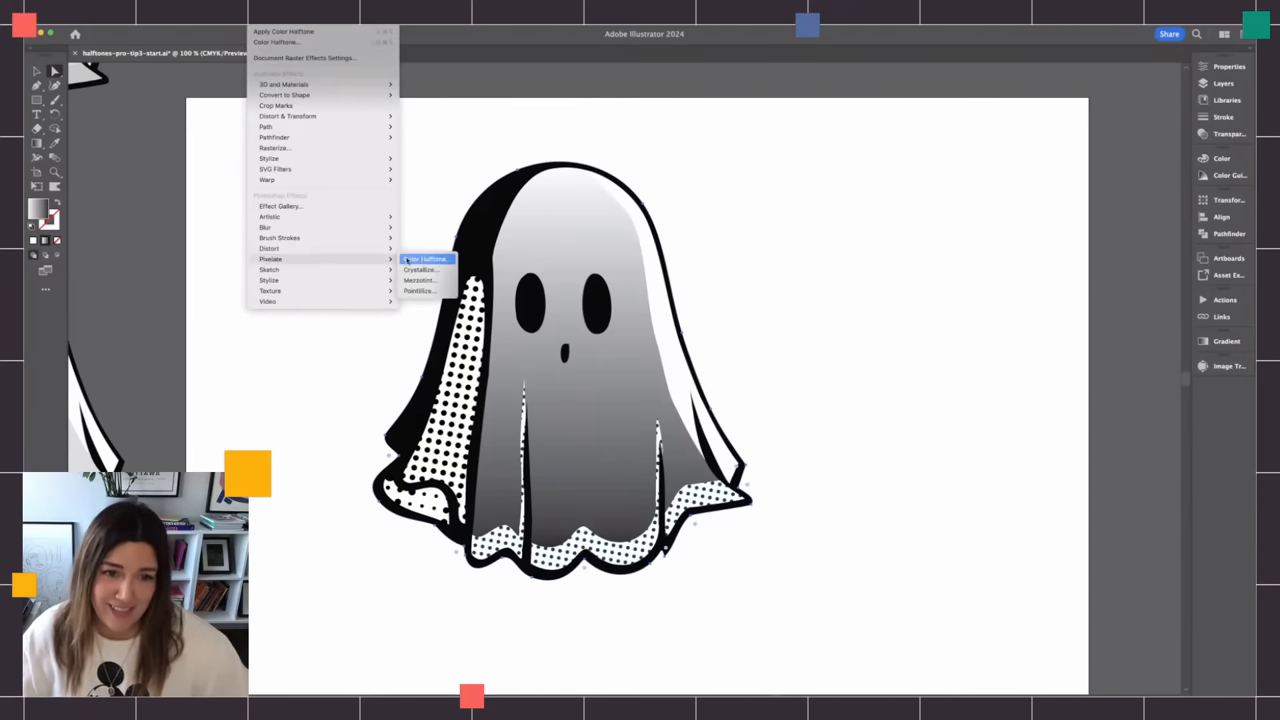
# - Apply a Color Halftone effect to the ghost body's grey gradient
pyautogui.click(428, 260)
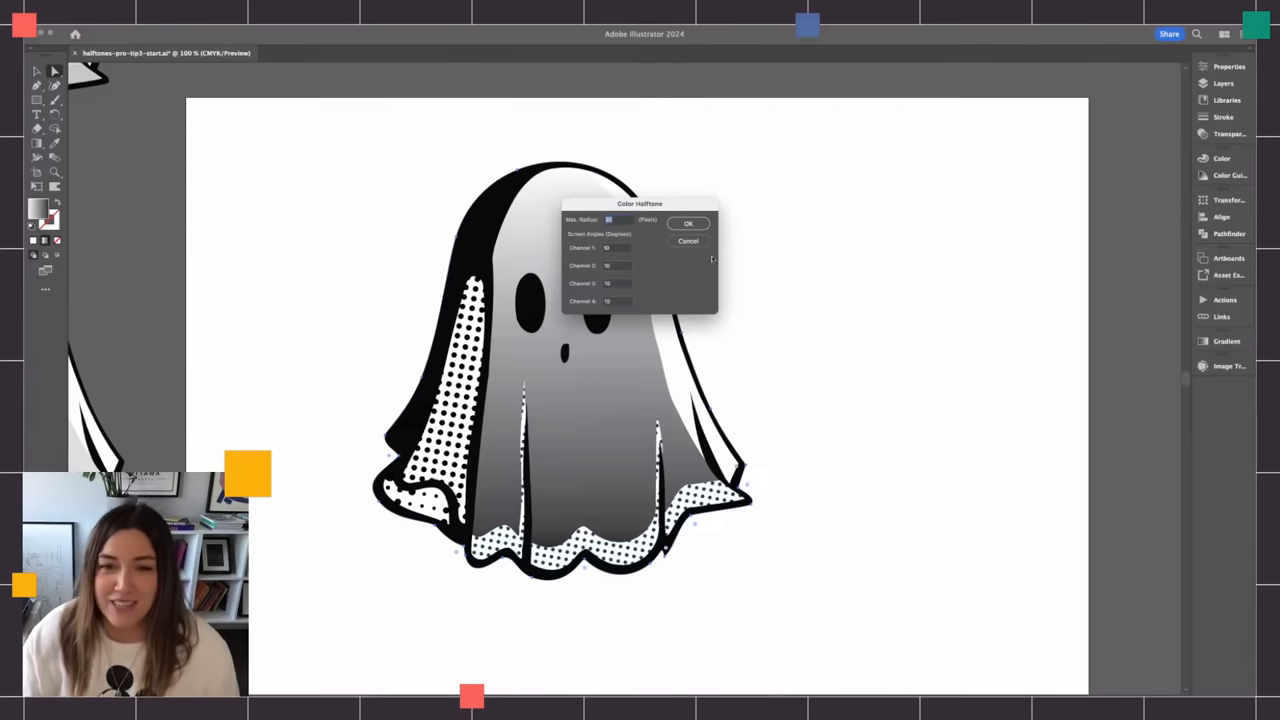
pyautogui.click(688, 222)
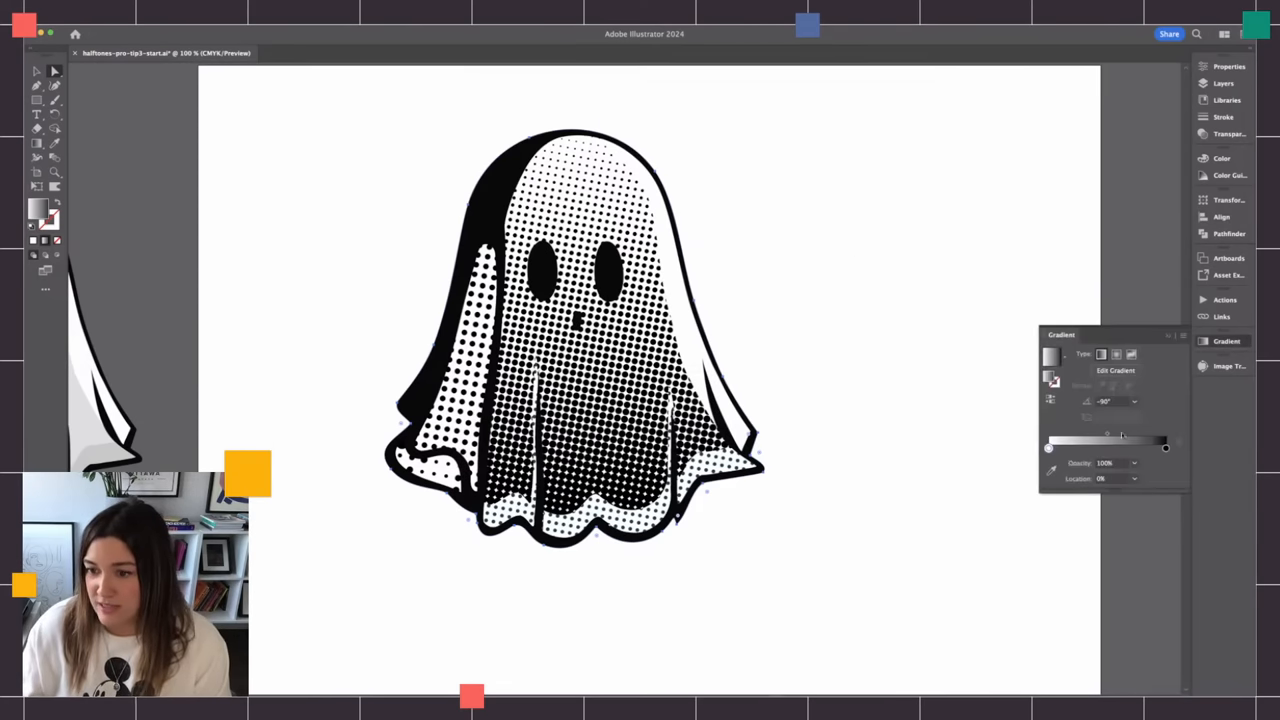
# - Shift a body gradient stop and set its opacity so dots fade sparse to dense
pyautogui.moveTo(1108, 440); pyautogui.dragTo(1116, 440)
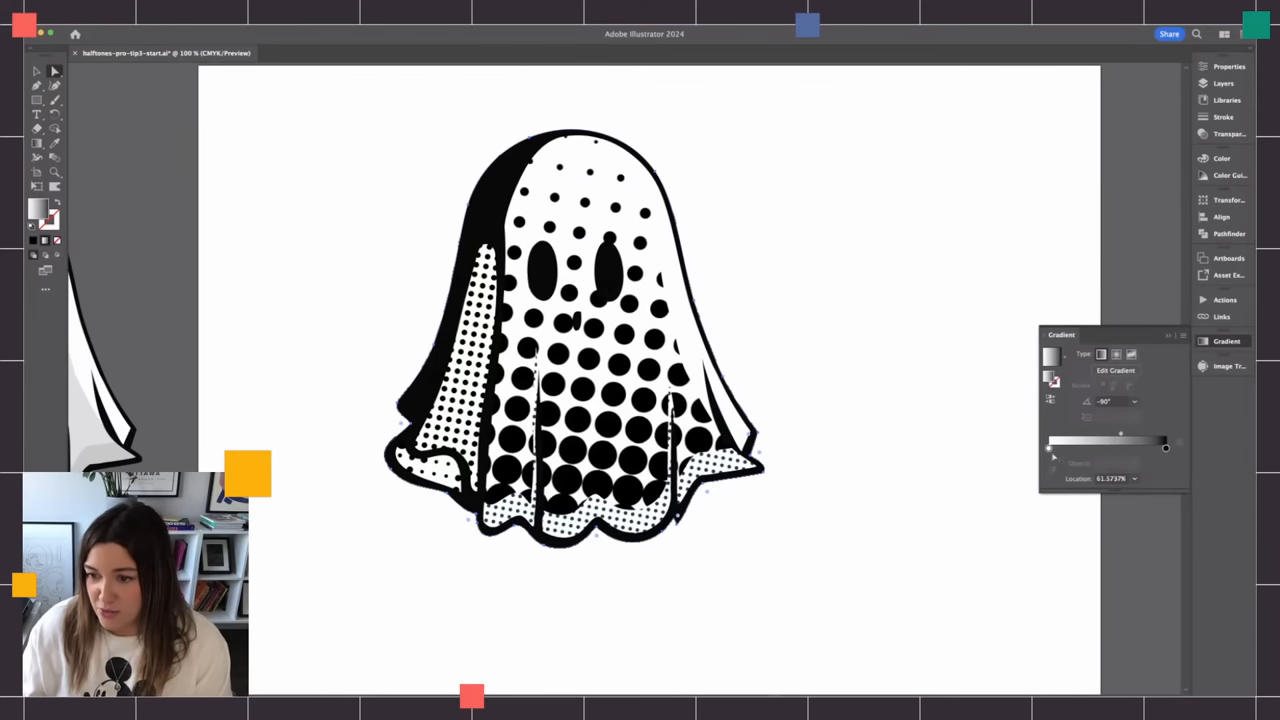
pyautogui.click(1136, 464)
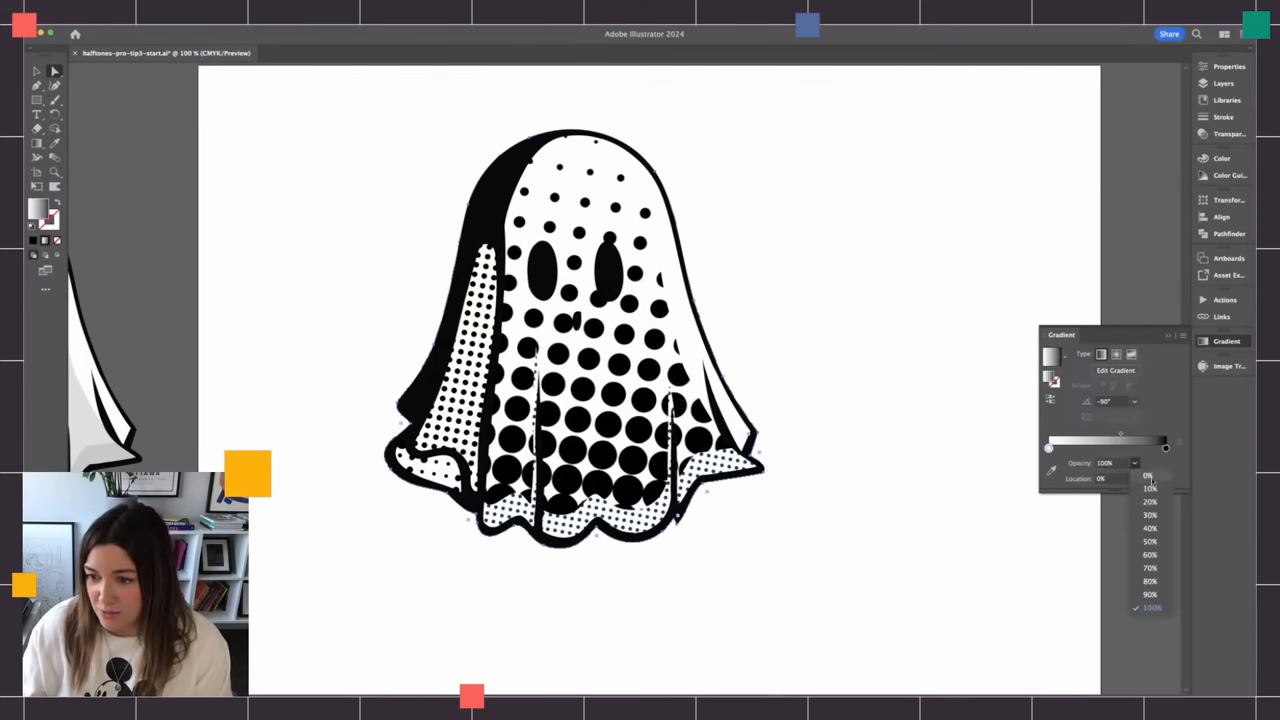
pyautogui.click(1148, 476)
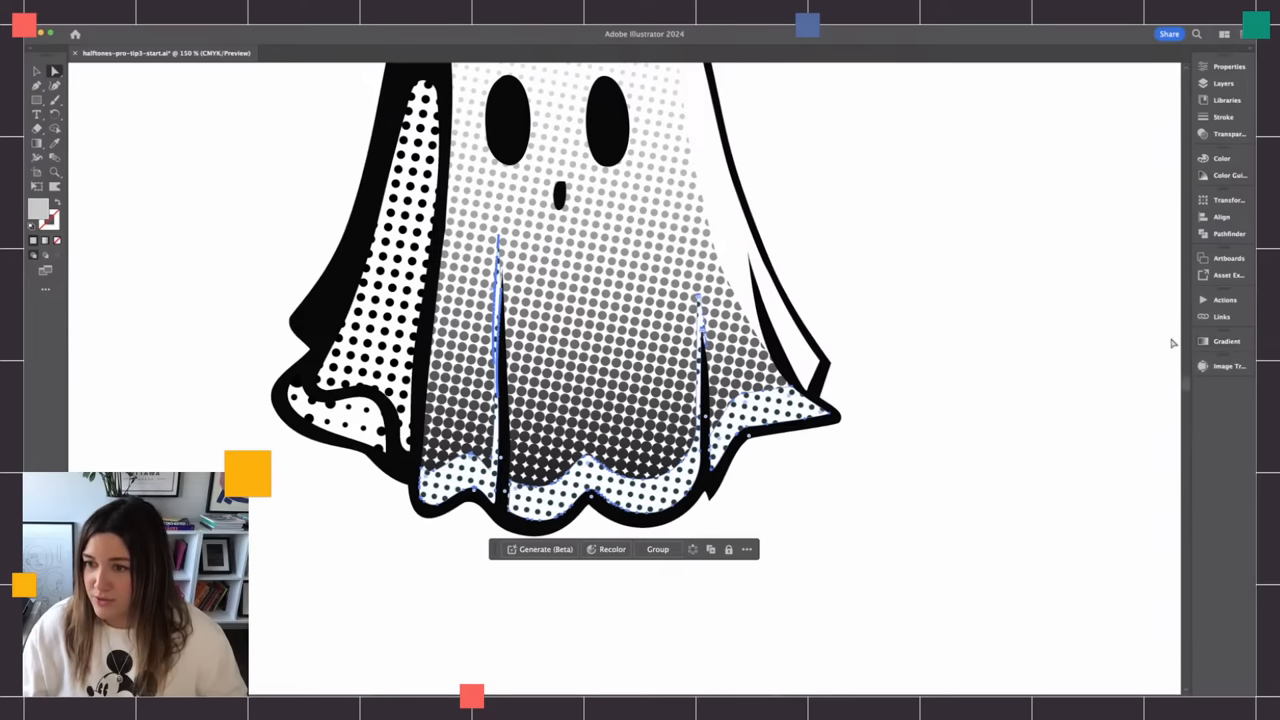
# - Adjust the appearance of the fold and hem shading and view the whole ghost
pyautogui.click(1220, 158)
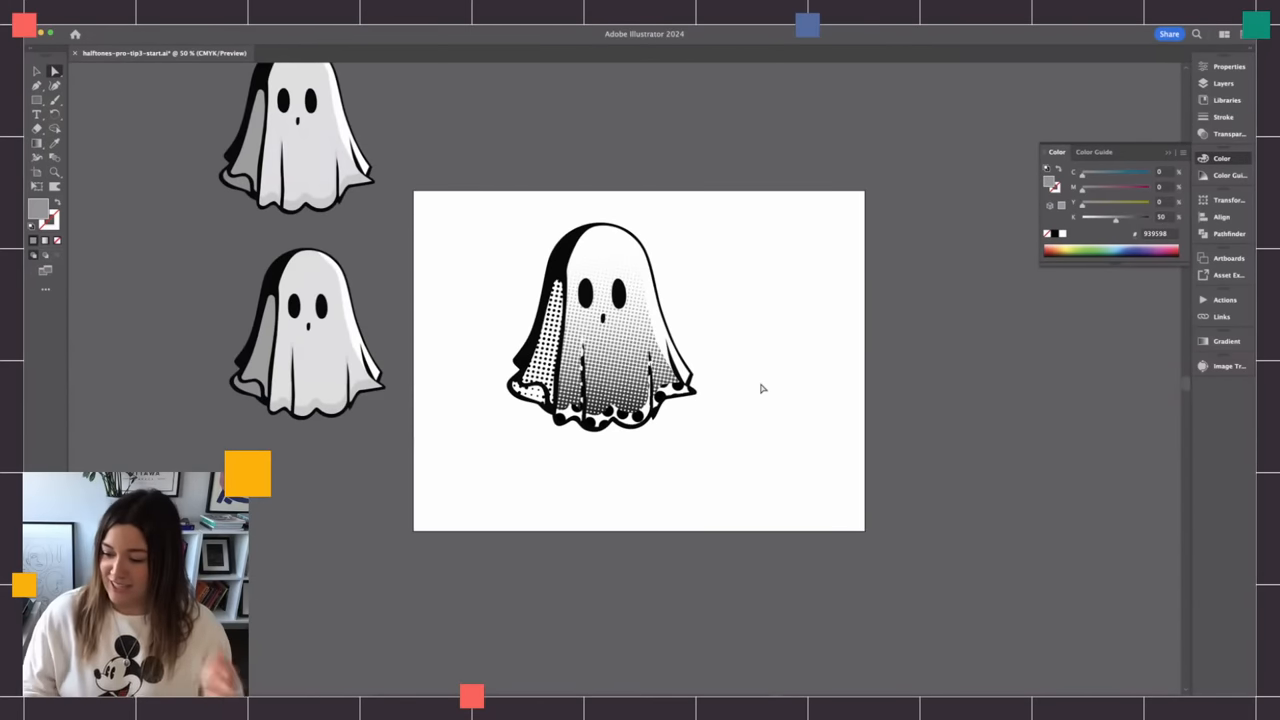
pyautogui.moveTo(680, 256)
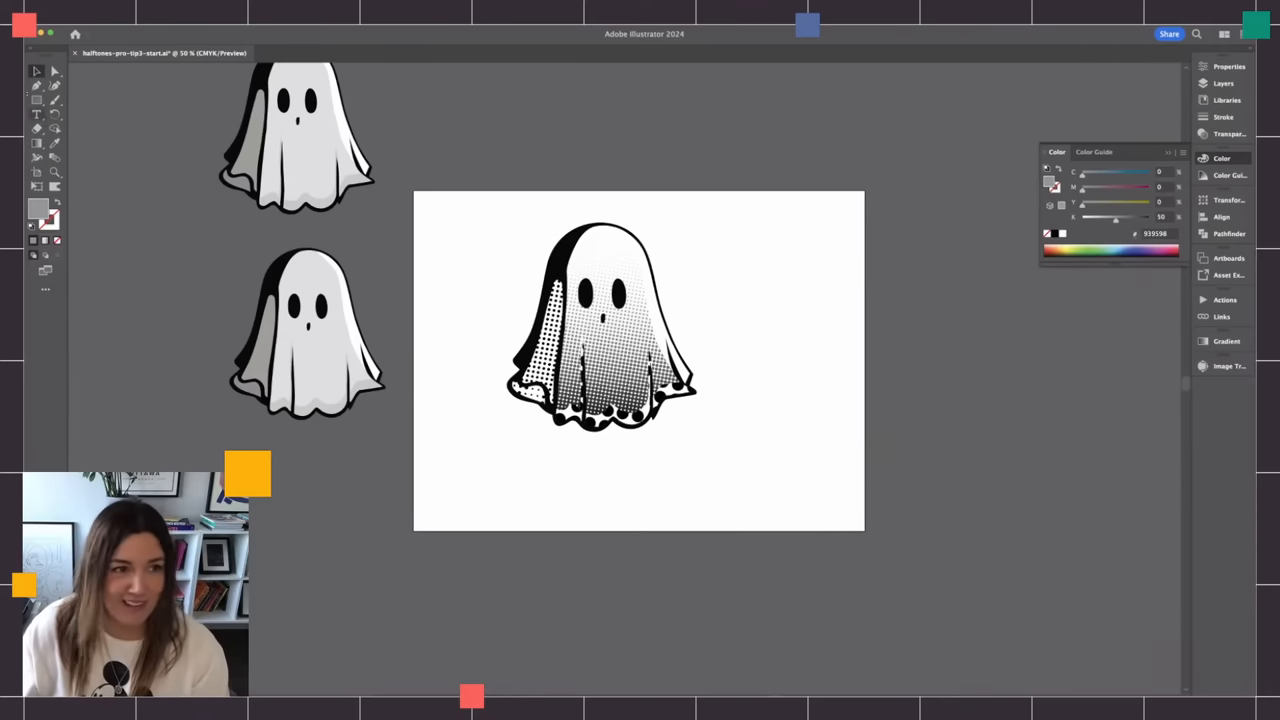
# - Select the finished halftone ghost and begin duplicating it beside itself
pyautogui.click(600, 328)
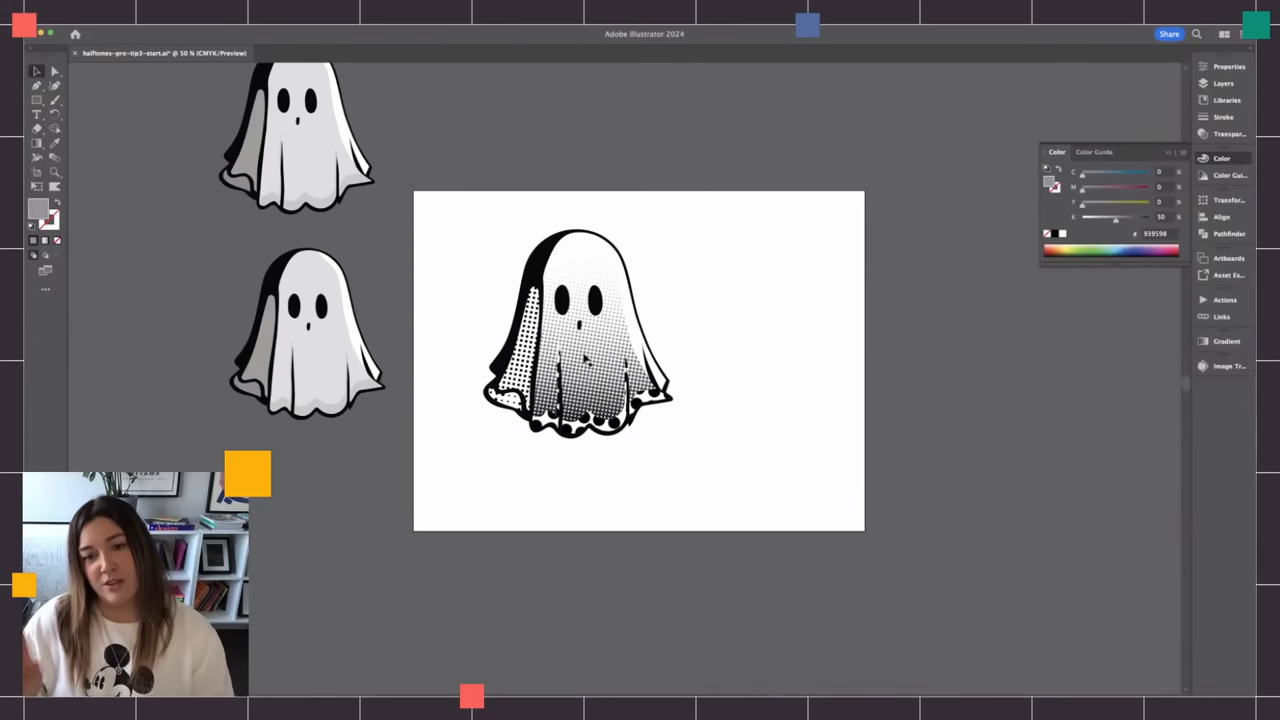
pyautogui.click(578, 332)
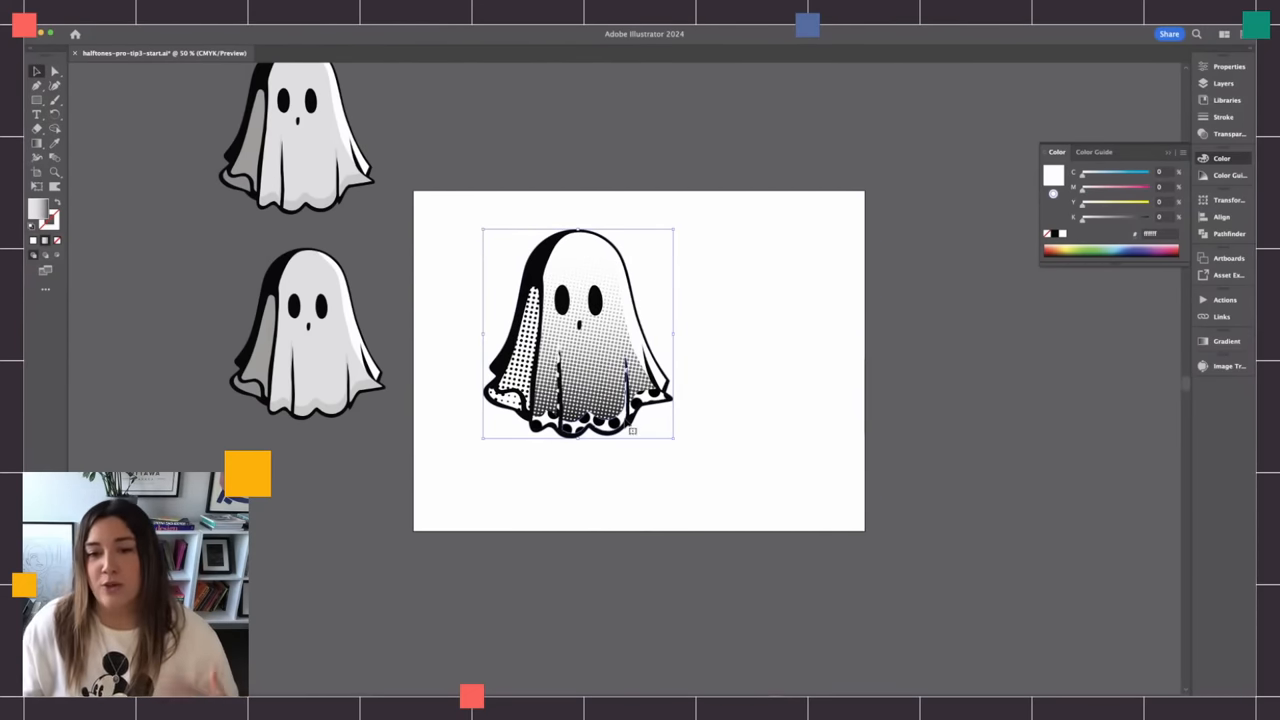
pyautogui.moveTo(696, 370)
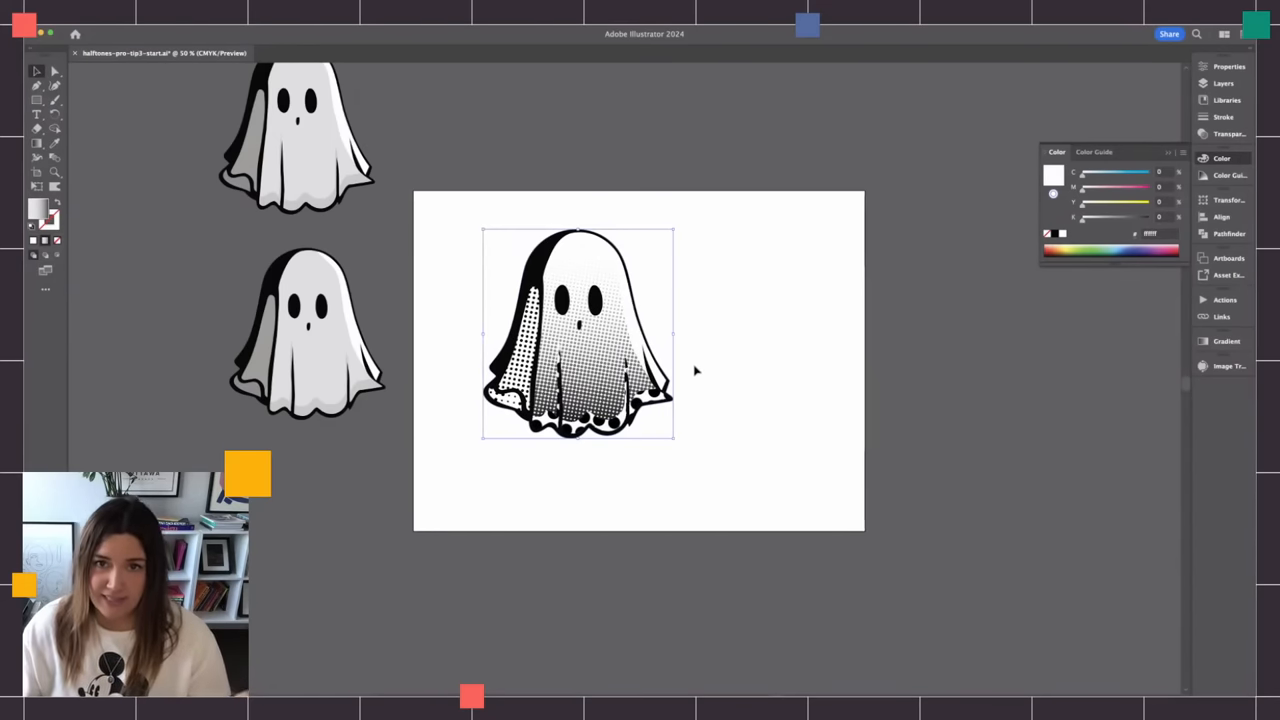
pyautogui.moveTo(470, 252)
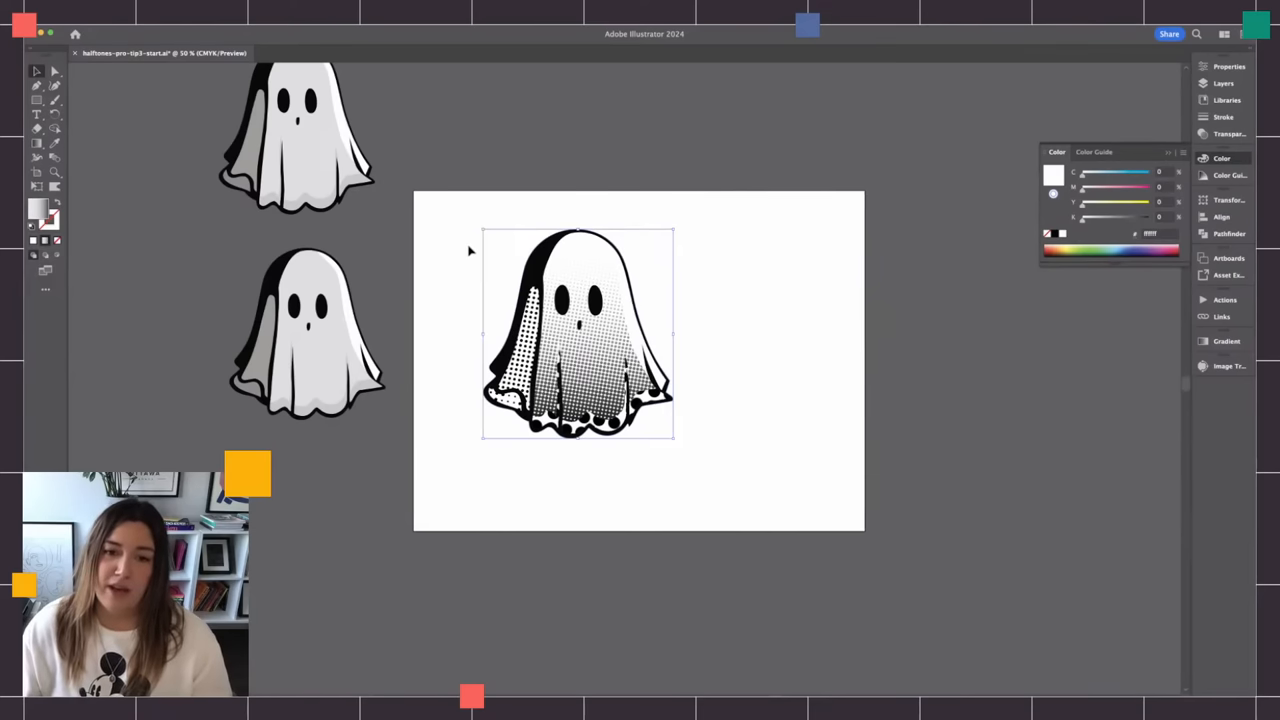
pyautogui.click(578, 332)
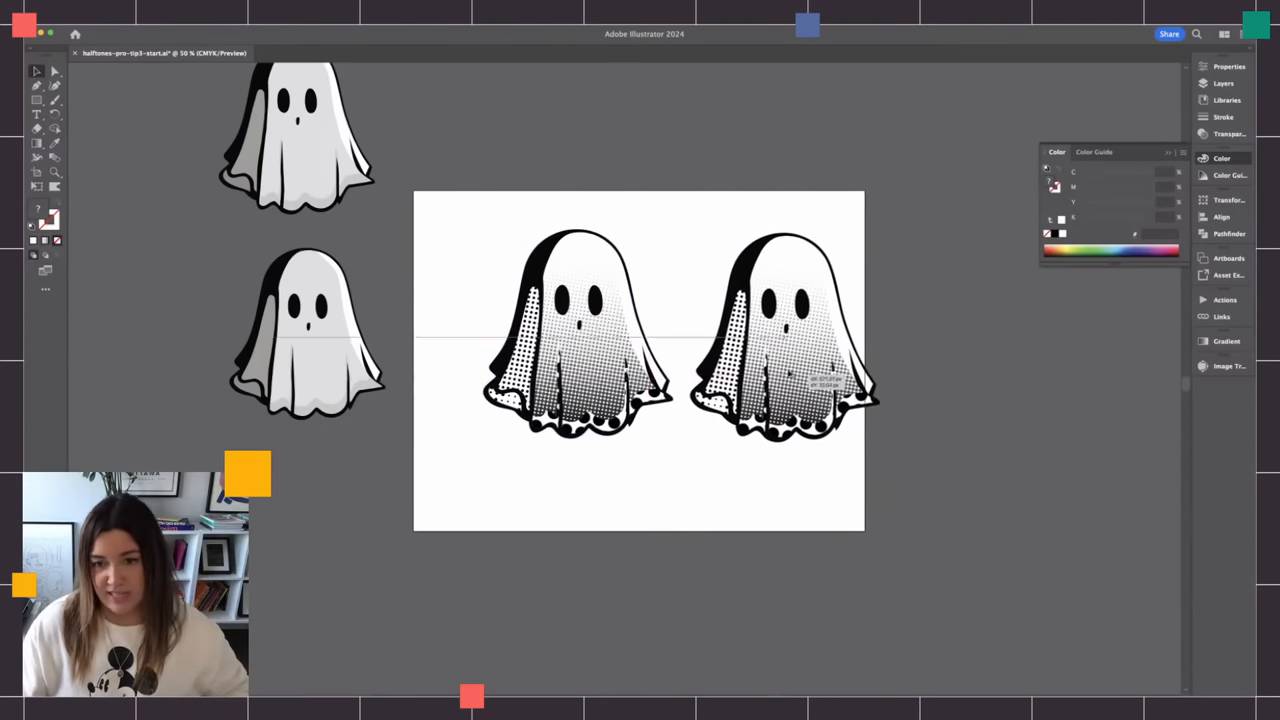
# - Place the ghost copy, confirm its halftone shading, and select the remaining ghost
pyautogui.click(578, 336)
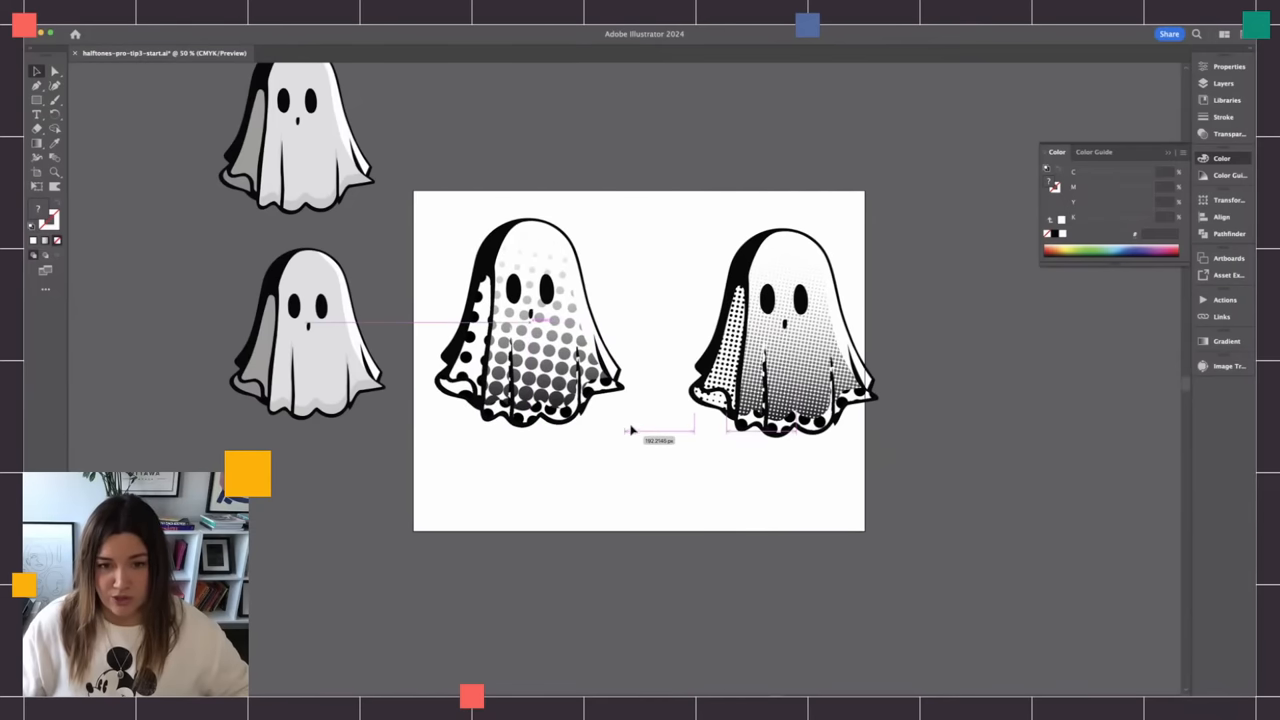
pyautogui.click(530, 320)
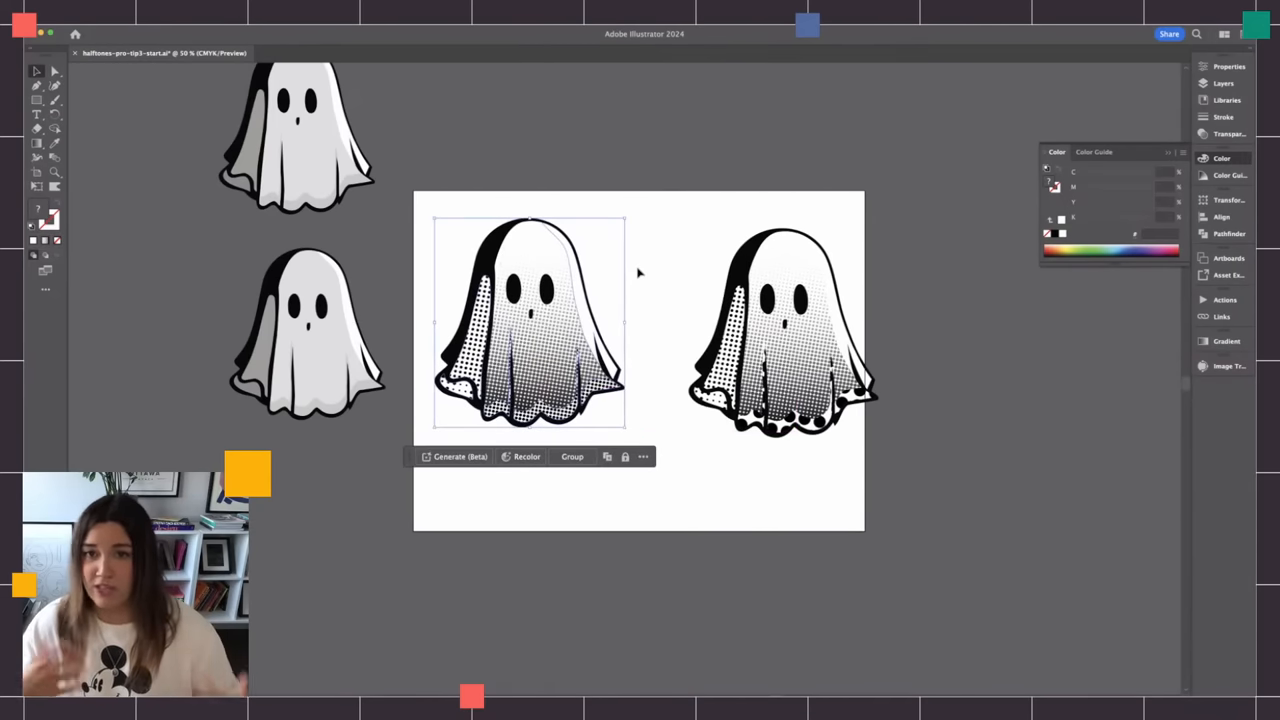
pyautogui.moveTo(678, 240)
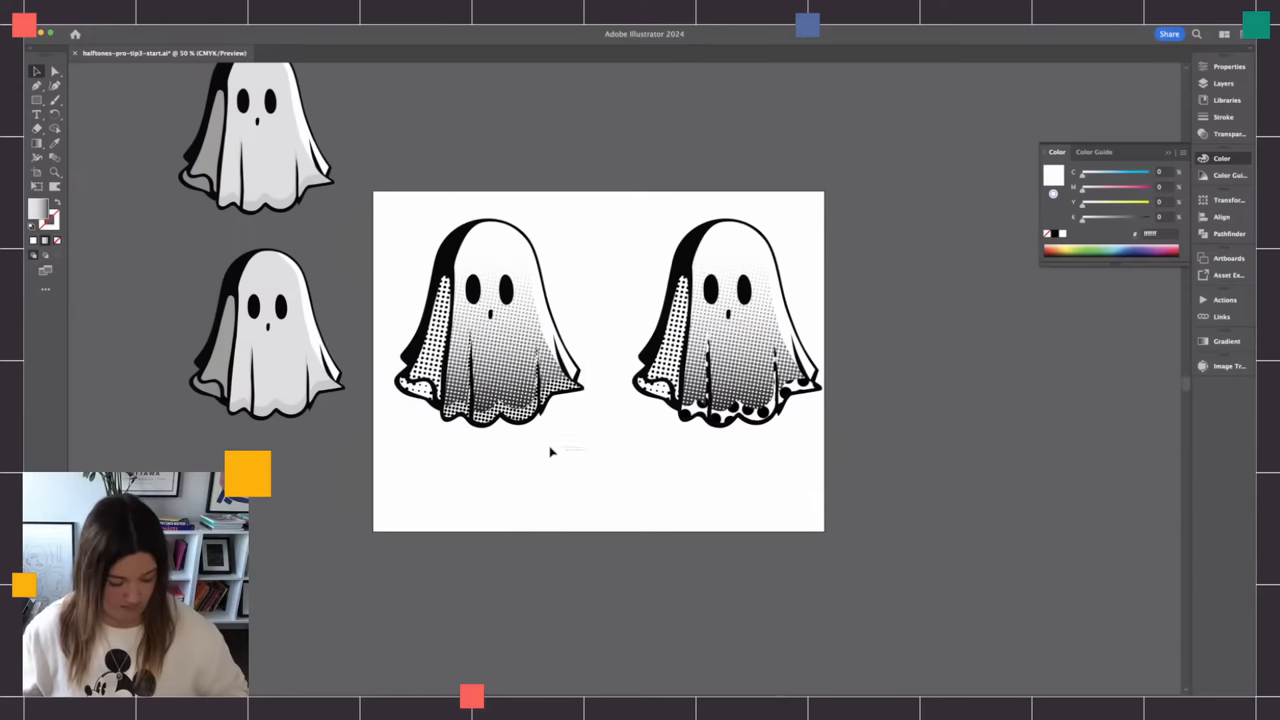
pyautogui.click(488, 320)
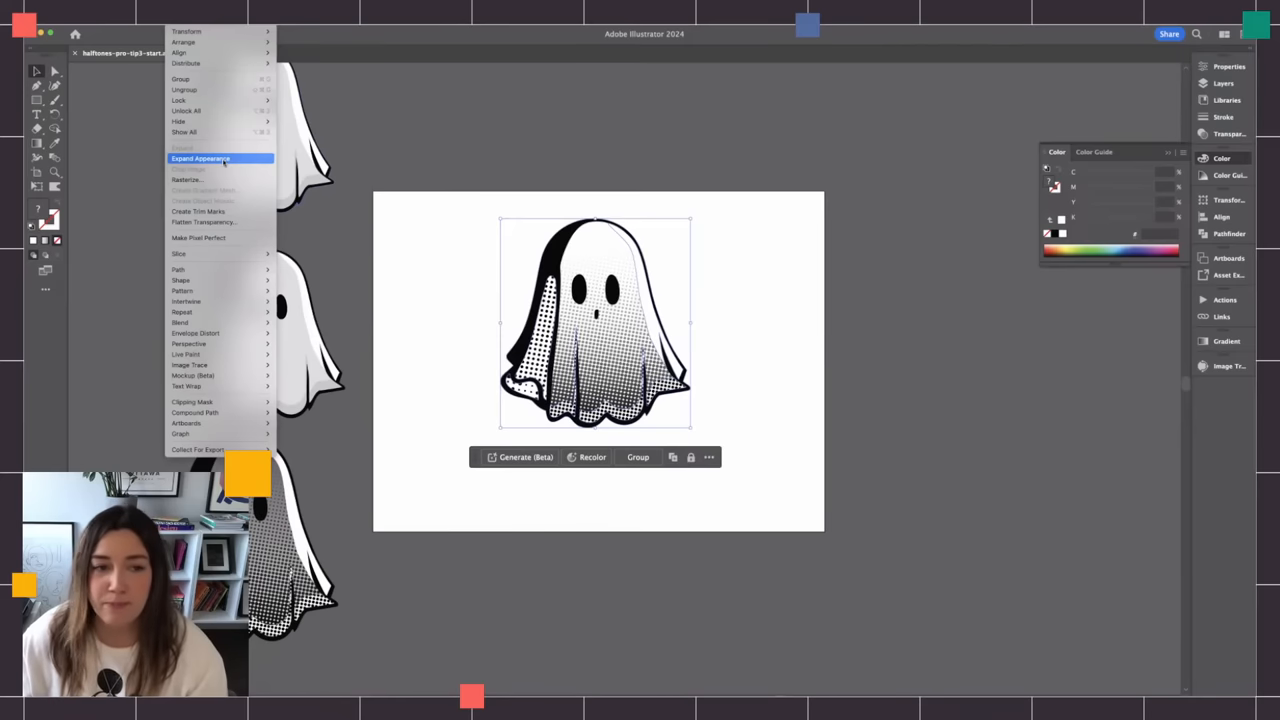
# - Expand the ghost's halftone effects into editable objects with Expand Appearance
pyautogui.click(200, 158)
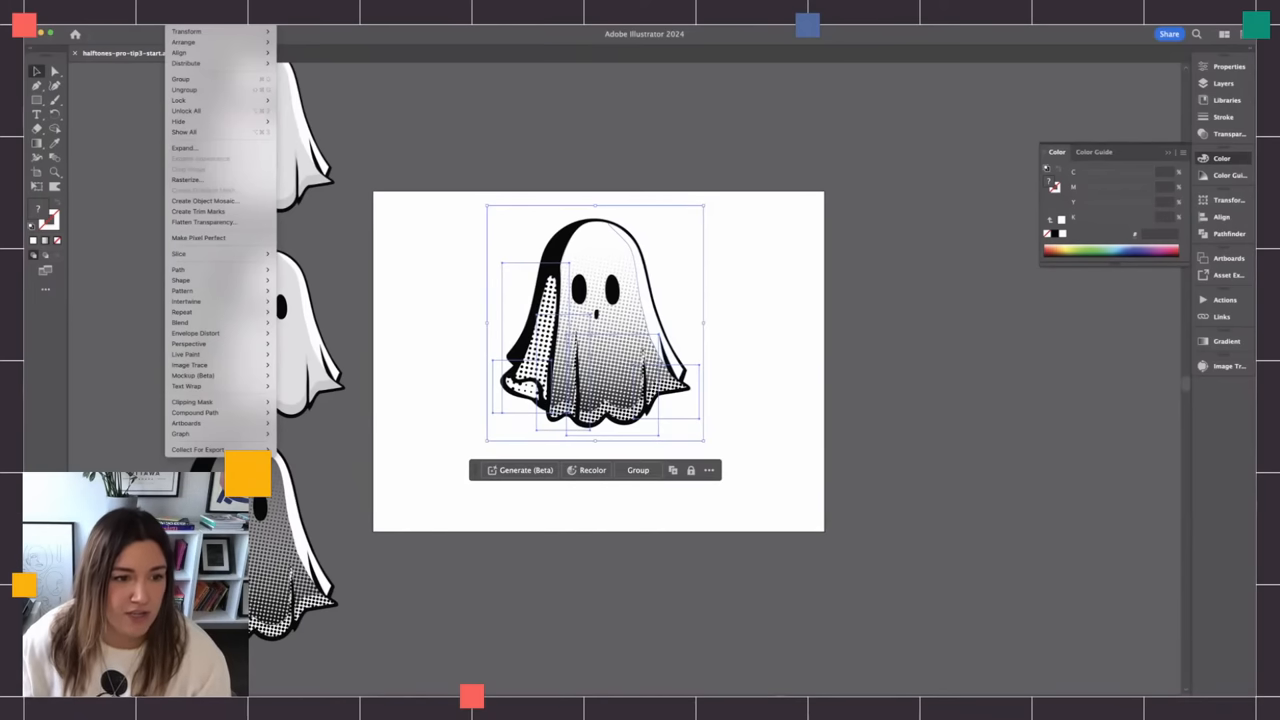
pyautogui.moveTo(180, 100)
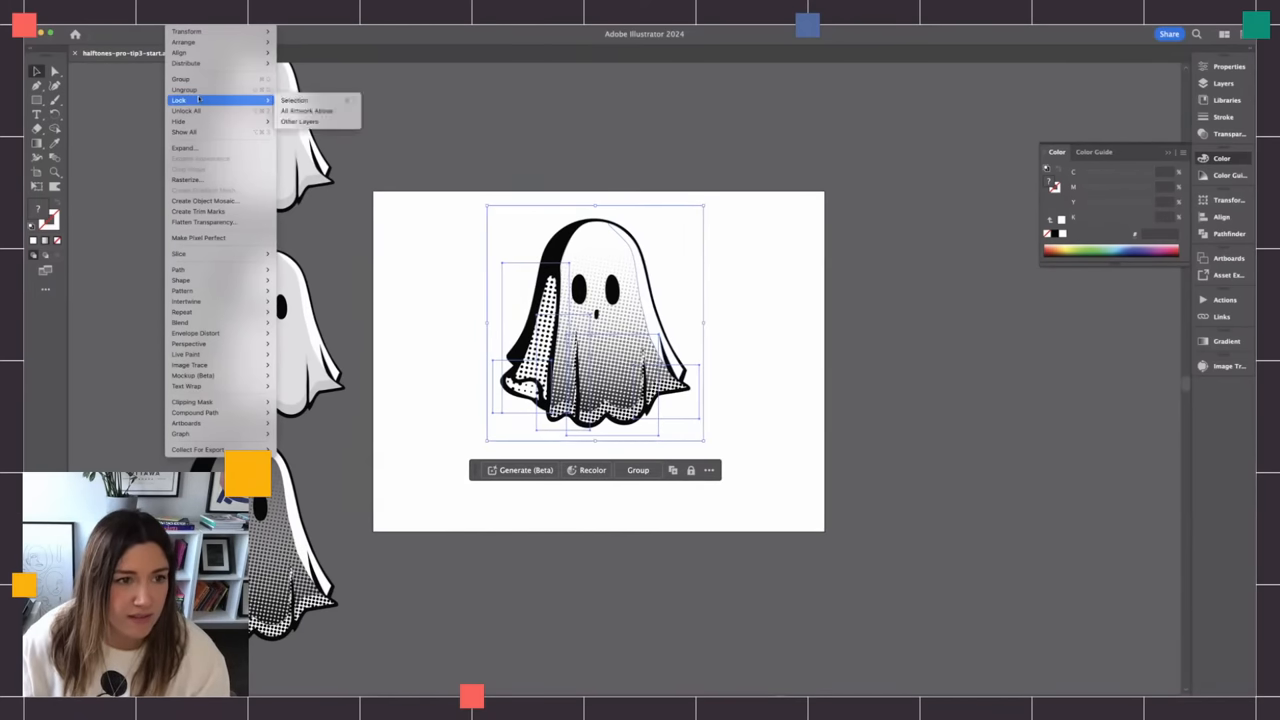
pyautogui.moveTo(196, 448)
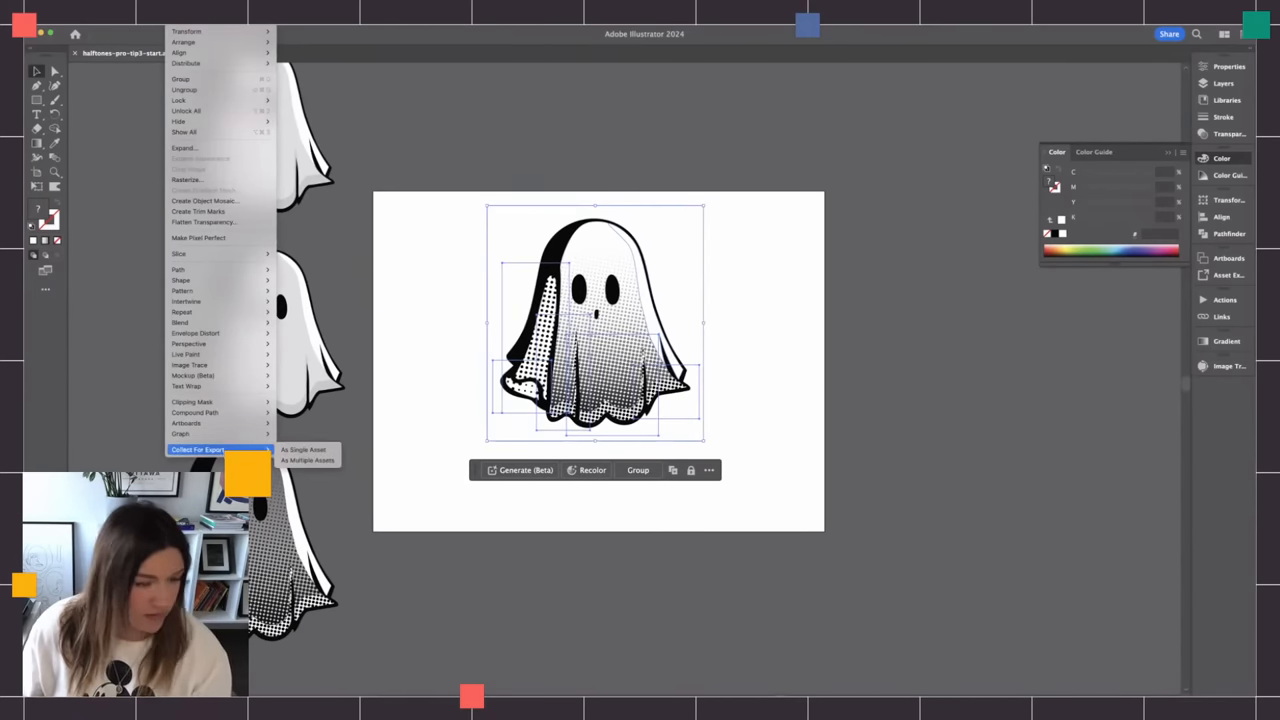
pyautogui.moveTo(190, 364)
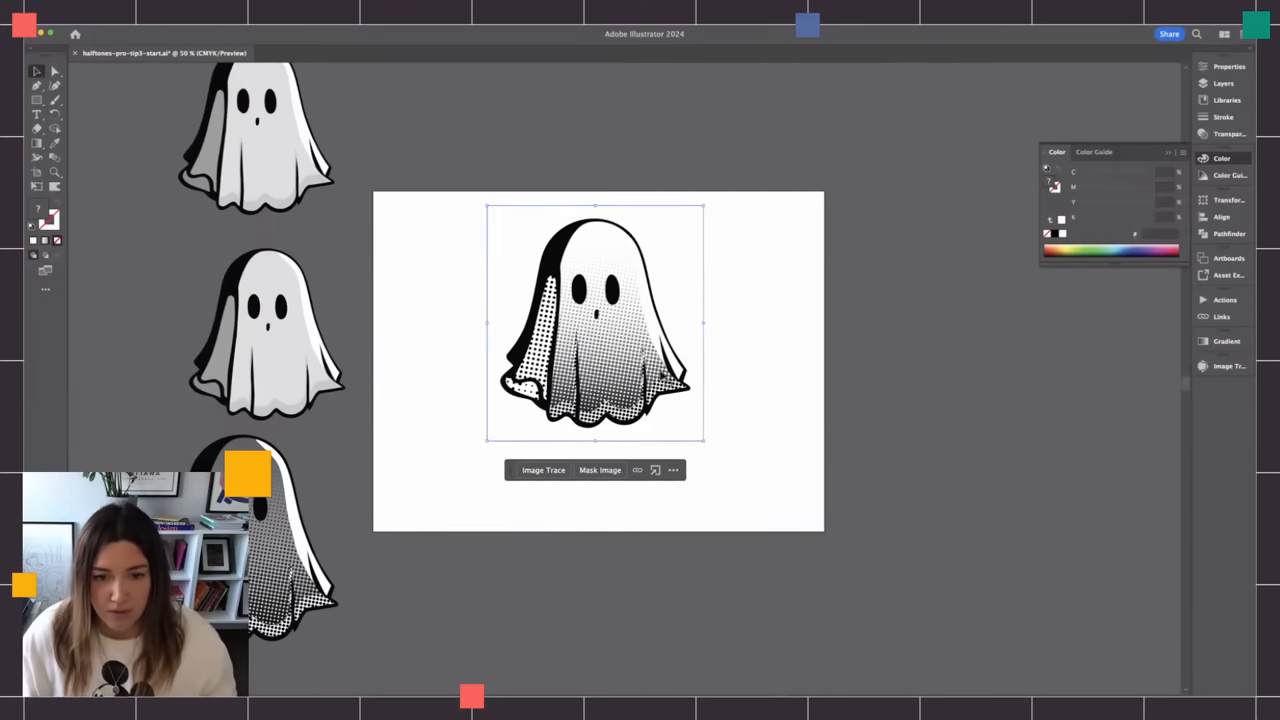
# - Image Trace the rasterized ghost past the large-image warning, then select its halftone shading image
pyautogui.click(544, 470)
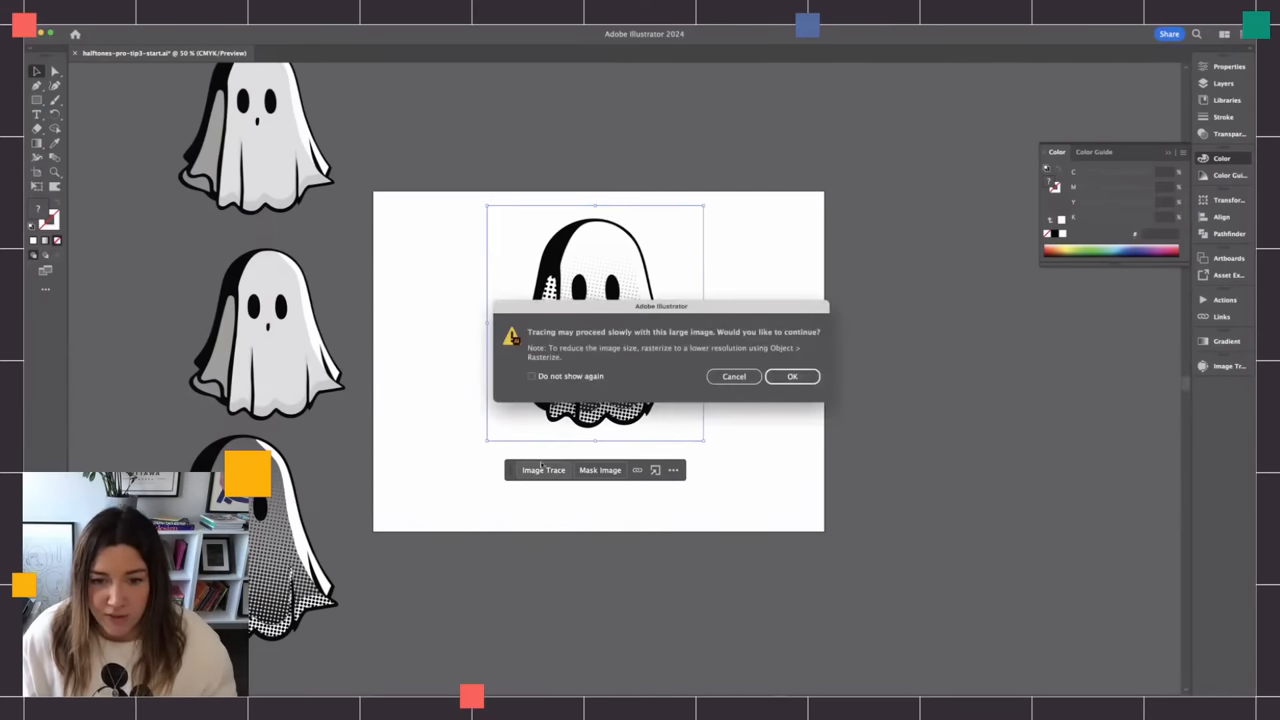
pyautogui.click(792, 376)
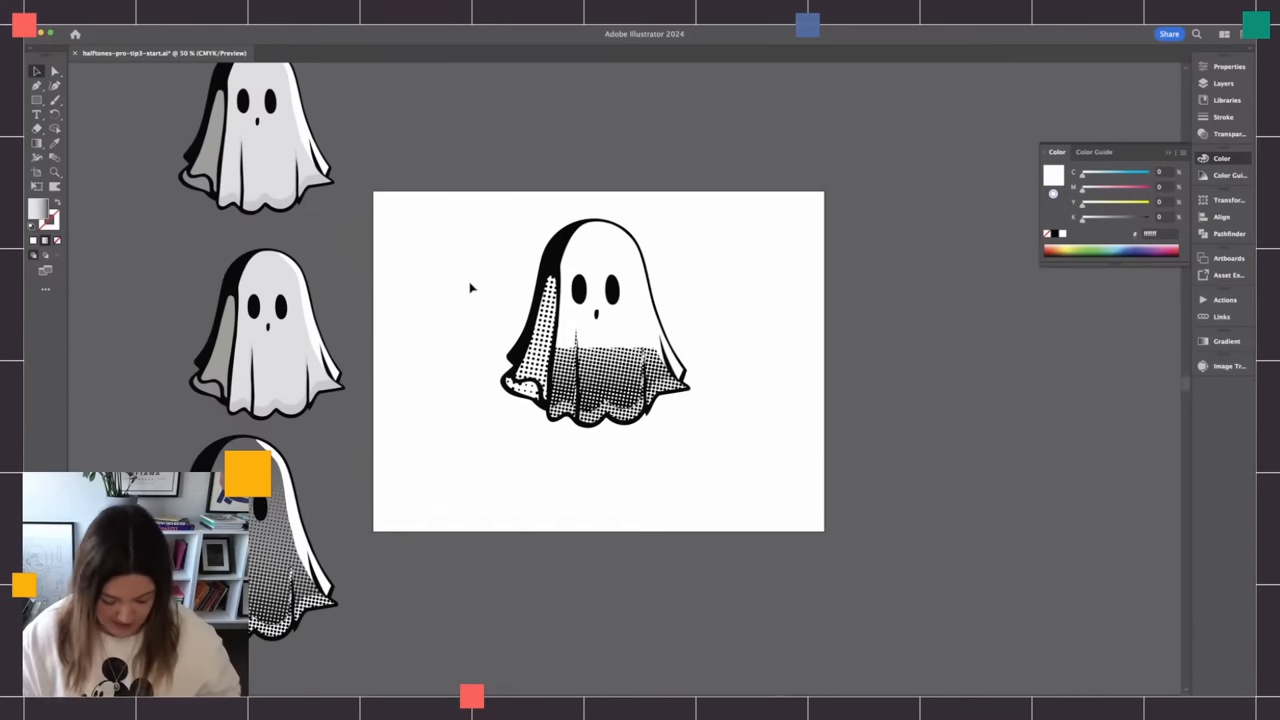
pyautogui.click(598, 320)
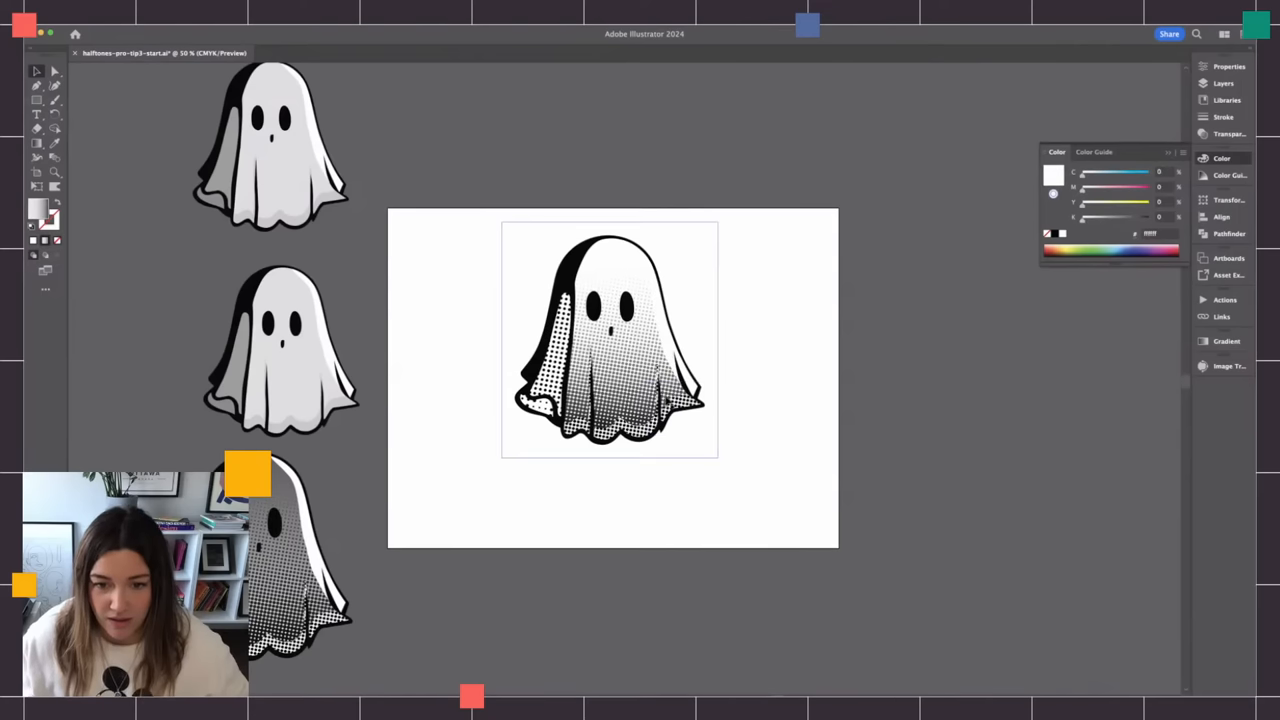
pyautogui.click(610, 340)
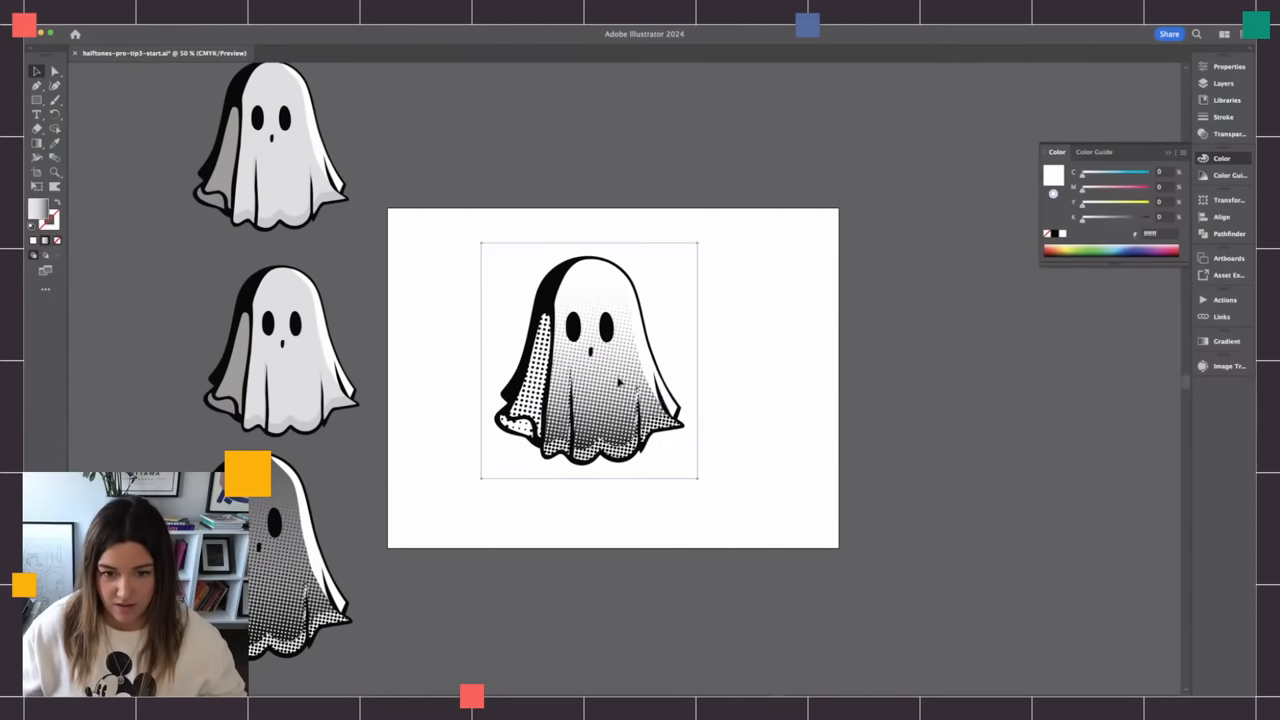
pyautogui.click(590, 360)
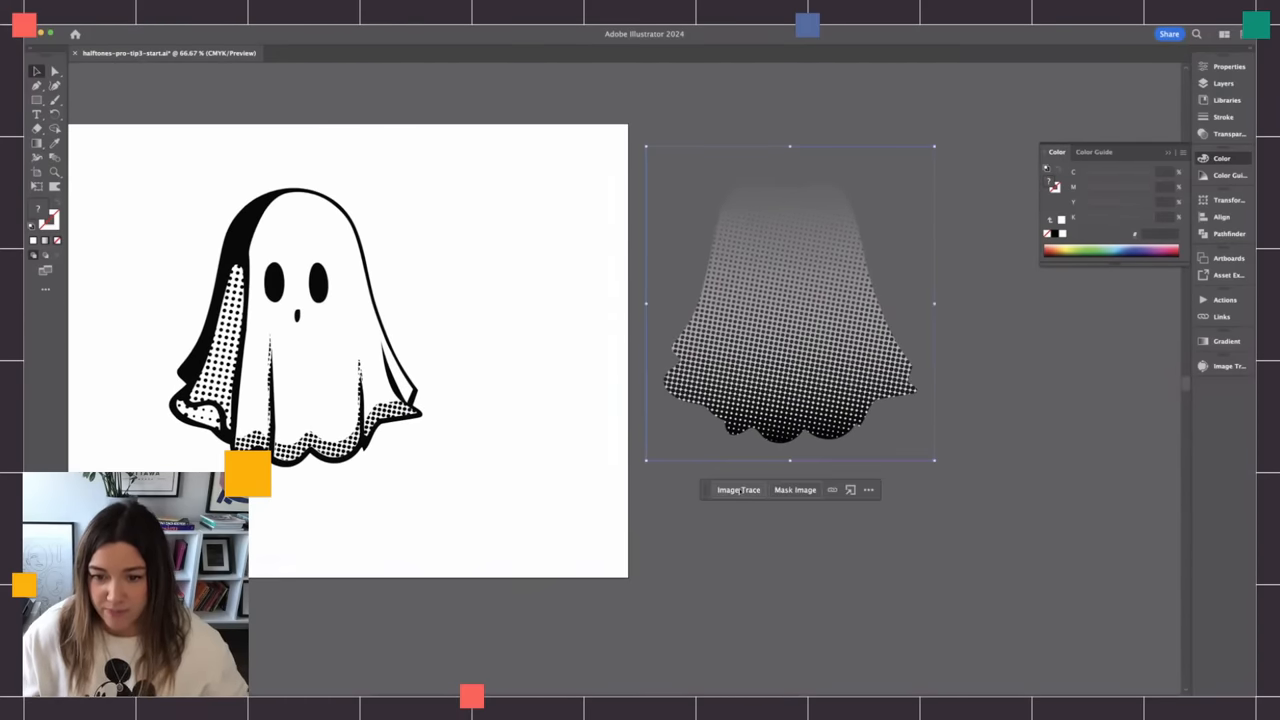
# - Image Trace the separated halftone shading image into vector dots and select the result
pyautogui.click(738, 488)
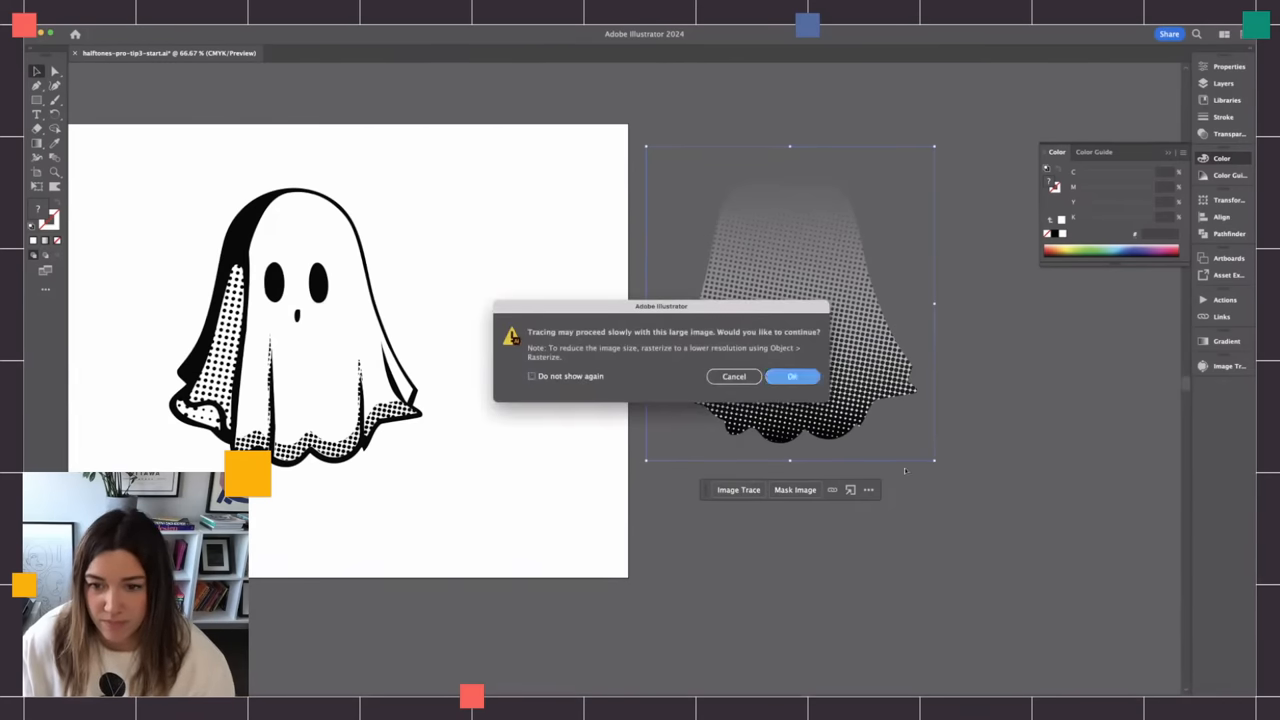
pyautogui.click(792, 376)
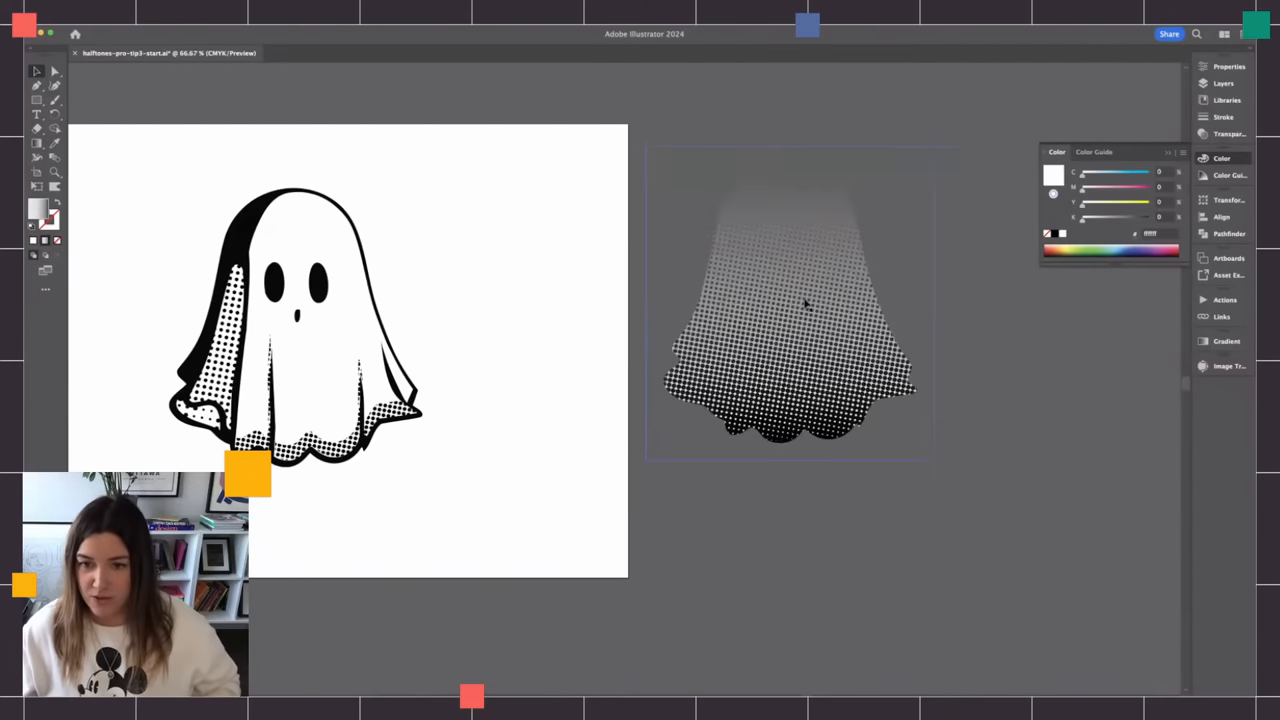
pyautogui.click(790, 304)
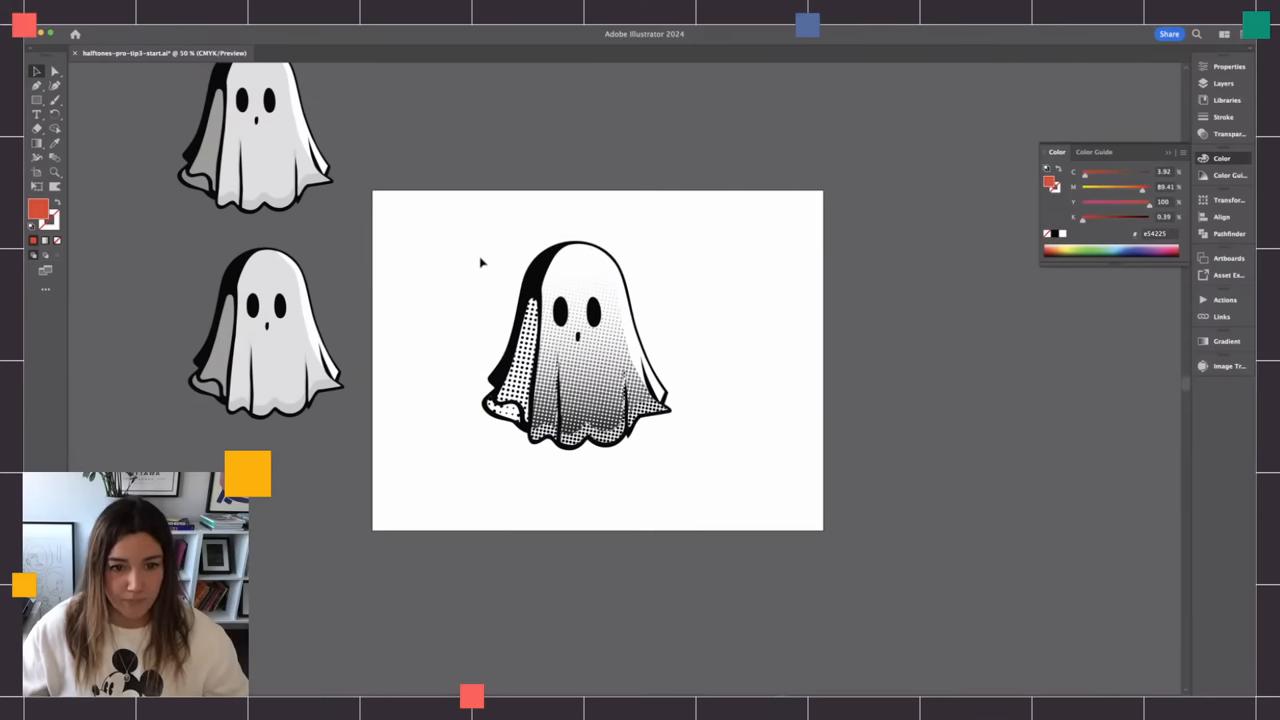
# - Select the stray traced dot fragments beside the ghost and delete them
pyautogui.click(576, 344)
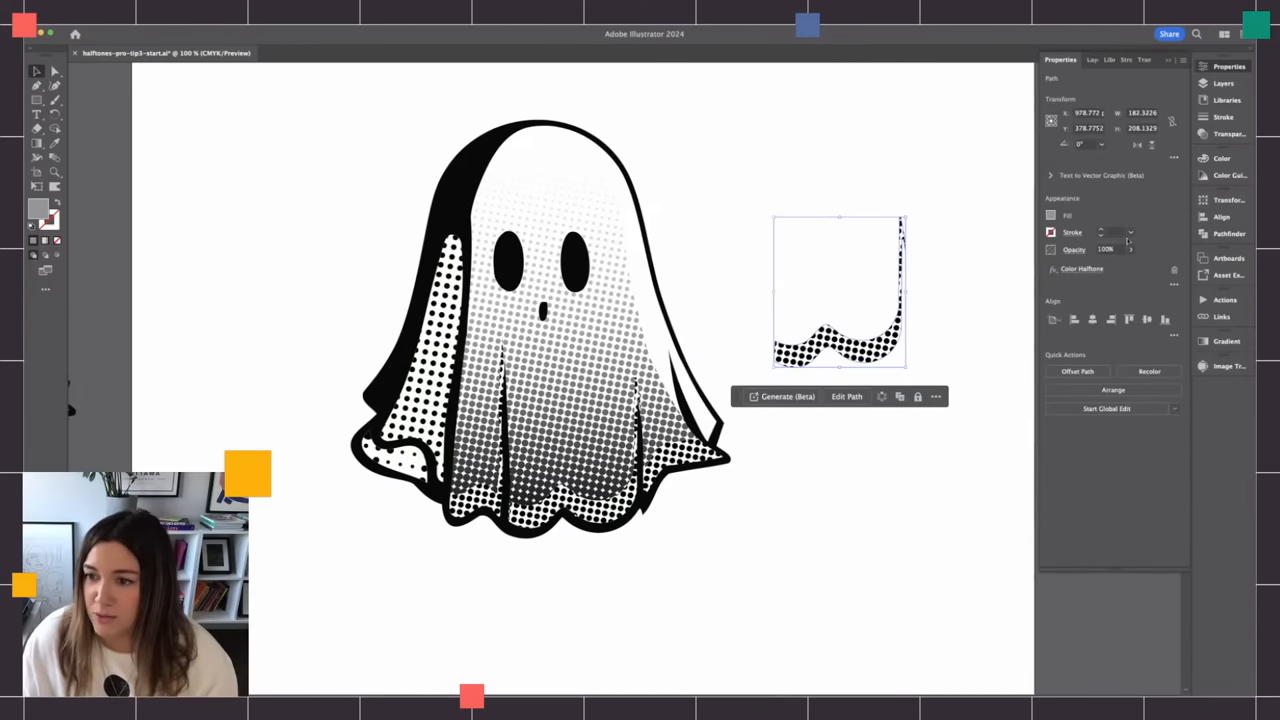
pyautogui.moveTo(1130, 248); pyautogui.dragTo(1108, 248)
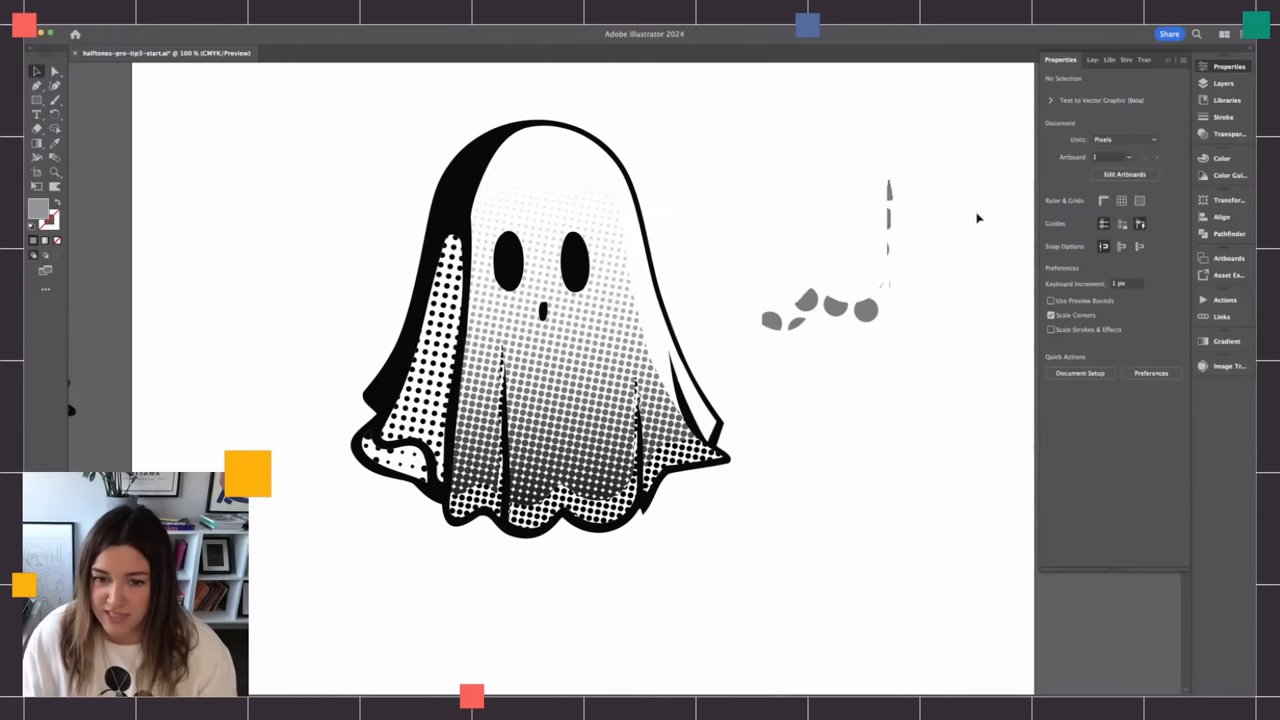
pyautogui.moveTo(872, 316)
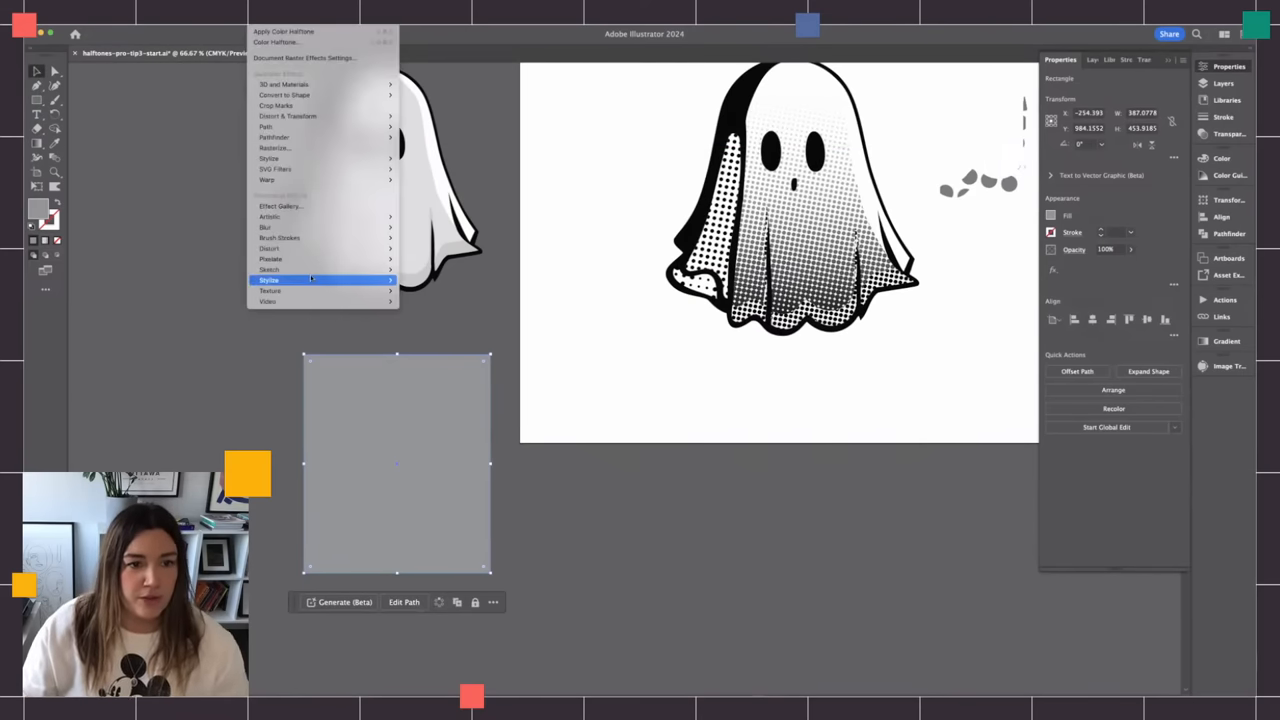
# - Apply Effect > Pixelate > Color Halftone to the grey test rectangle and confirm its settings
pyautogui.click(274, 42)
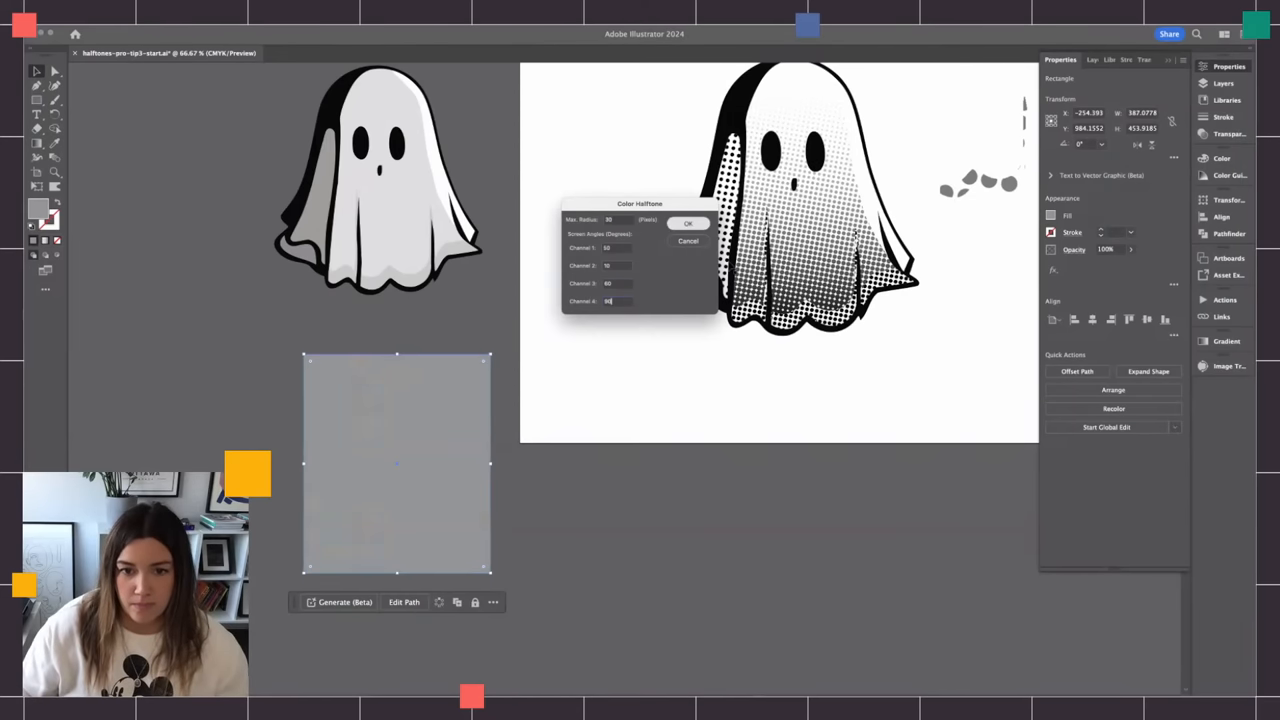
pyautogui.click(688, 222)
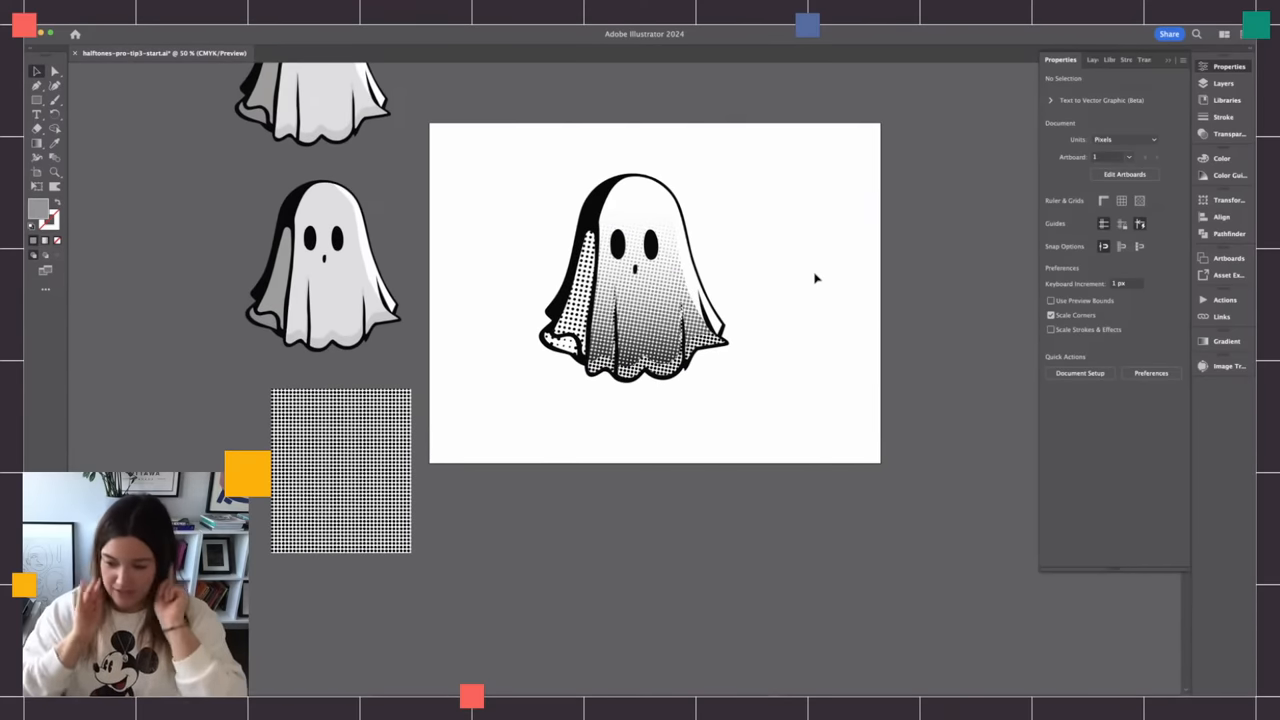
pyautogui.click(636, 276)
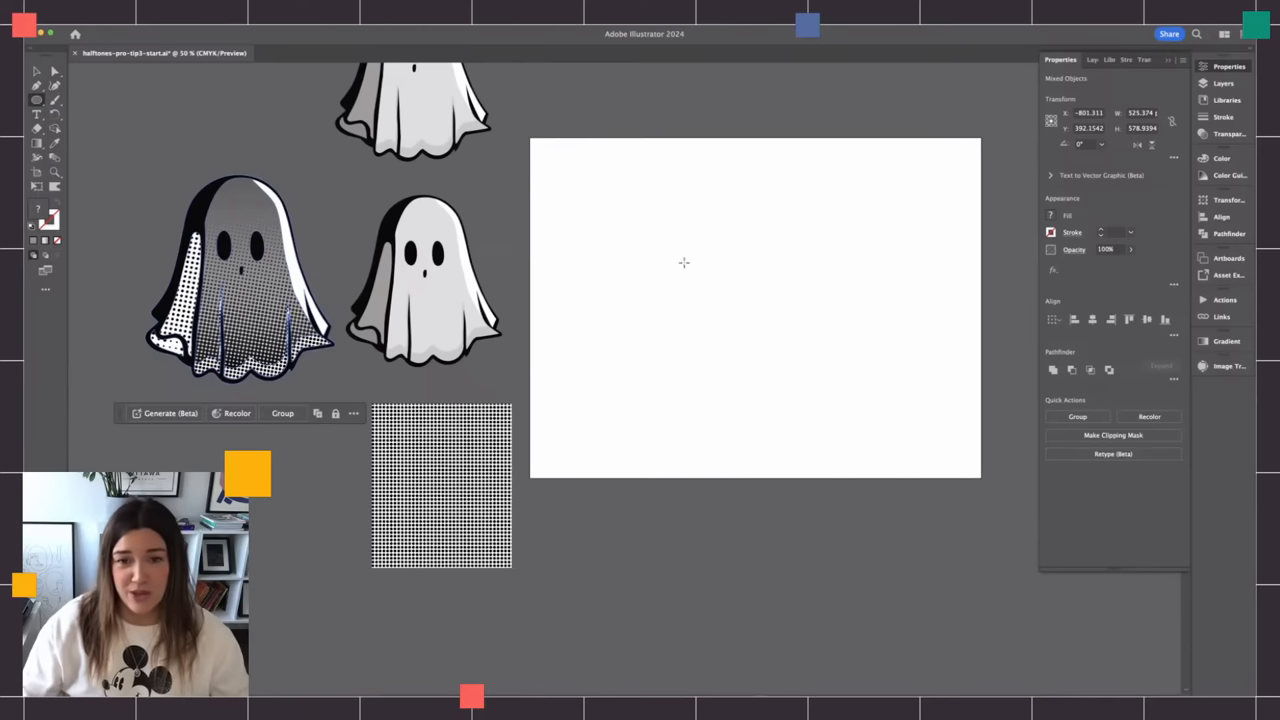
# - Draw an orange circle, duplicate it into a row of four overlapping circles, group them and reshade them orange
pyautogui.moveTo(644, 216); pyautogui.dragTo(700, 300)
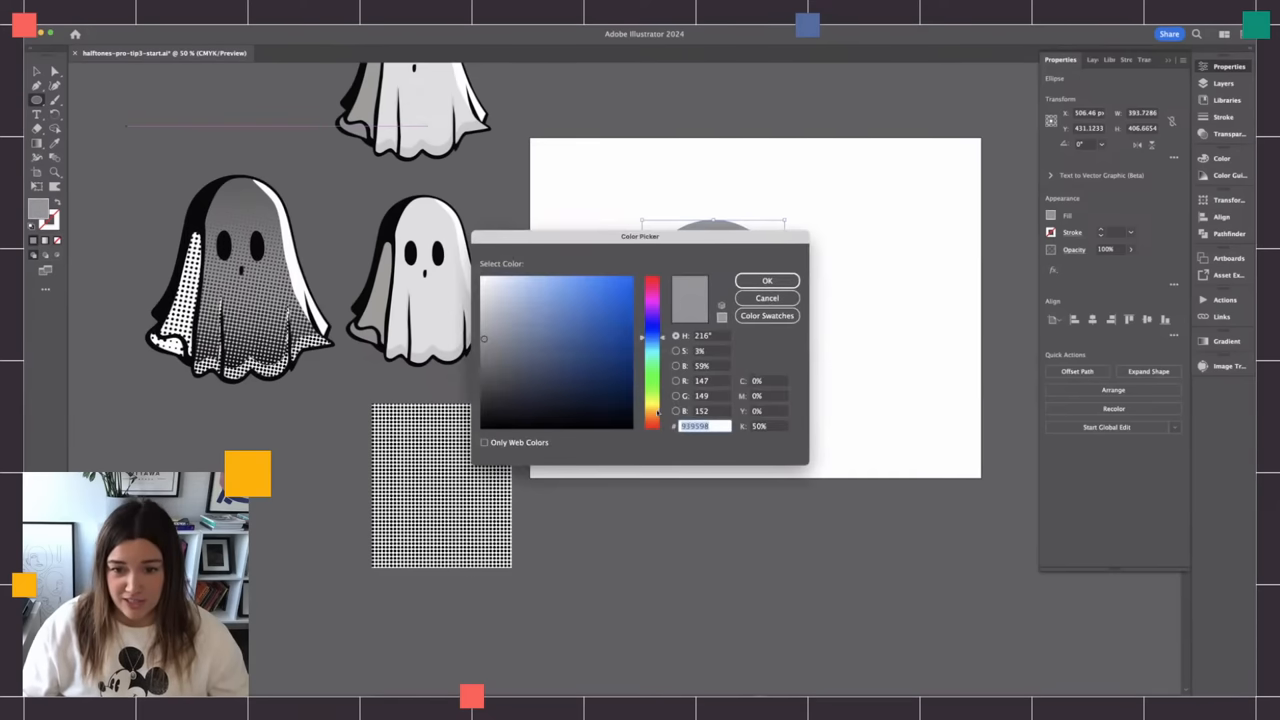
pyautogui.click(768, 280)
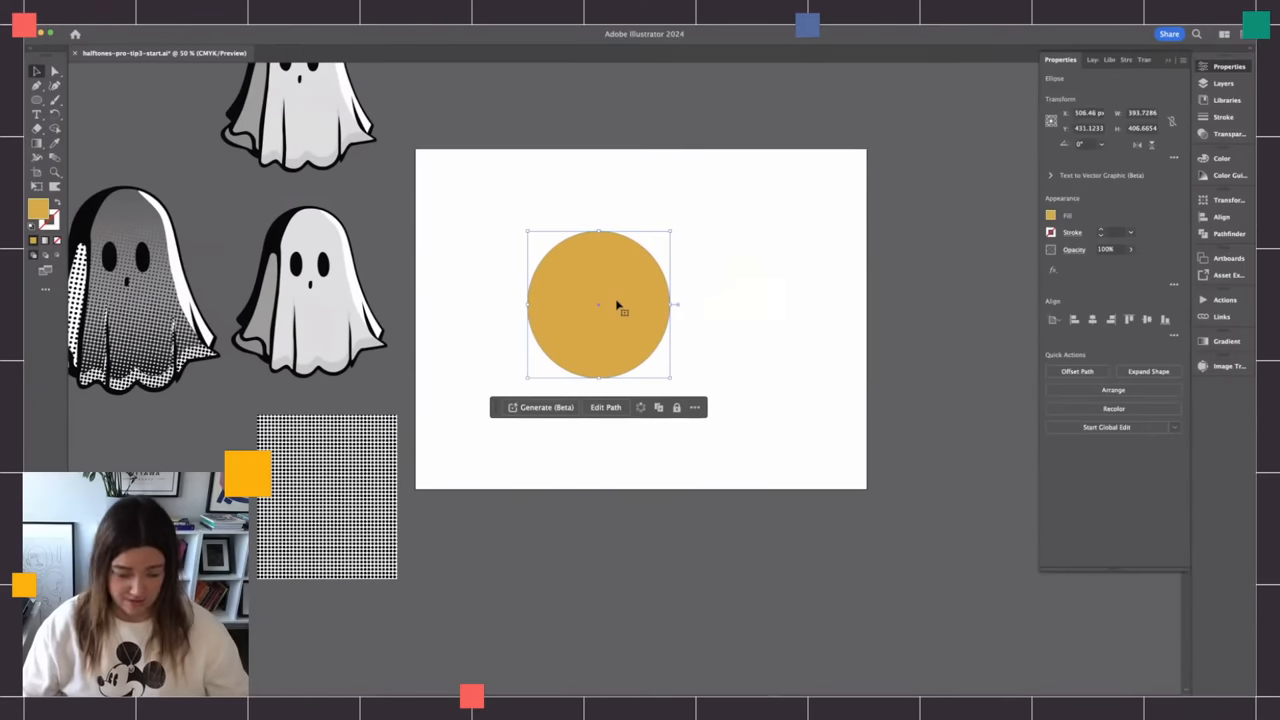
pyautogui.moveTo(598, 304); pyautogui.dragTo(628, 302)
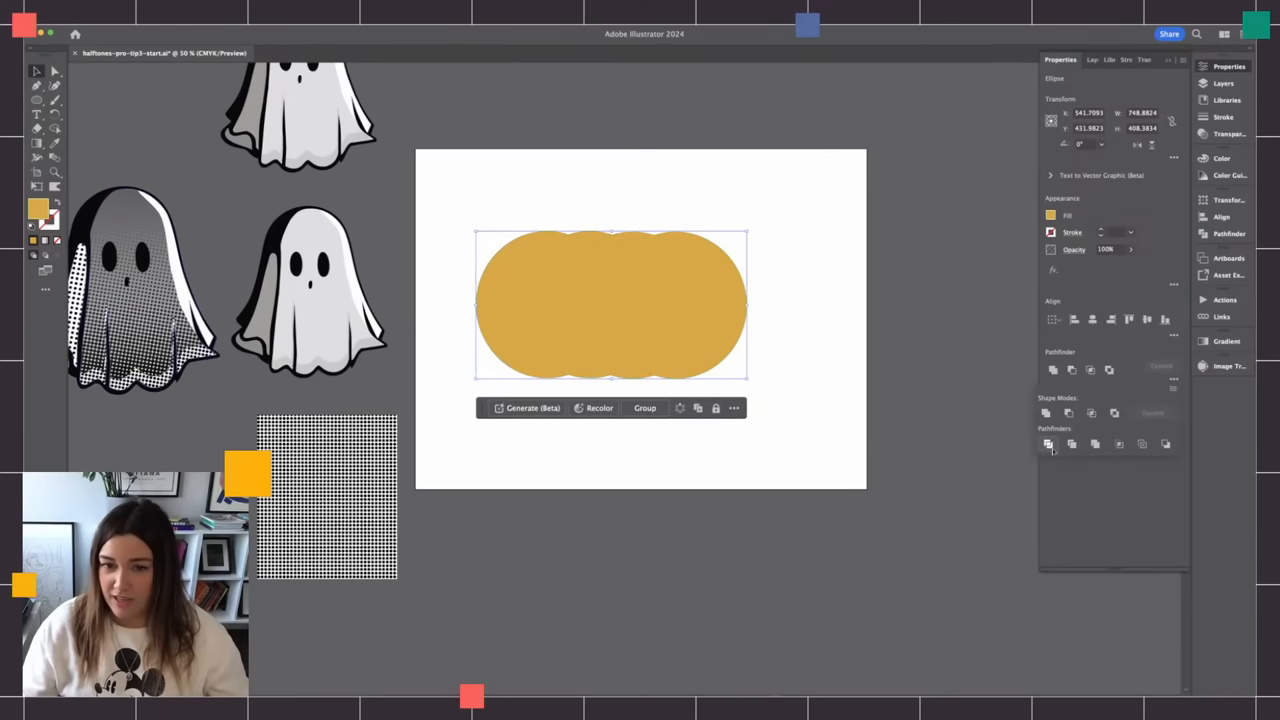
pyautogui.click(1048, 444)
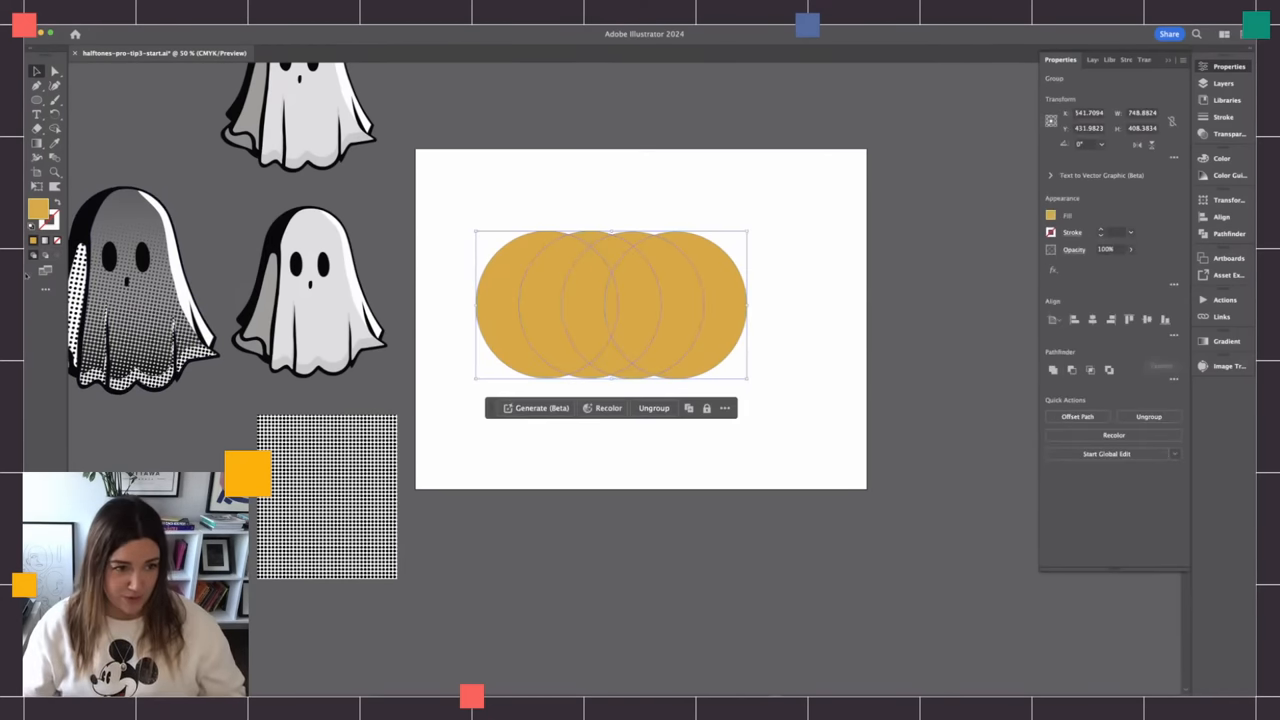
pyautogui.click(1220, 158)
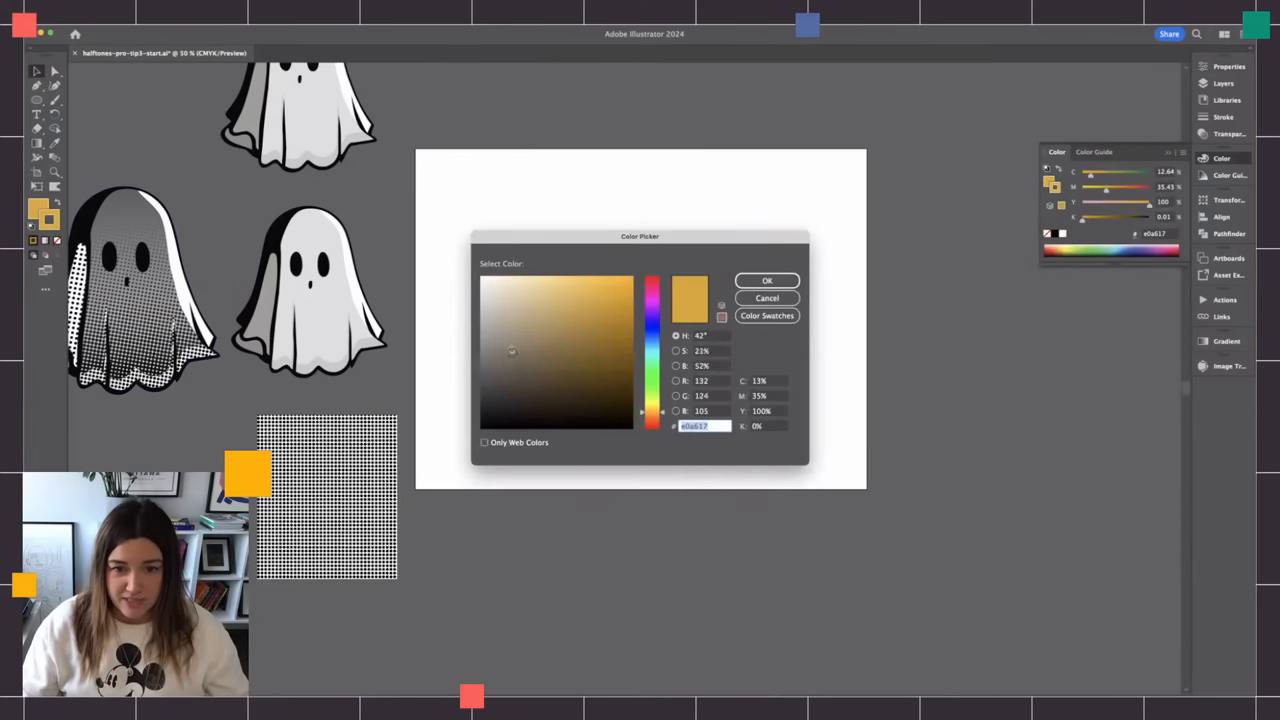
pyautogui.click(768, 280)
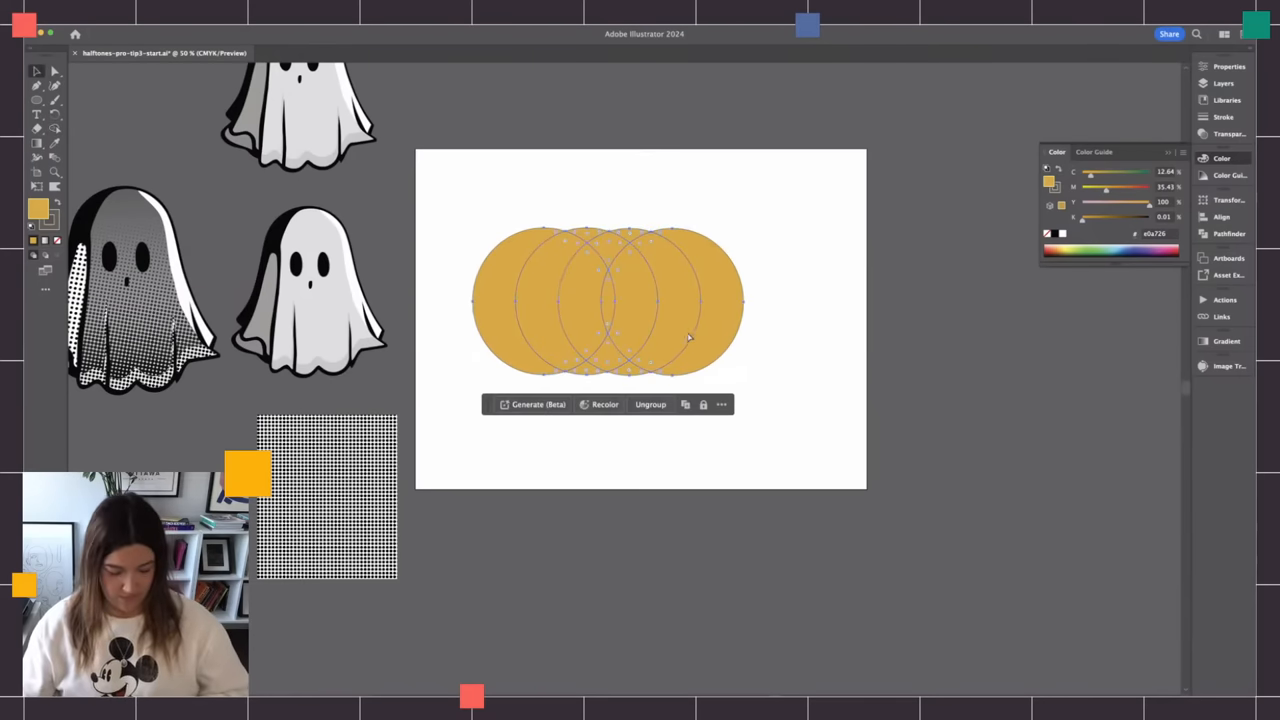
# - Start a Pen-tool path along the lower edge of the circles to flatten the pumpkin's base
pyautogui.click(476, 192)
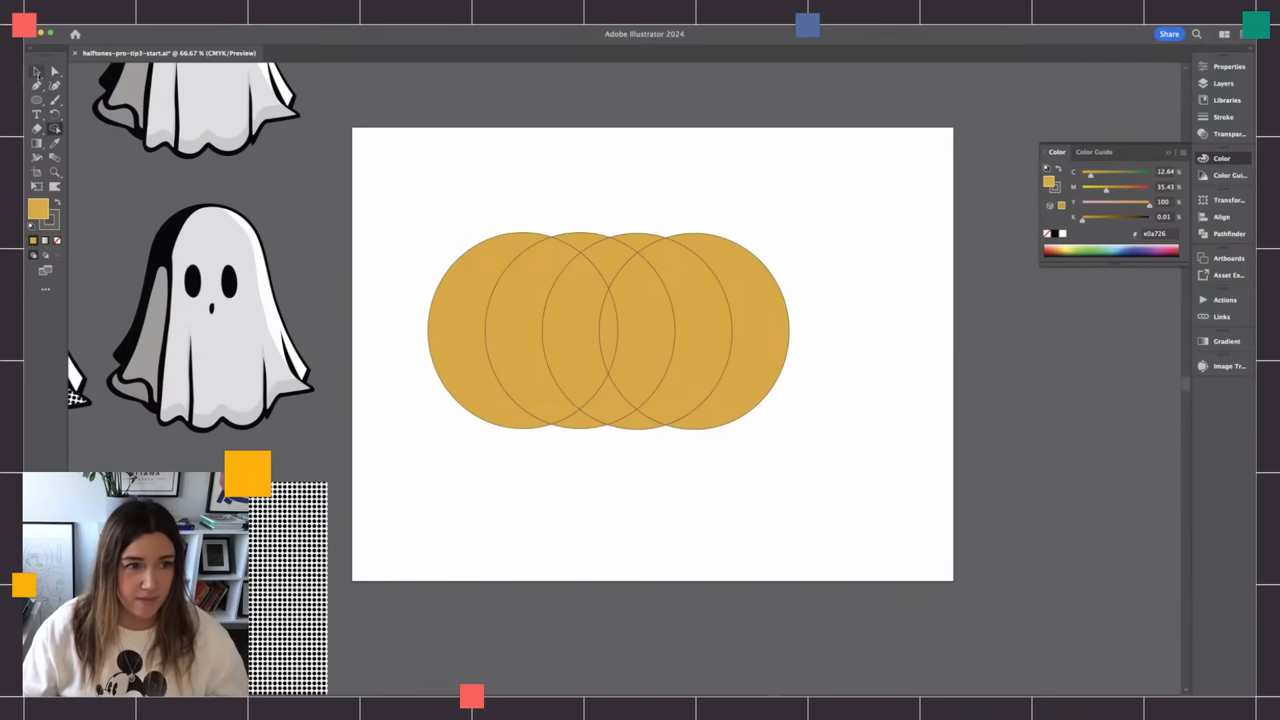
pyautogui.click(608, 330)
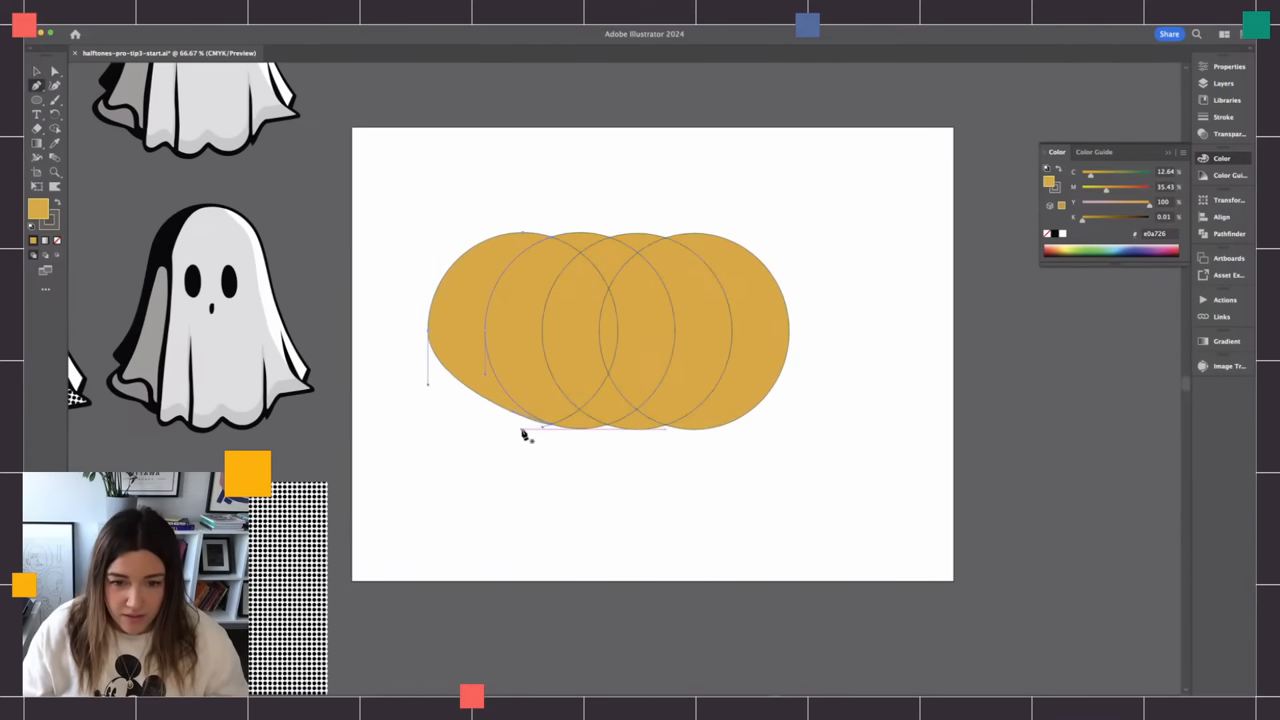
pyautogui.click(524, 430)
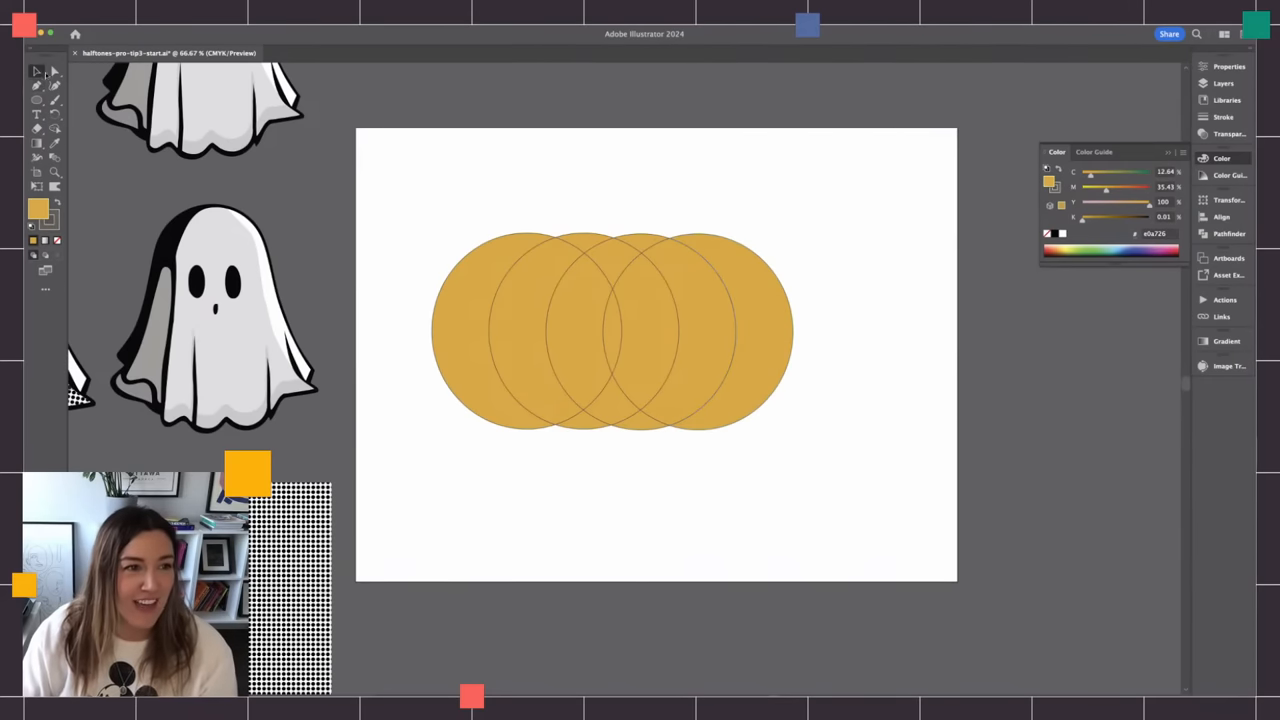
pyautogui.moveTo(36, 100)
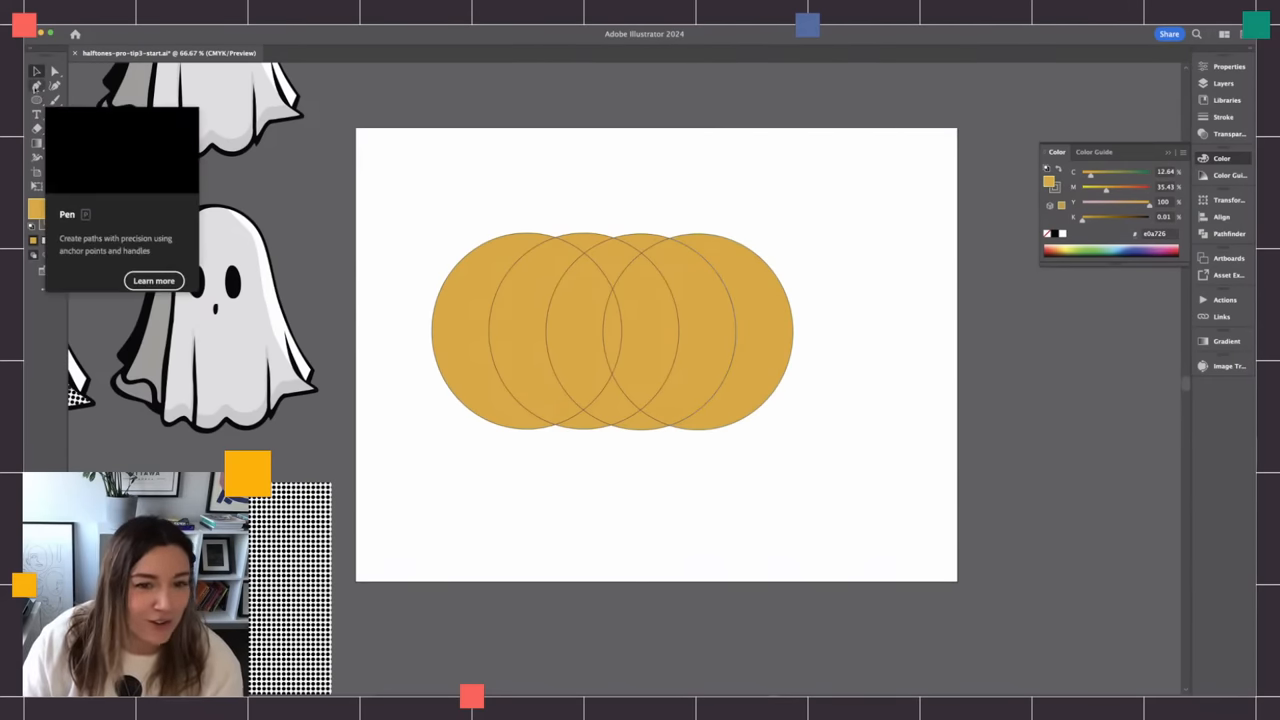
pyautogui.click(612, 330)
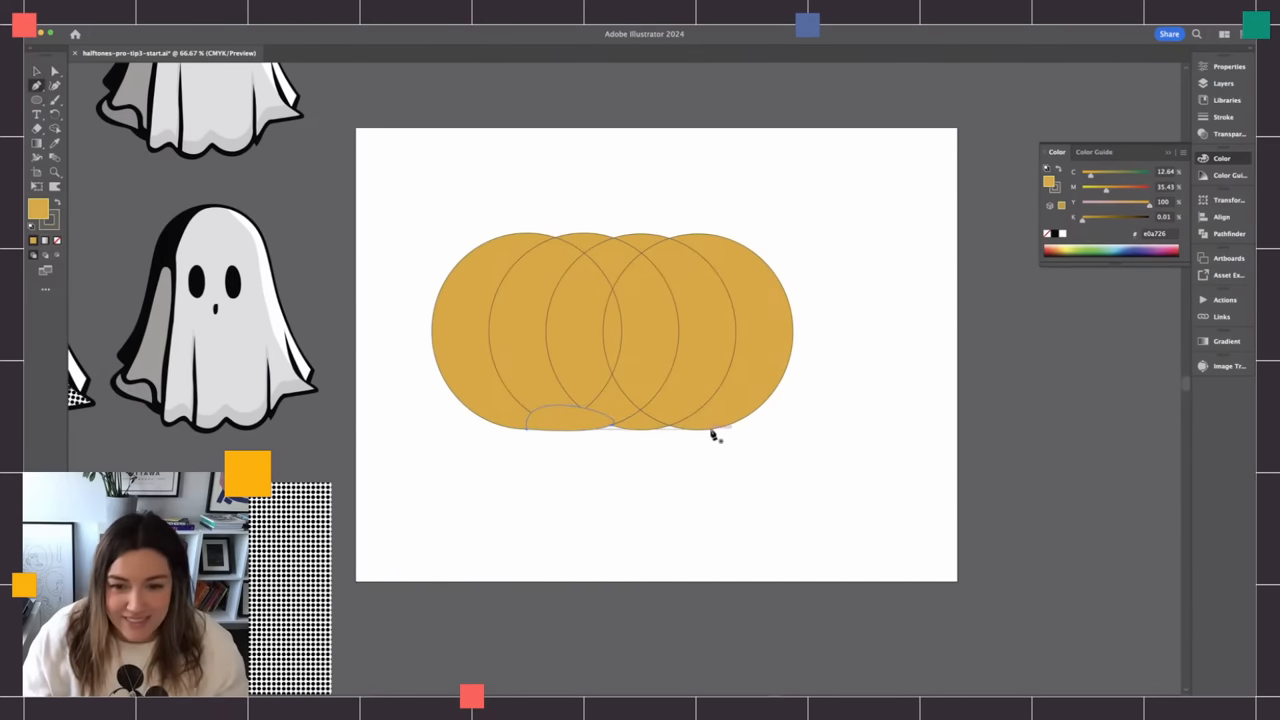
pyautogui.moveTo(644, 436)
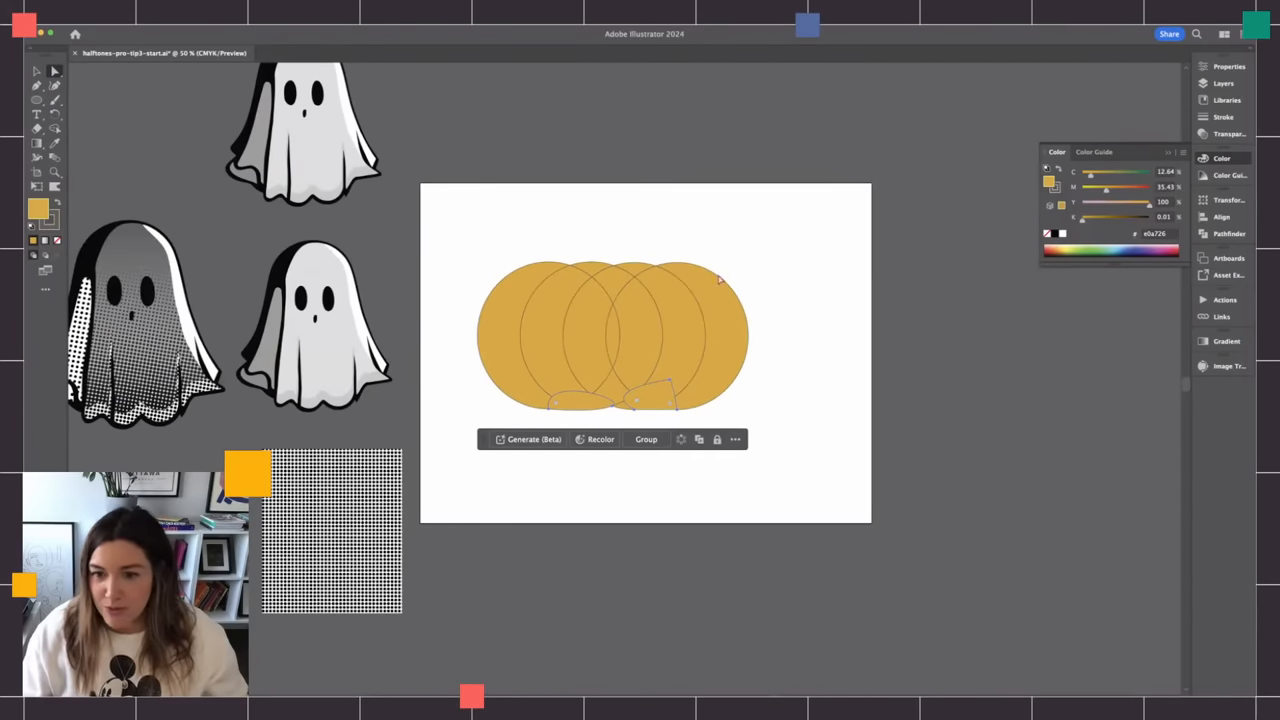
pyautogui.moveTo(544, 228)
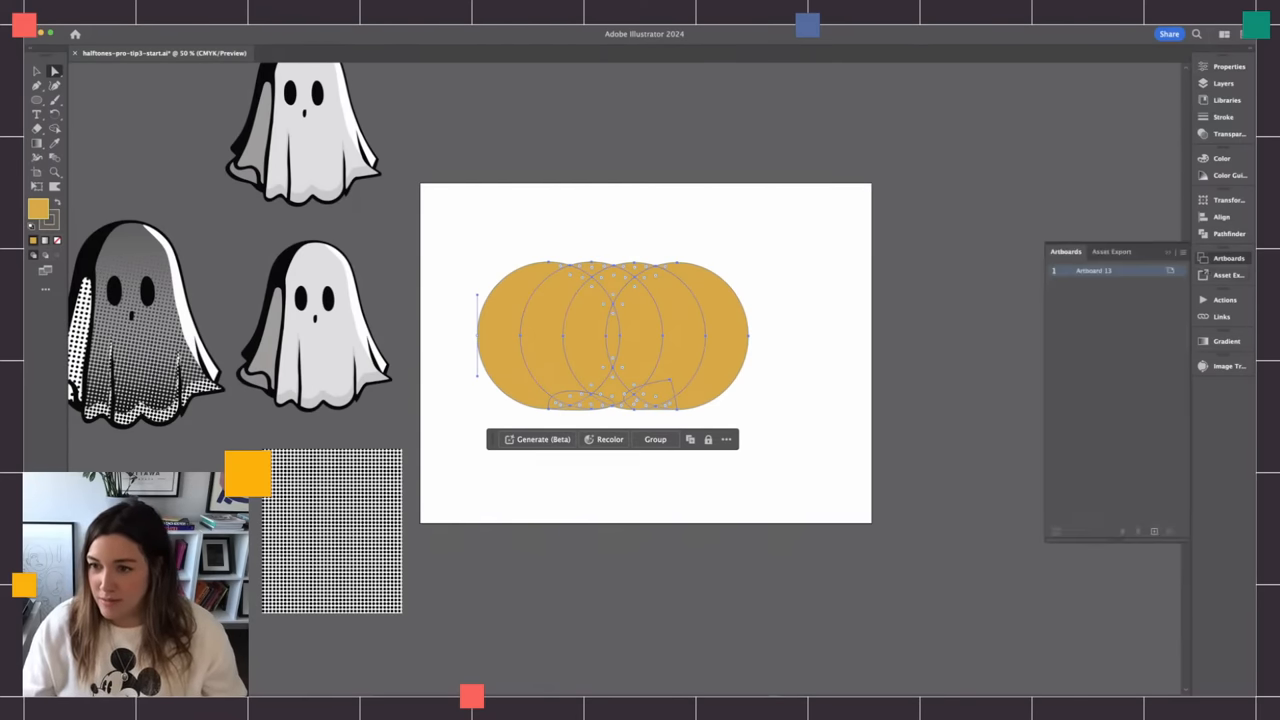
# - Unite the circles and base shape into one pumpkin silhouette and place a copy above the artboard
pyautogui.click(1056, 224)
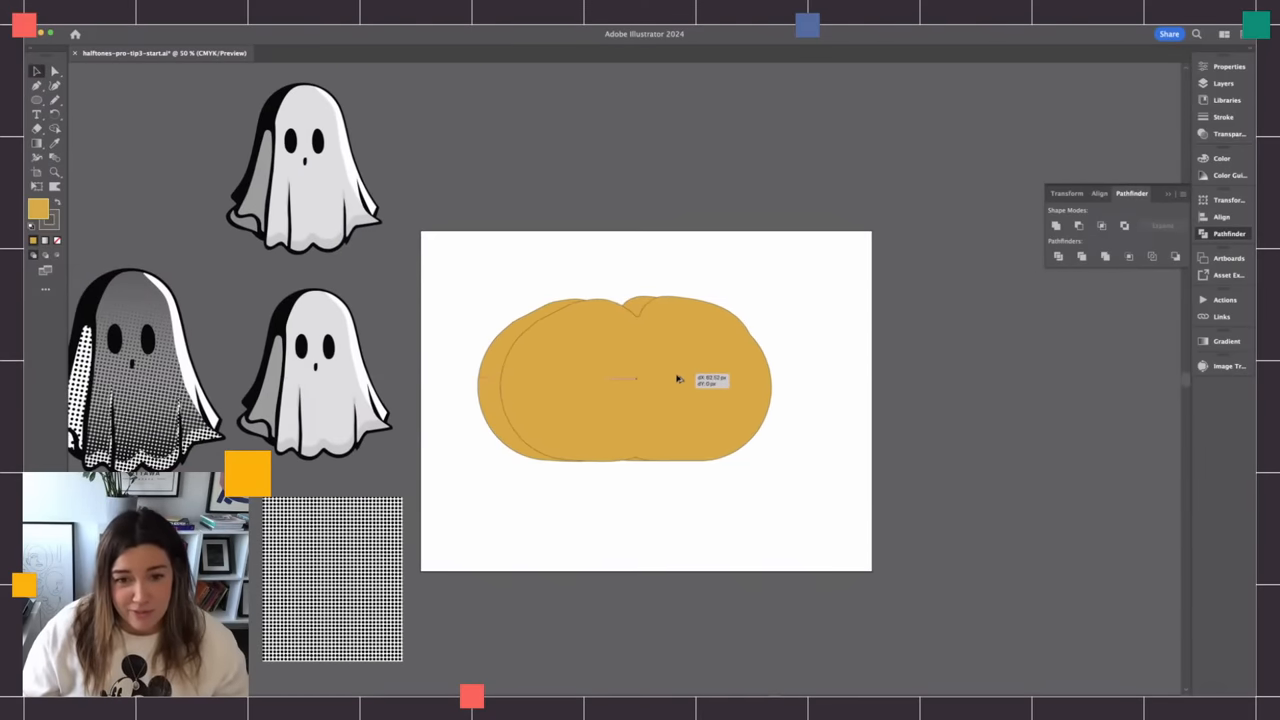
pyautogui.click(624, 380)
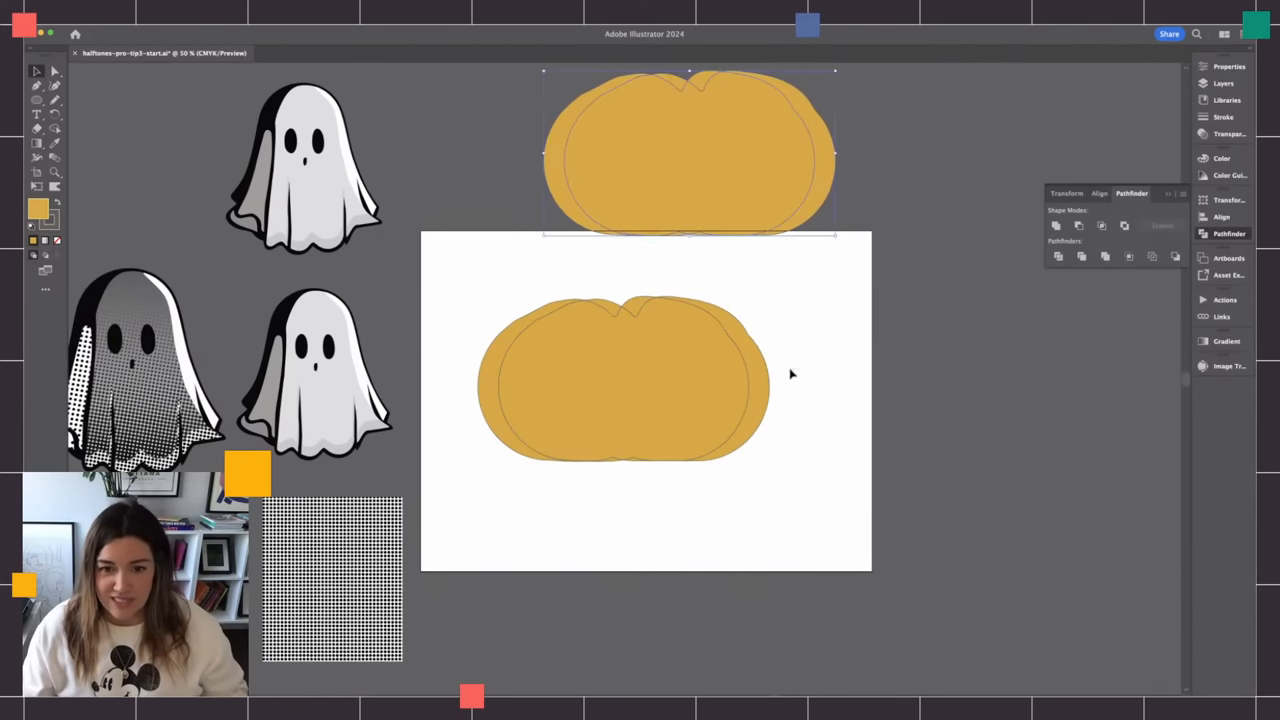
# - Set a darker orange for the pumpkin's left portion and a dark green for the stem
pyautogui.click(624, 380)
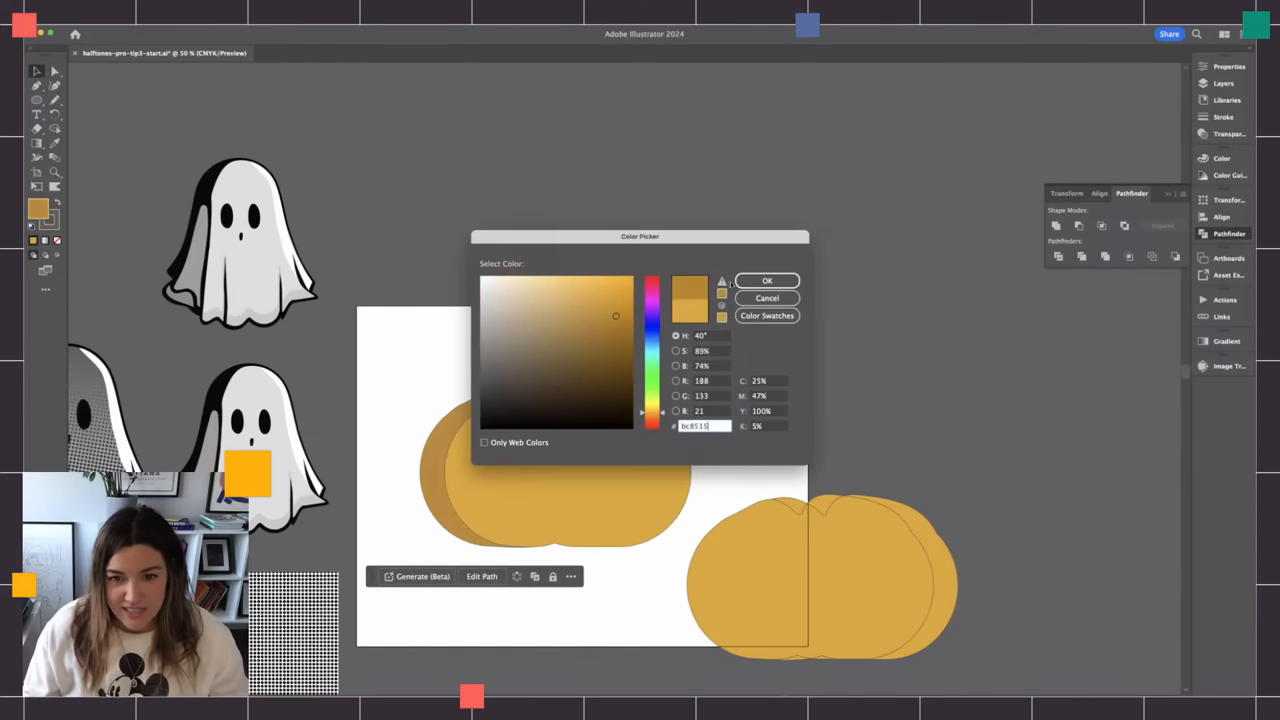
pyautogui.click(768, 280)
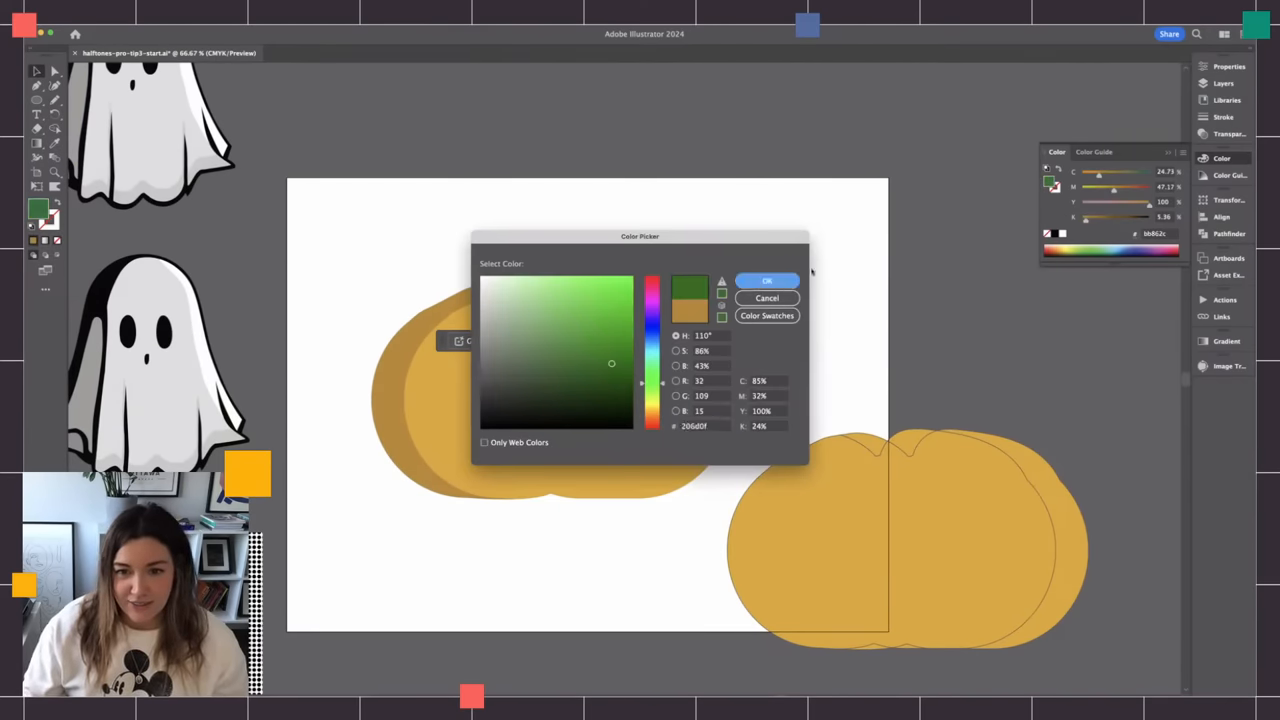
pyautogui.click(766, 280)
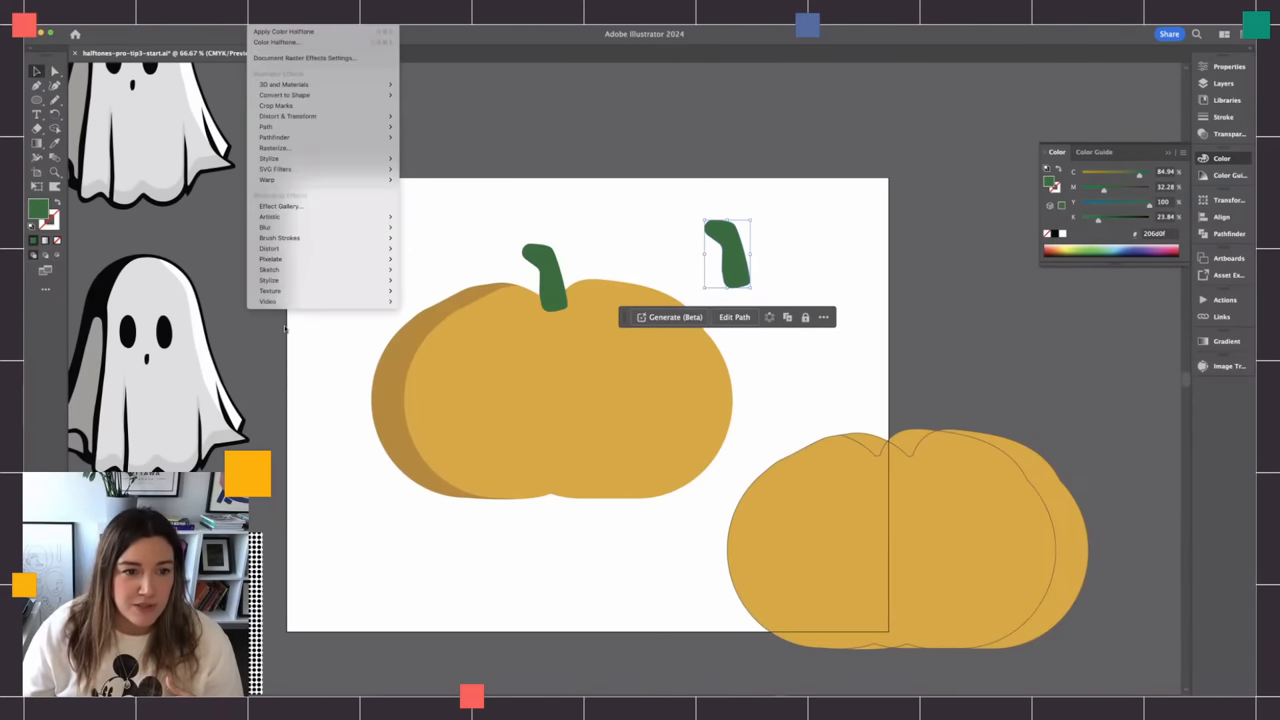
pyautogui.moveTo(268, 248)
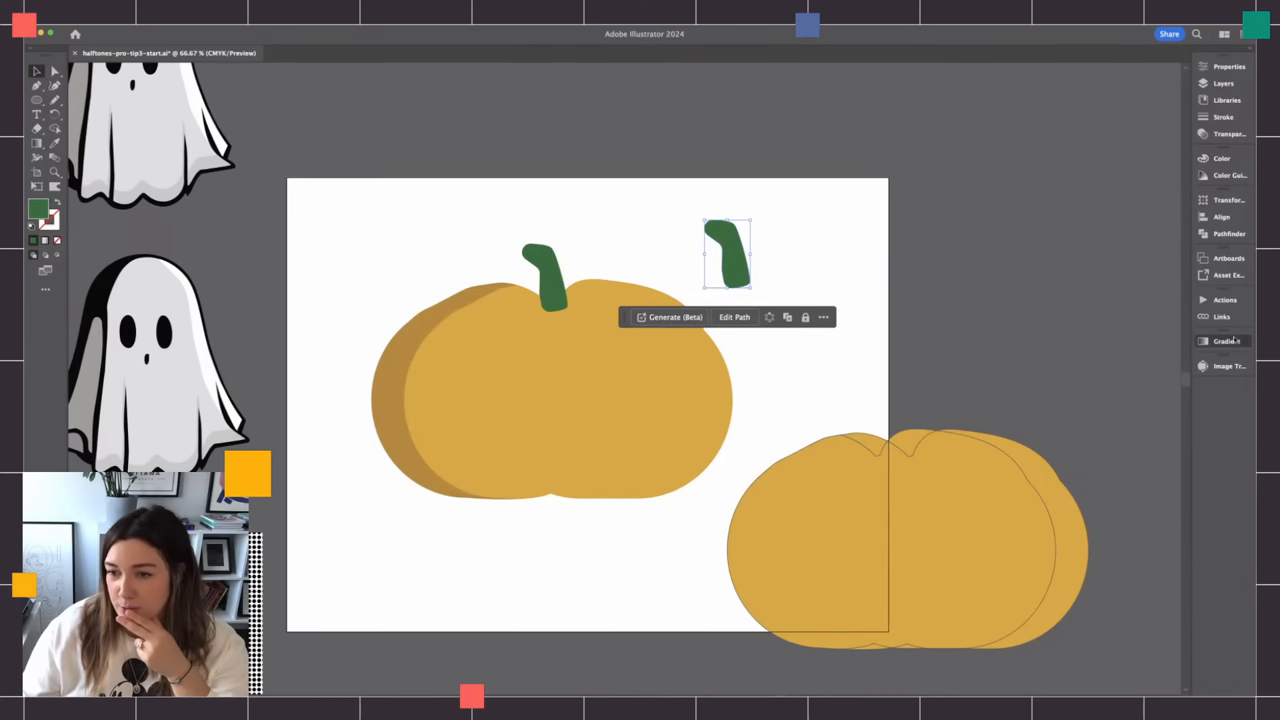
# - Give the stem copy a vertical green-to-white linear gradient, then a Color Halftone effect
pyautogui.click(1228, 340)
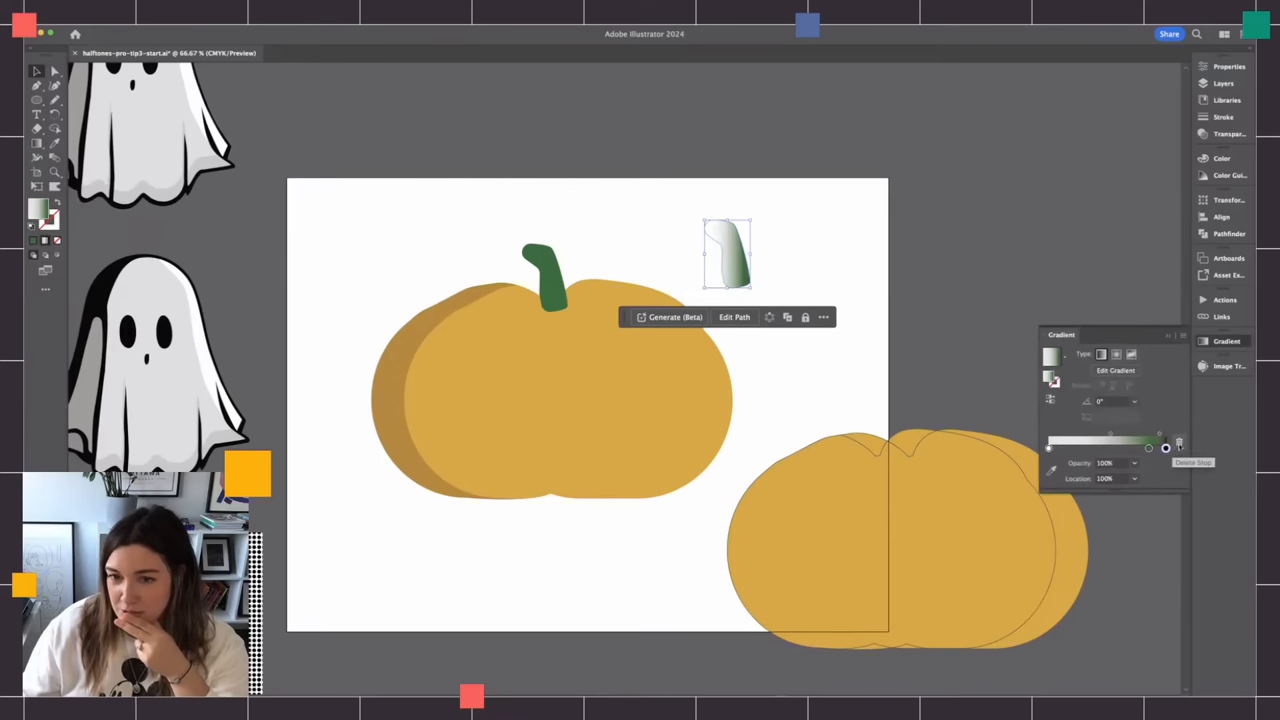
pyautogui.click(1134, 400)
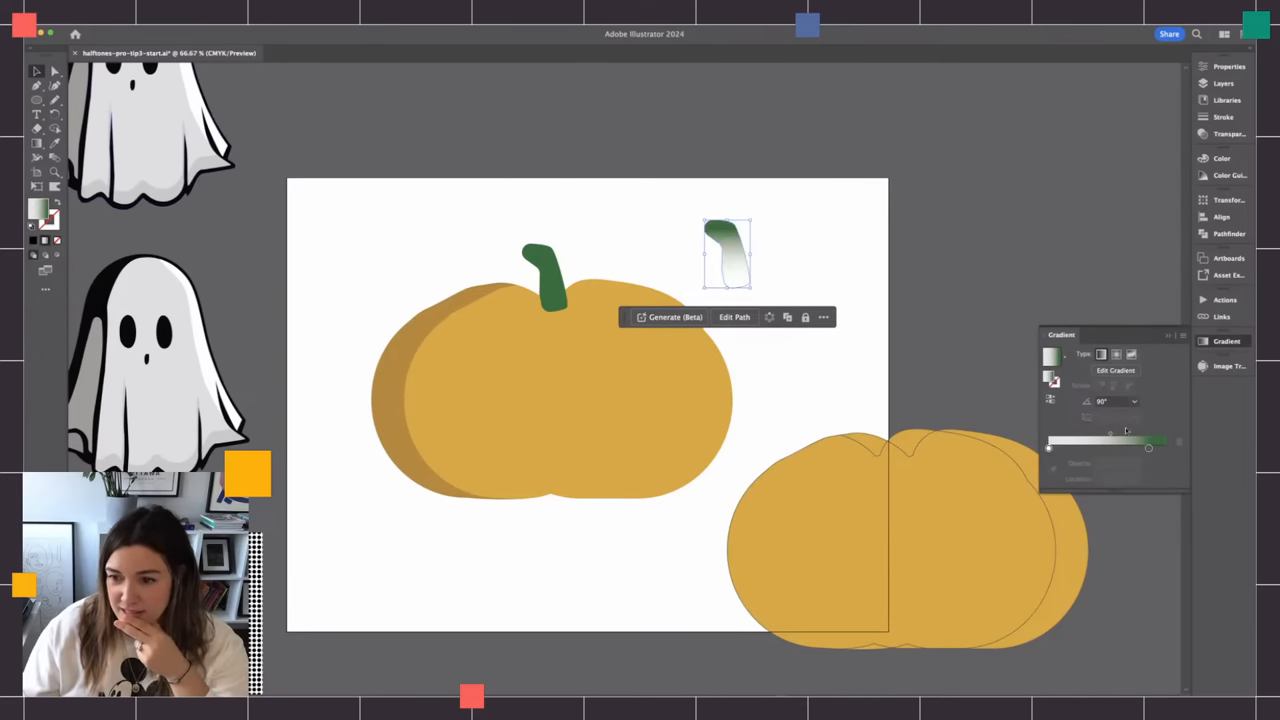
pyautogui.click(1132, 400)
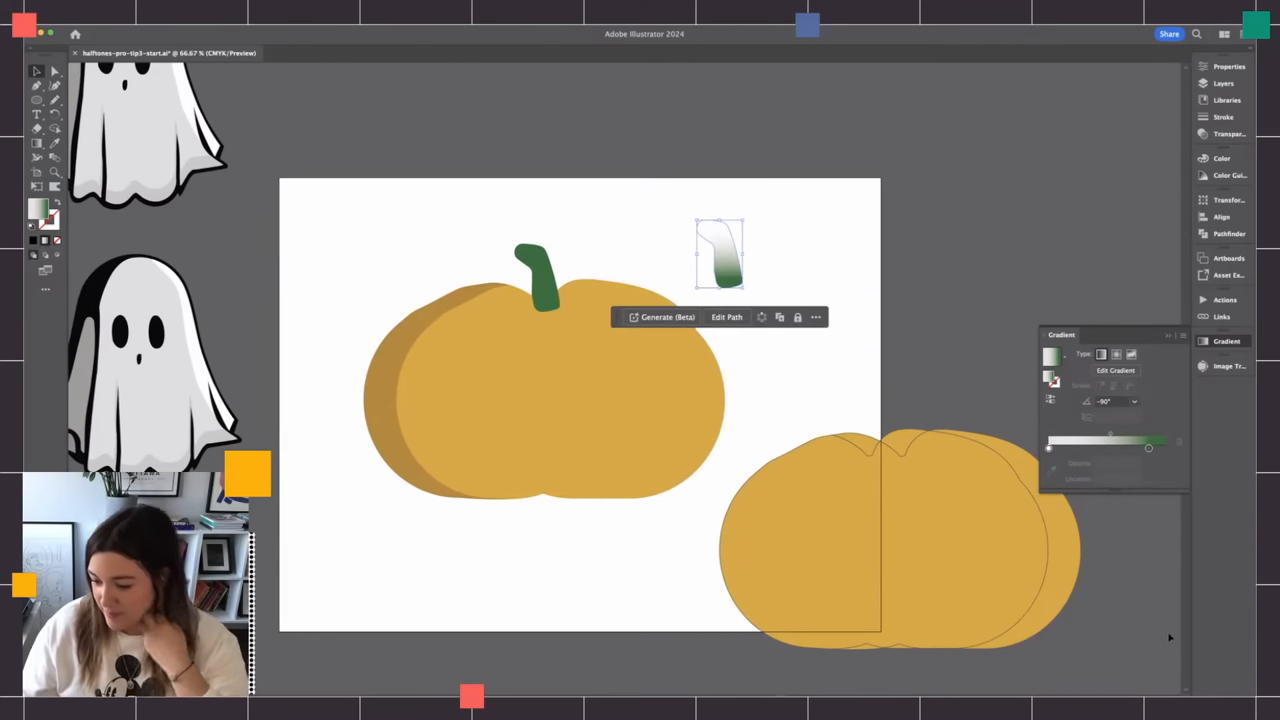
pyautogui.moveTo(736, 292)
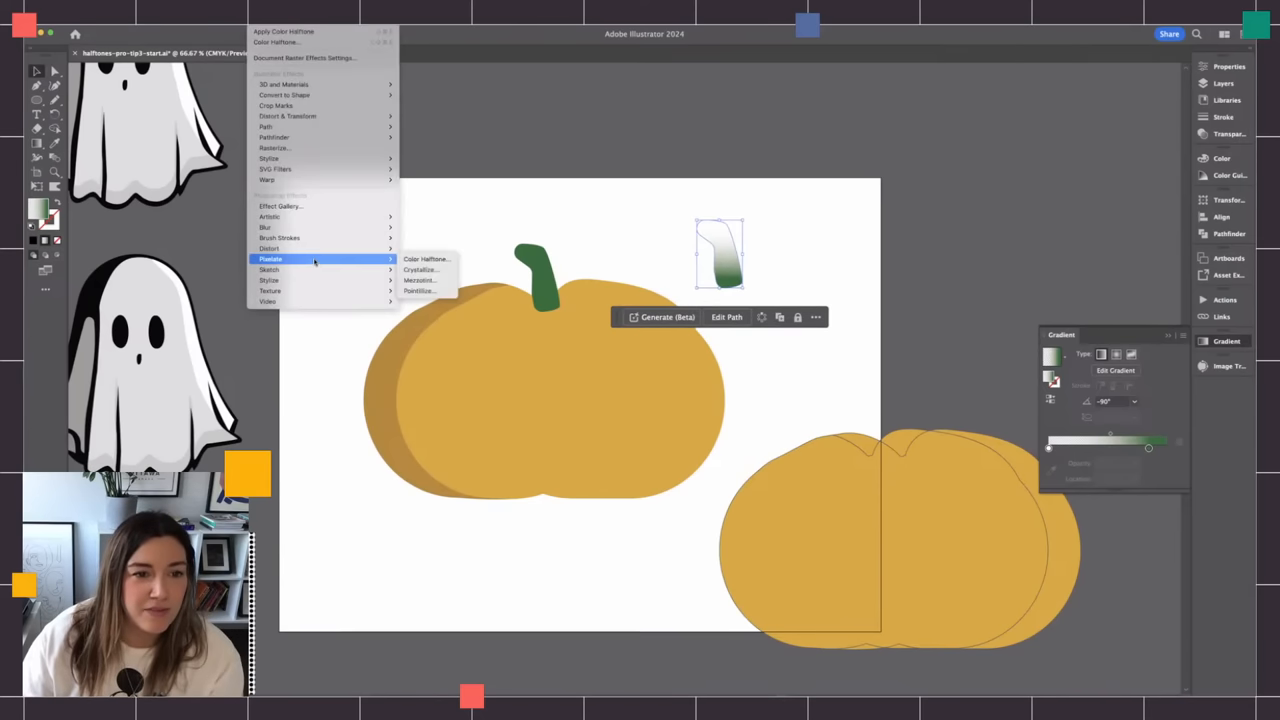
pyautogui.click(428, 260)
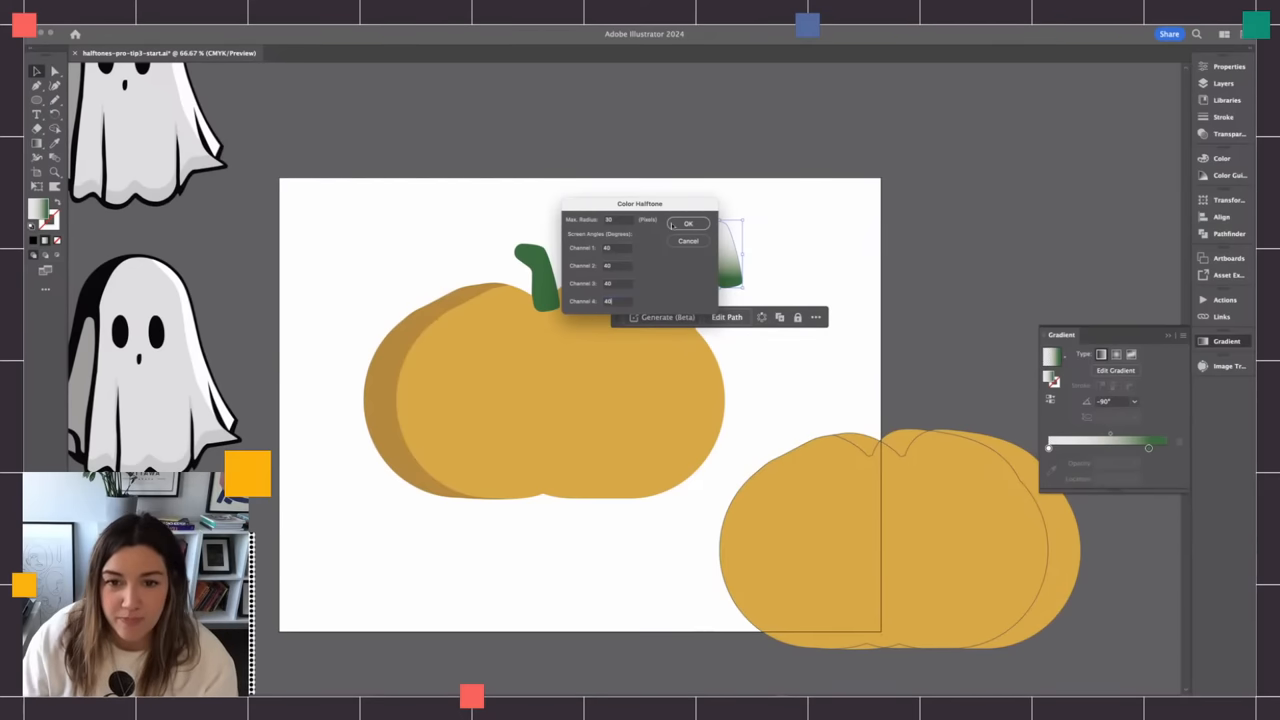
pyautogui.click(688, 224)
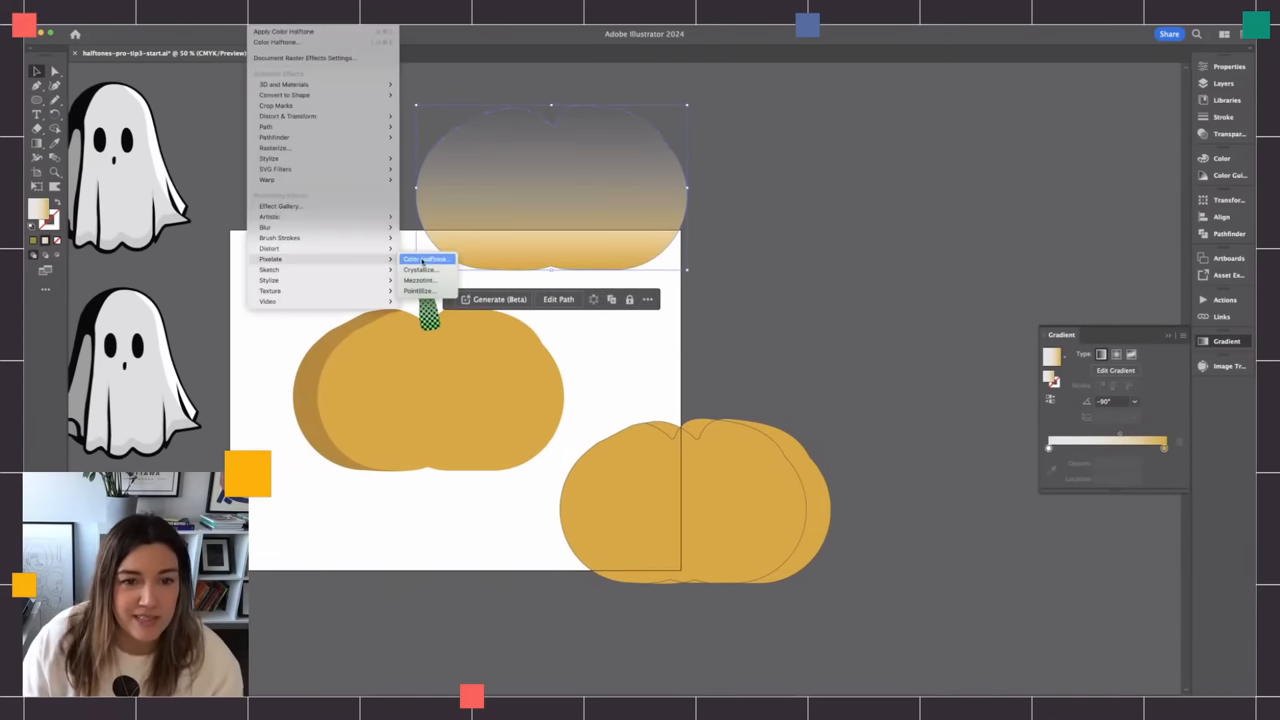
# - Apply Color Halftone to the gradient pumpkin copy and the crescent, then move the crescent onto the pumpkin's left side
pyautogui.click(424, 260)
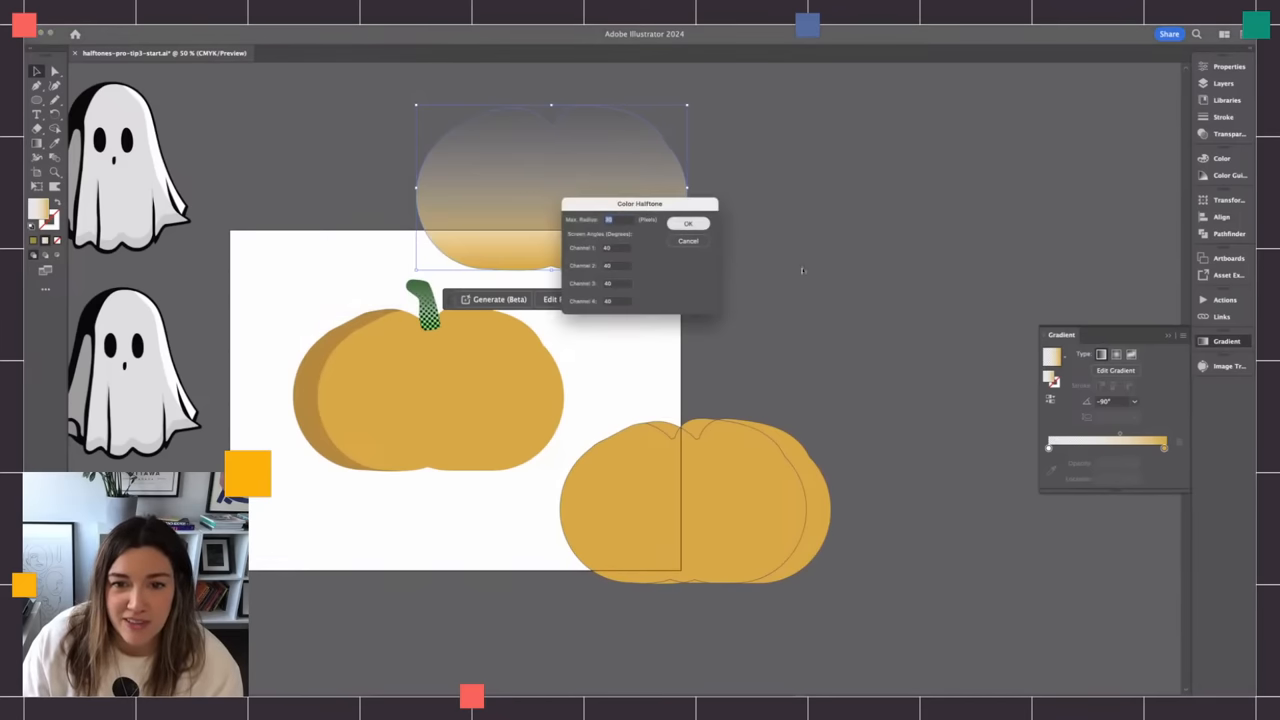
pyautogui.click(688, 222)
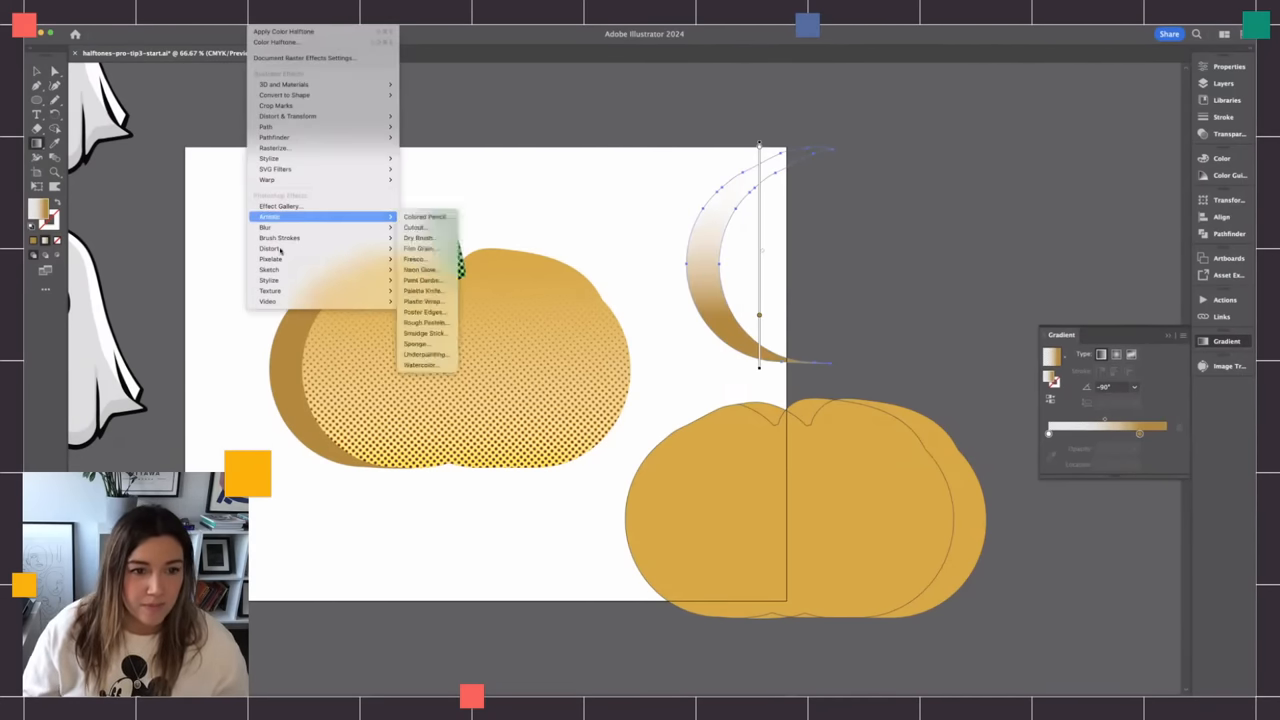
pyautogui.click(272, 42)
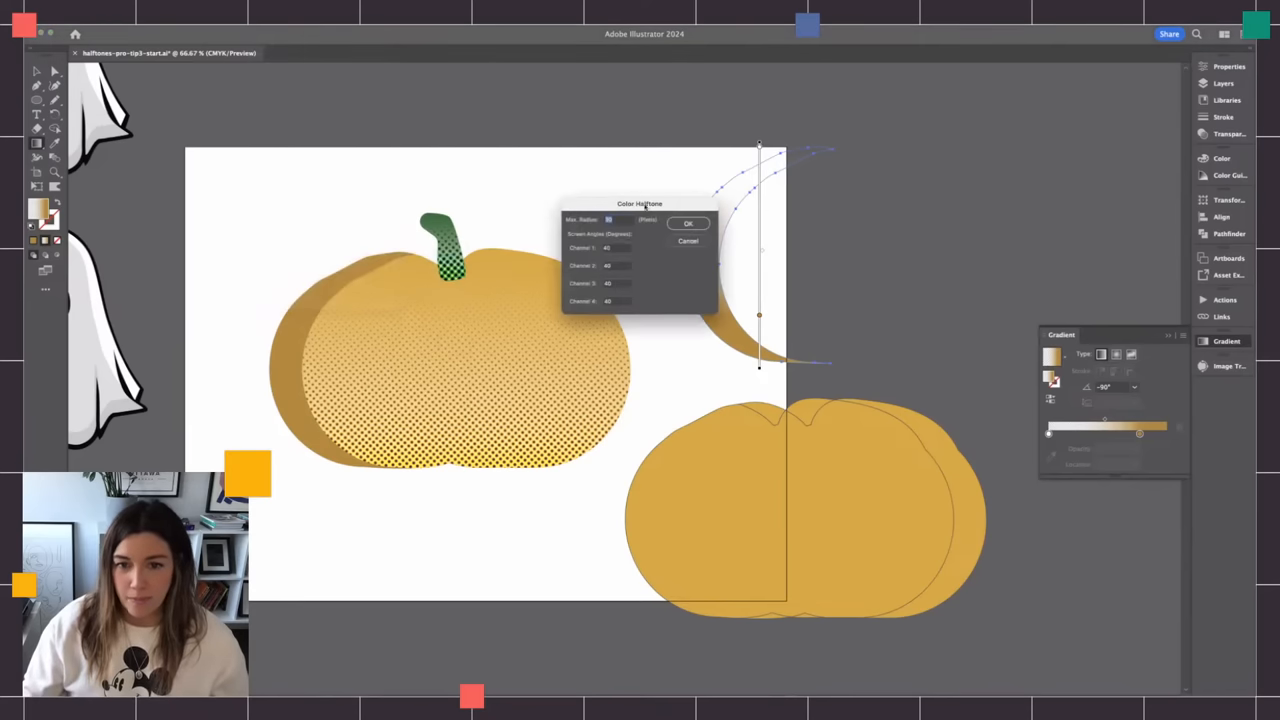
pyautogui.click(688, 222)
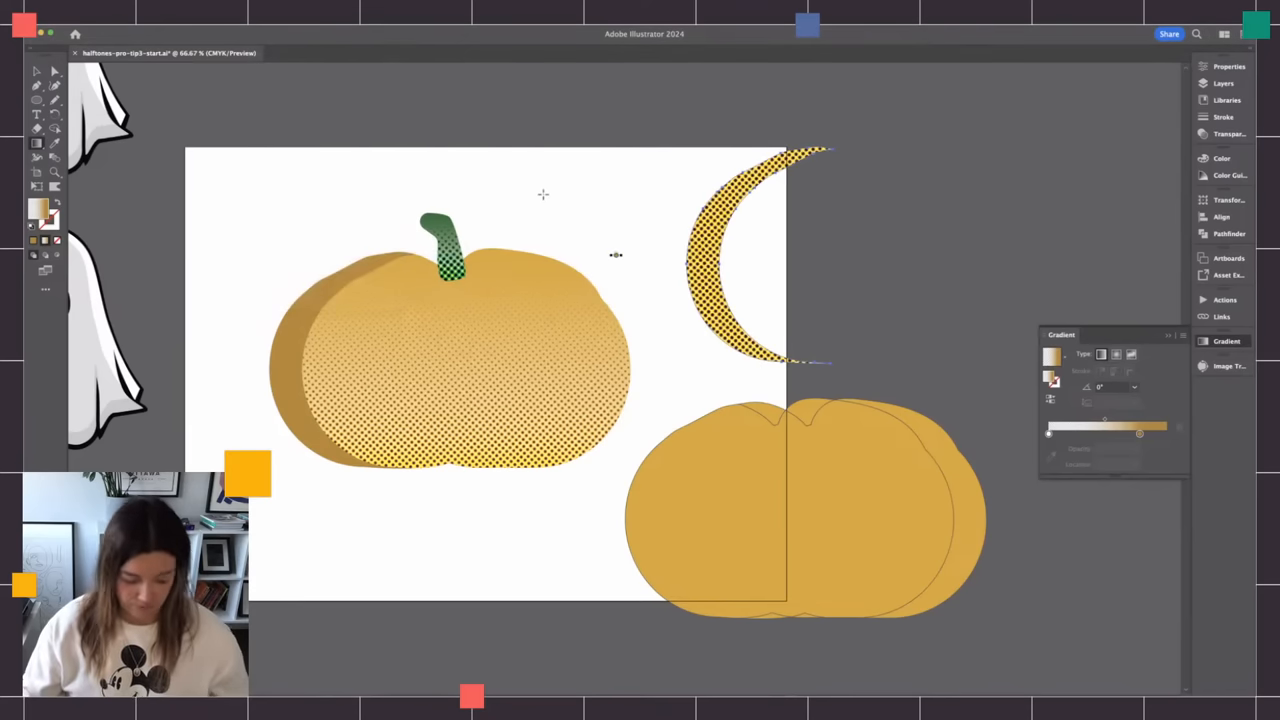
pyautogui.moveTo(760, 256); pyautogui.dragTo(504, 280)
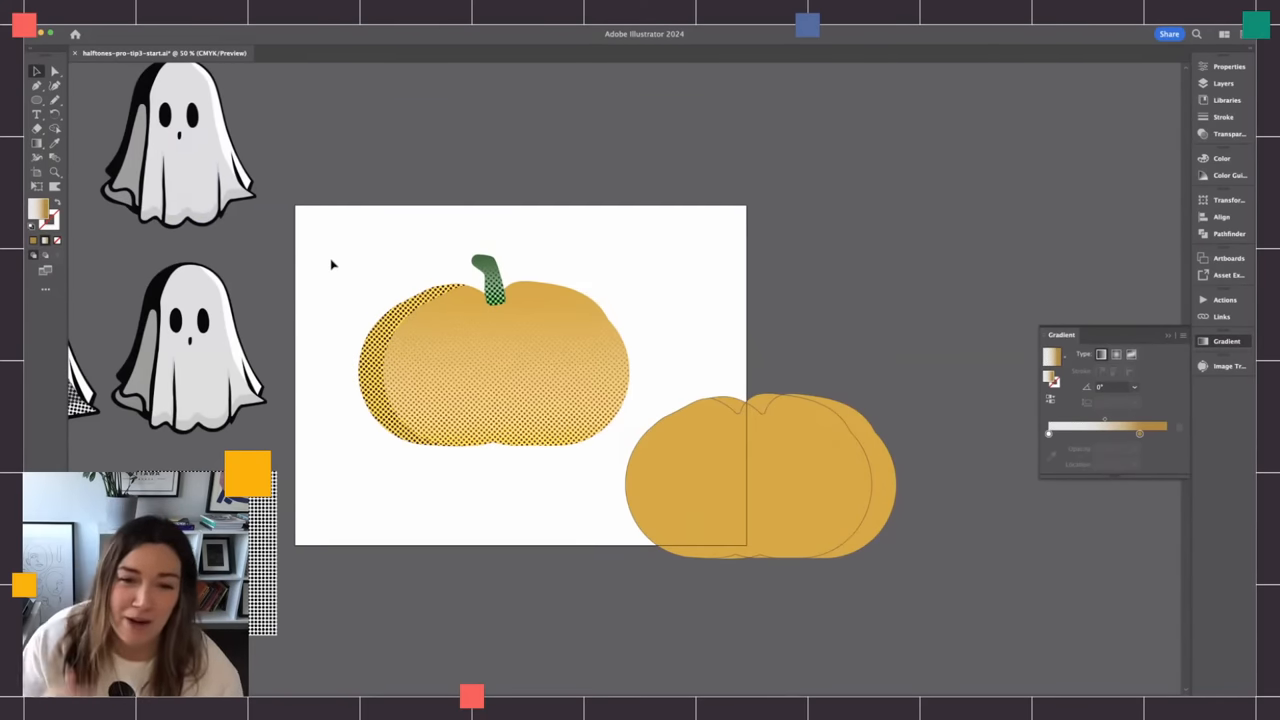
pyautogui.click(490, 360)
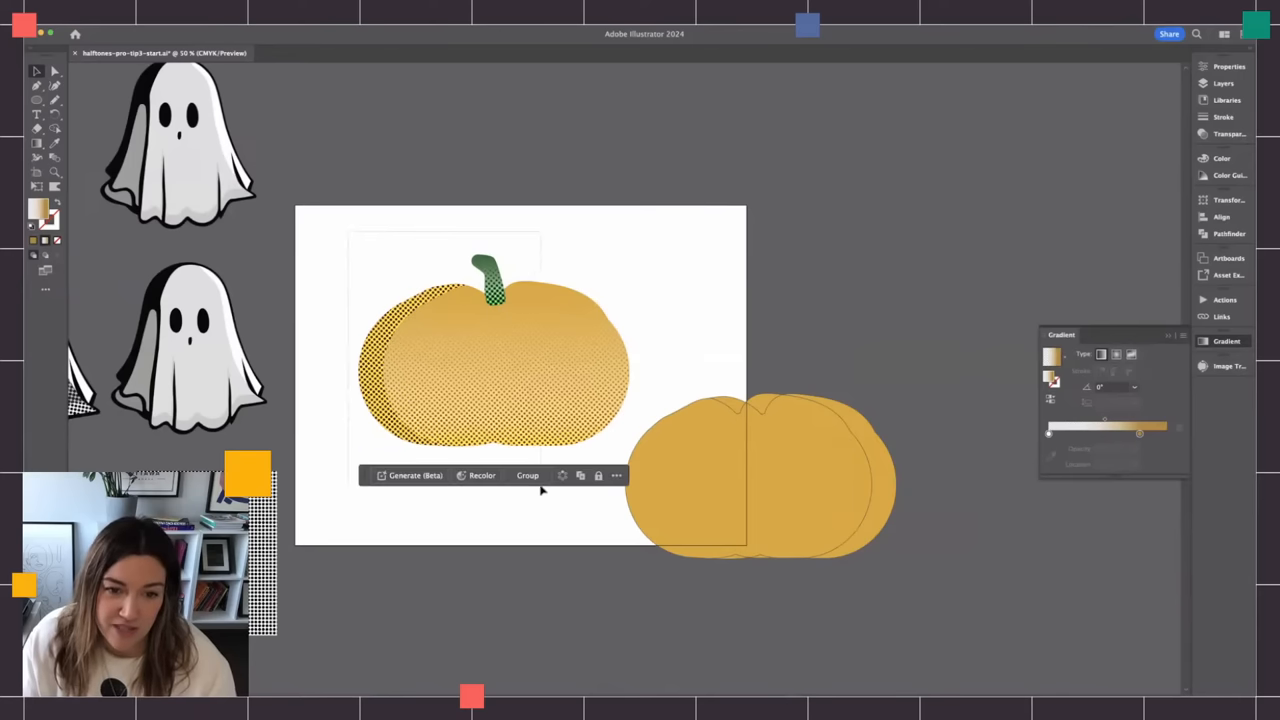